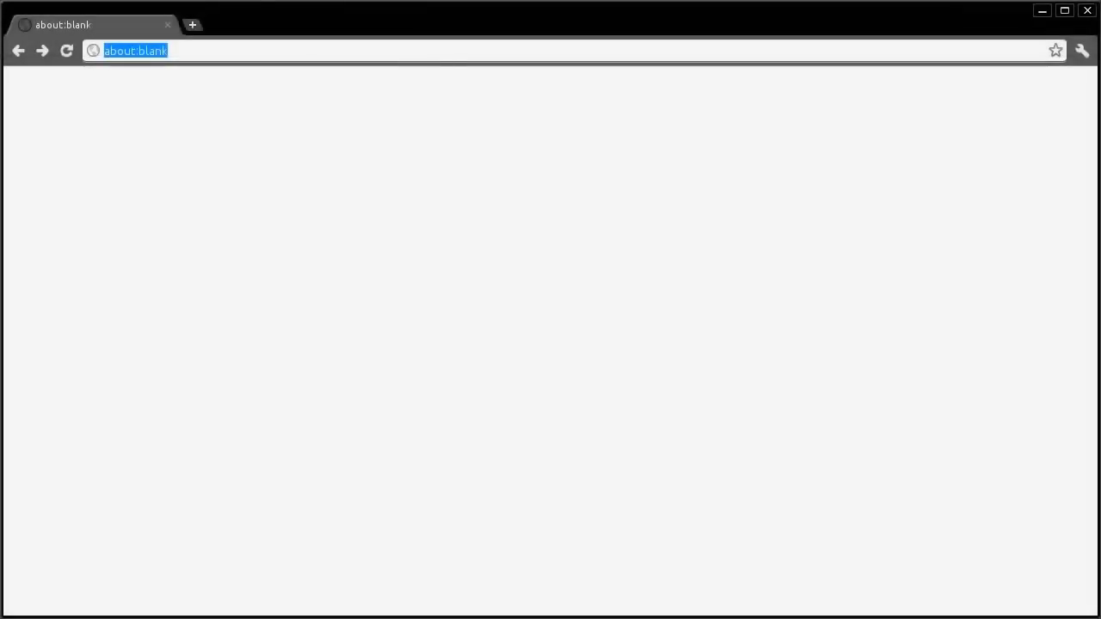
Navigate to the controller setup page at logic-controller-01-6c-98.local.
type("logic-controller-01-6c-98.local:8089")
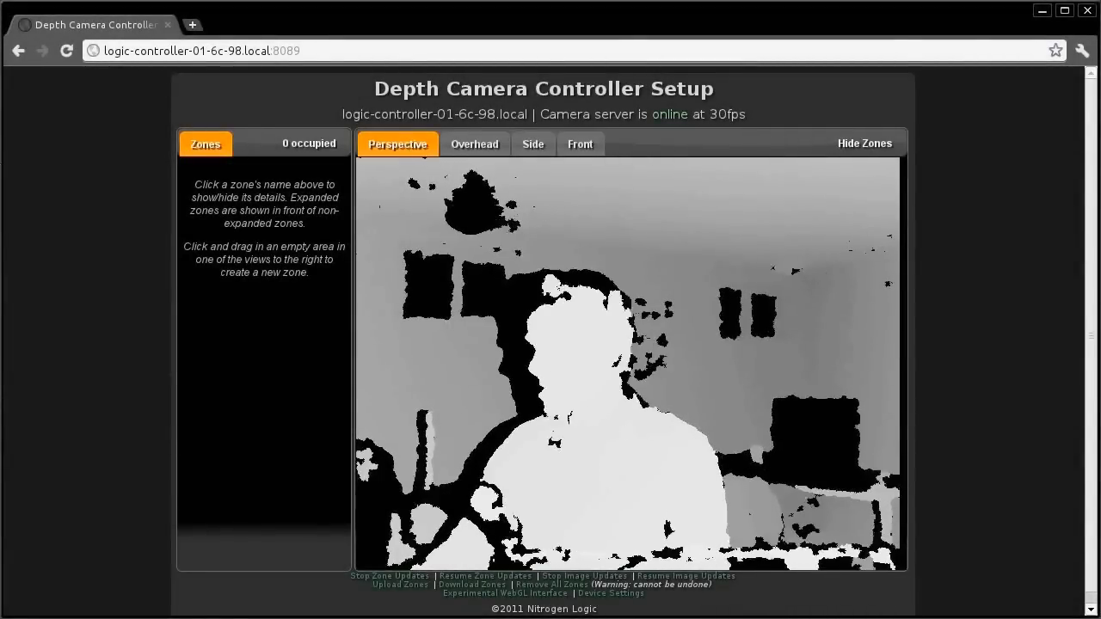
Inspect the depth scene from overhead, side and perspective views, then return to overhead.
left_click(534, 145)
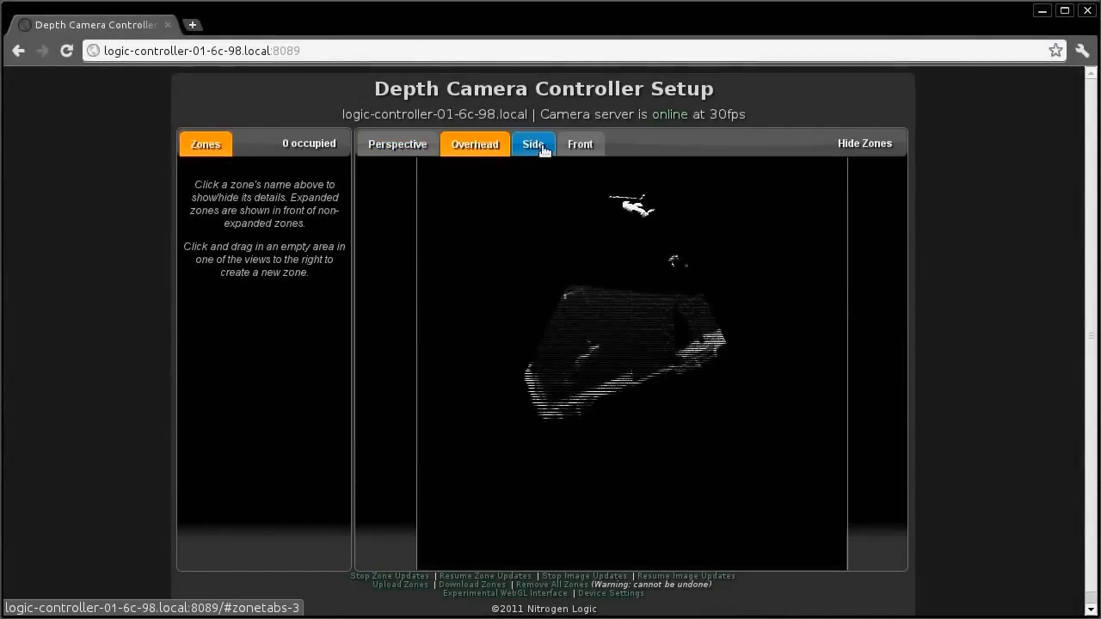
left_click(579, 144)
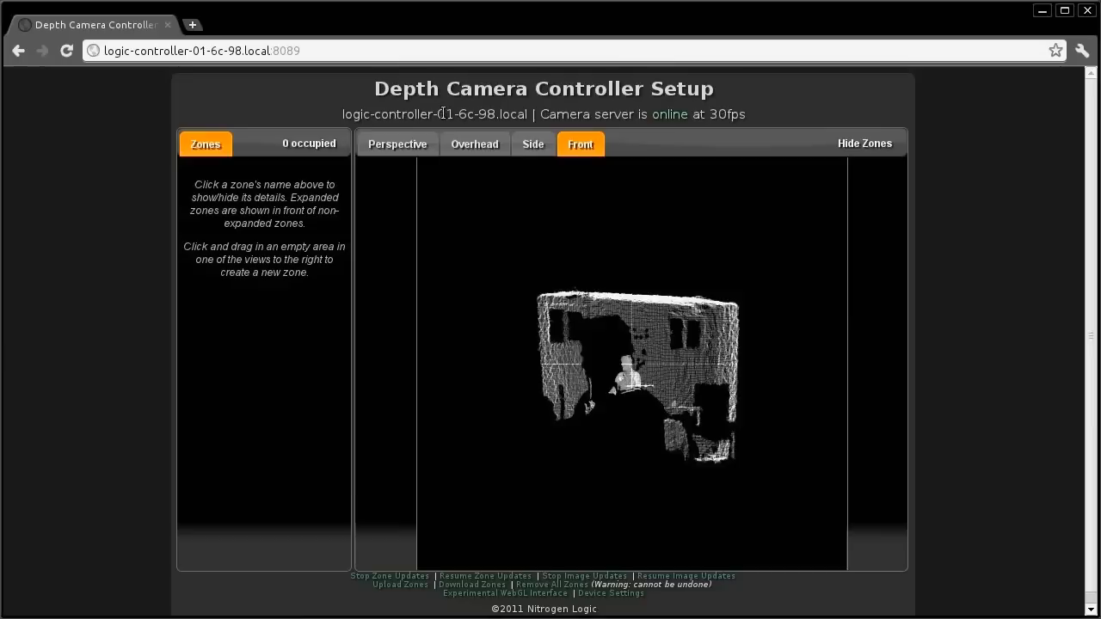
left_click(398, 144)
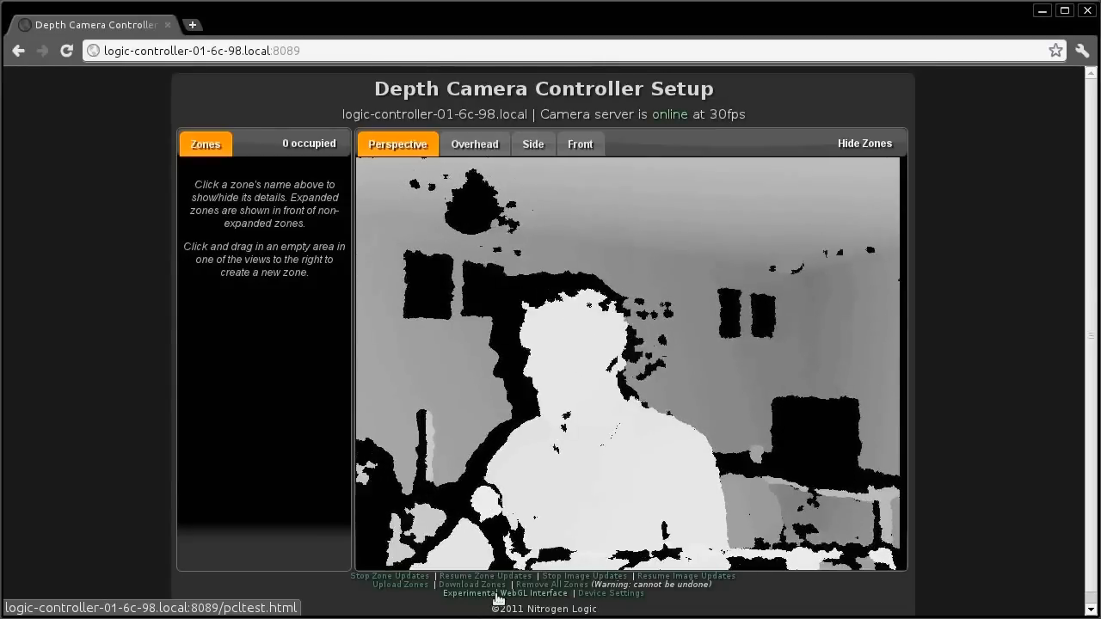
left_click(497, 593)
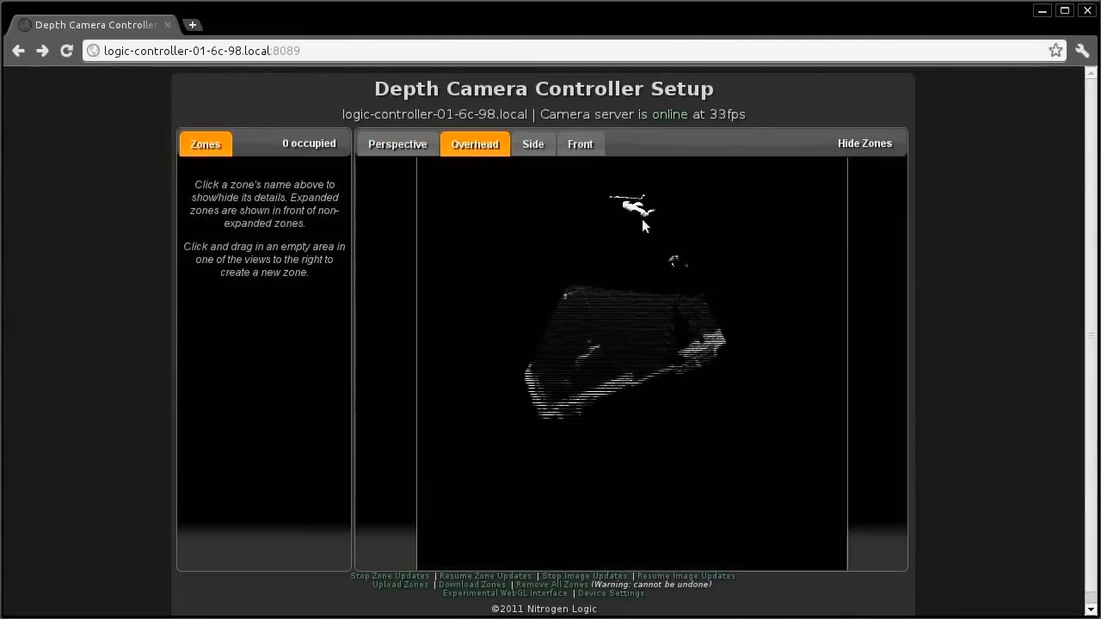
Mark out two zones above the scene, Zone_A and Zone_B below it, and confirm them.
left_click_drag(619, 203, 660, 227)
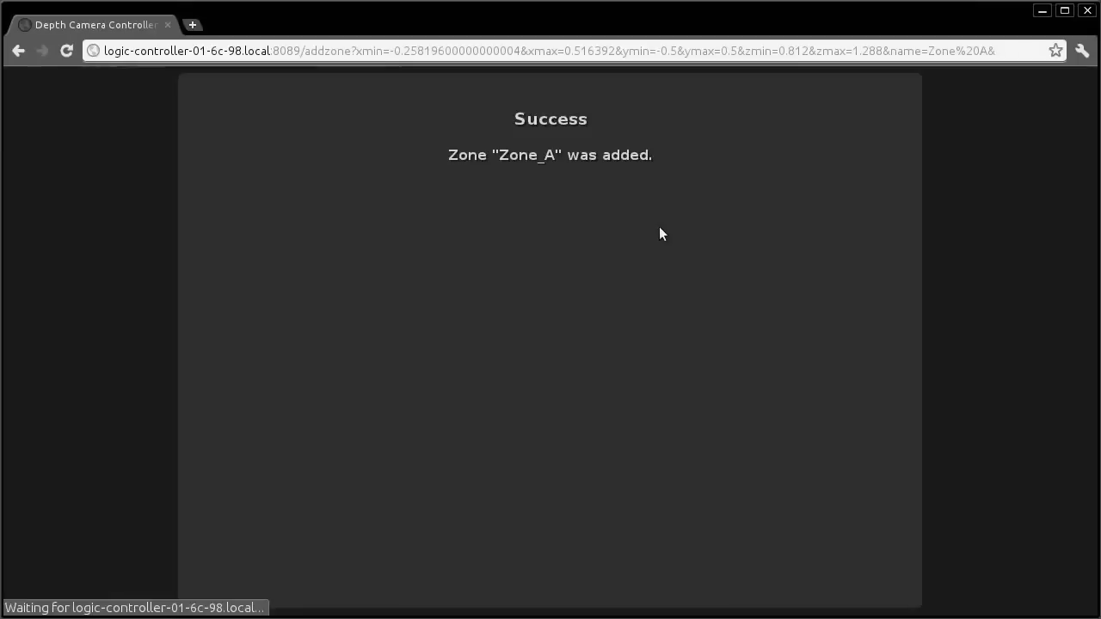
left_click(18, 50)
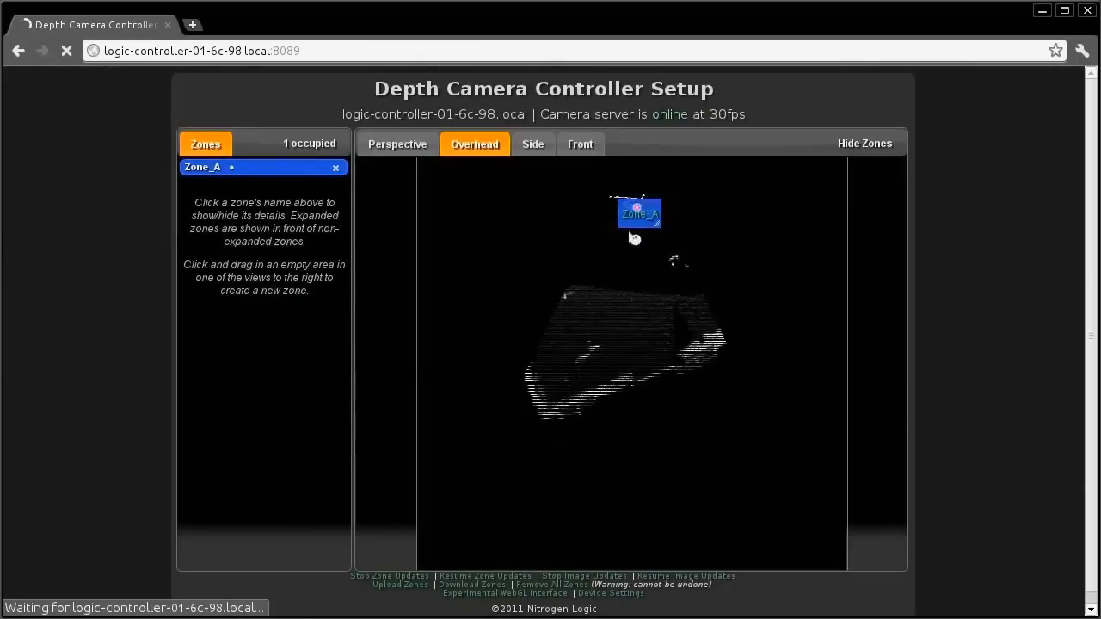
left_click_drag(594, 254, 640, 284)
type("Zone B")
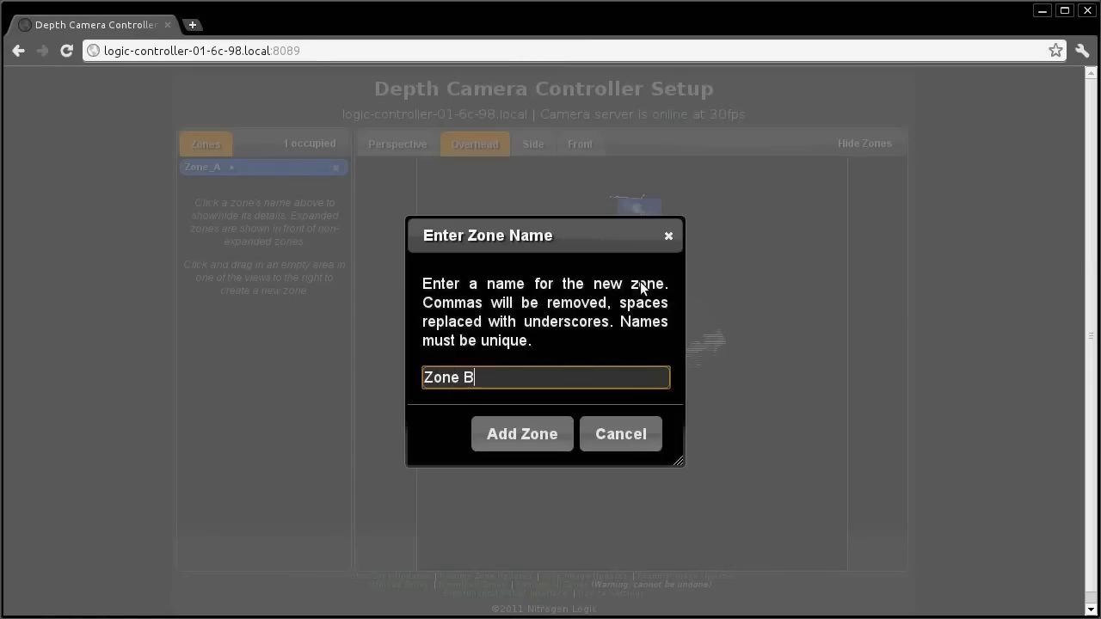
left_click(521, 433)
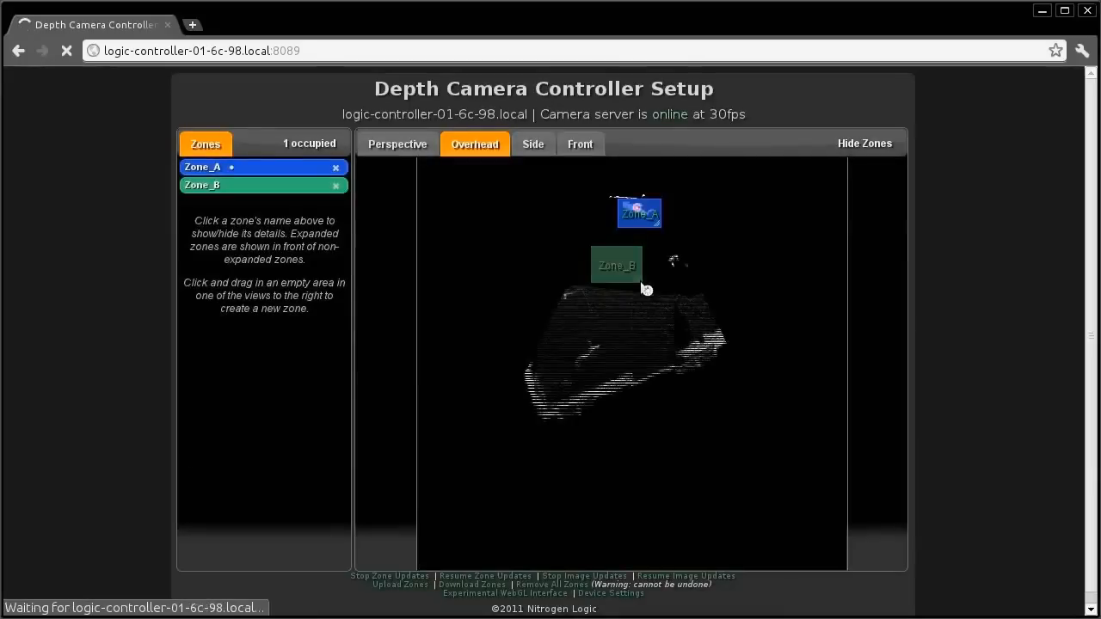
left_click(396, 144)
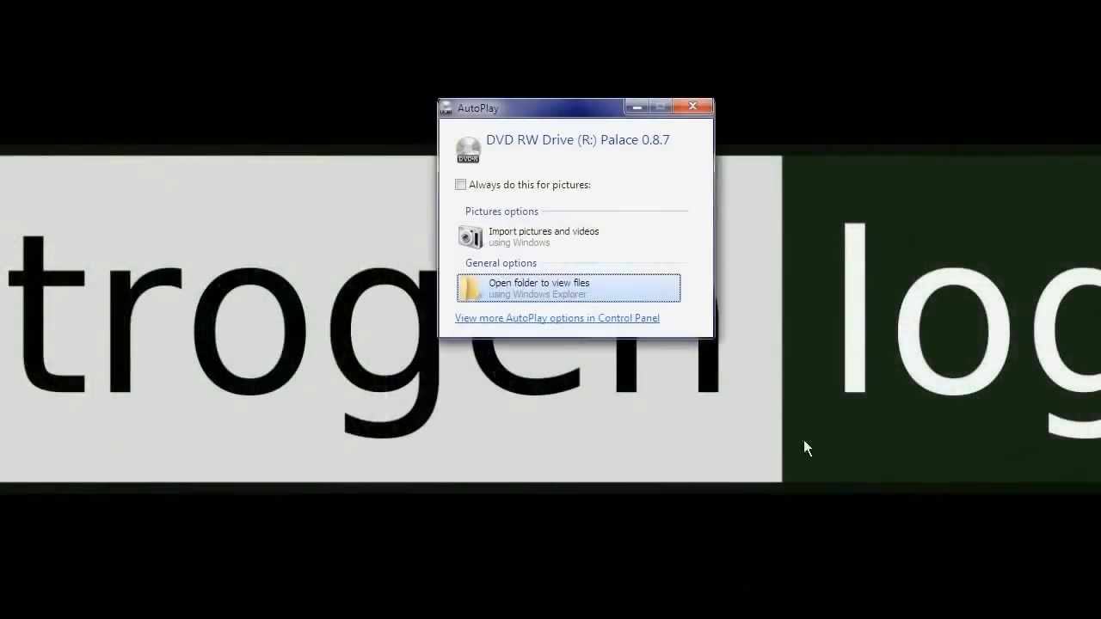
Browse the Palace 0.8.7 disc files and open instructions.html.
left_click(540, 288)
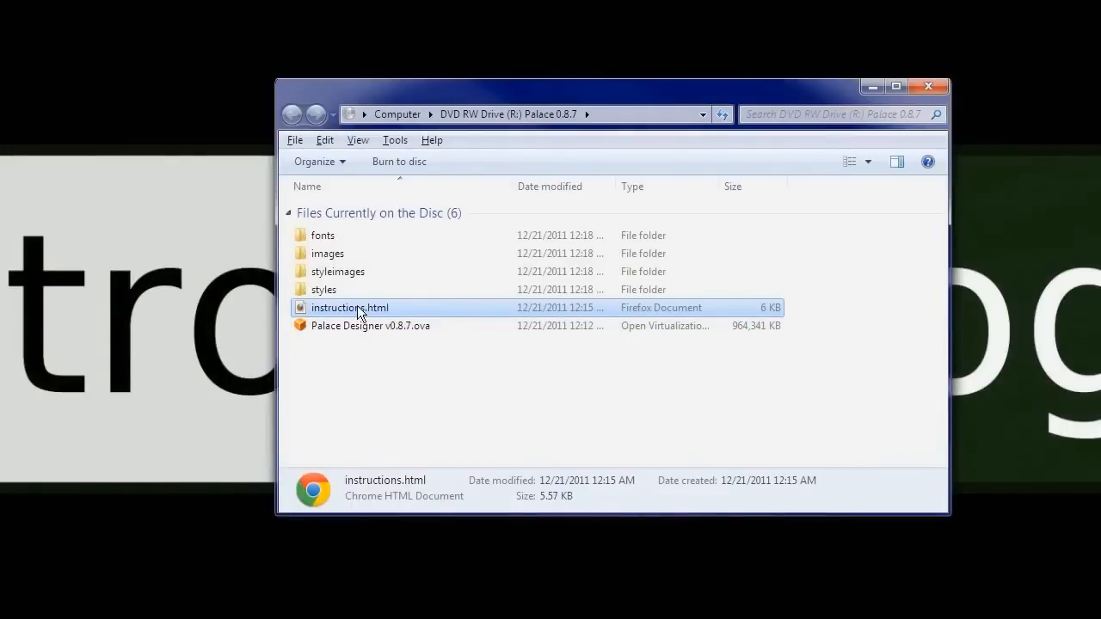
double_click(351, 308)
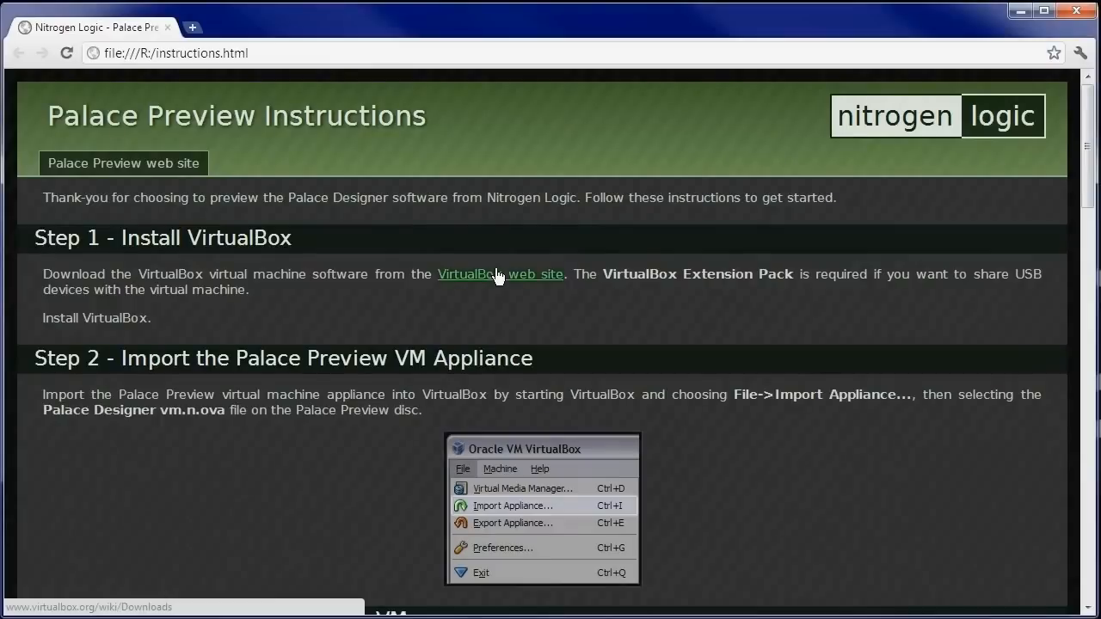
Download the VirtualBox 4.1.8 Windows hosts installer from the VirtualBox site, keep it and run it.
left_click(500, 273)
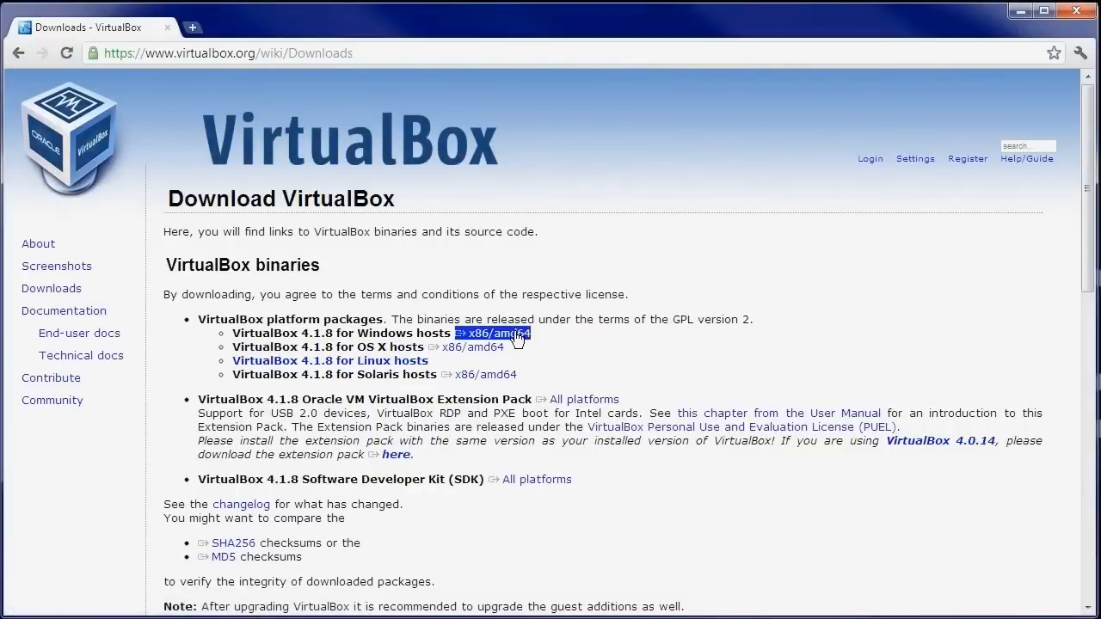
left_click(496, 334)
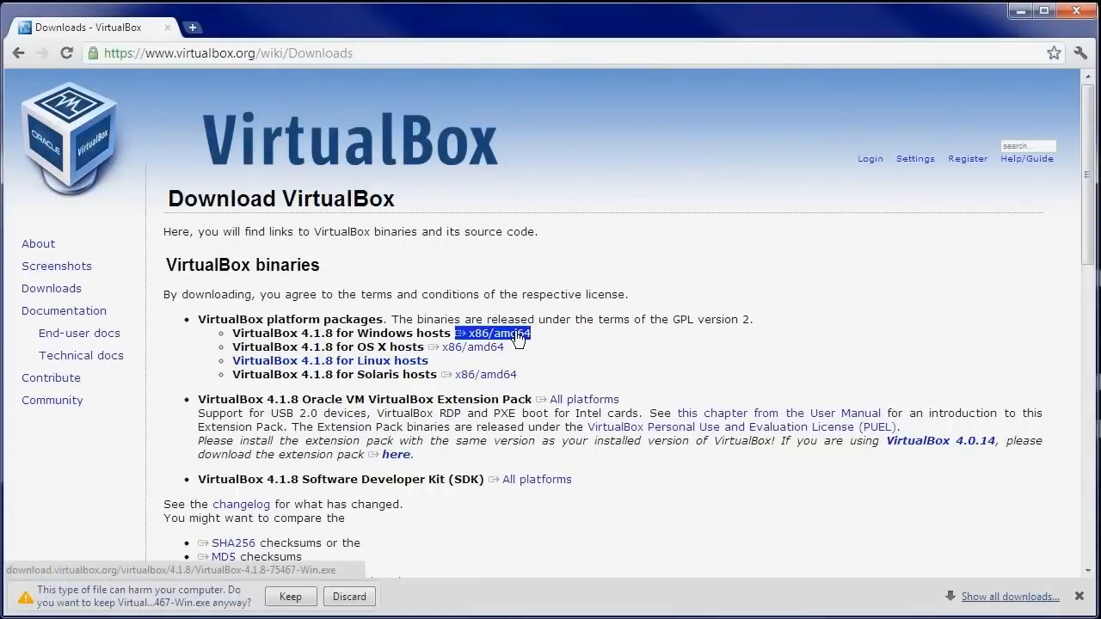
left_click(290, 595)
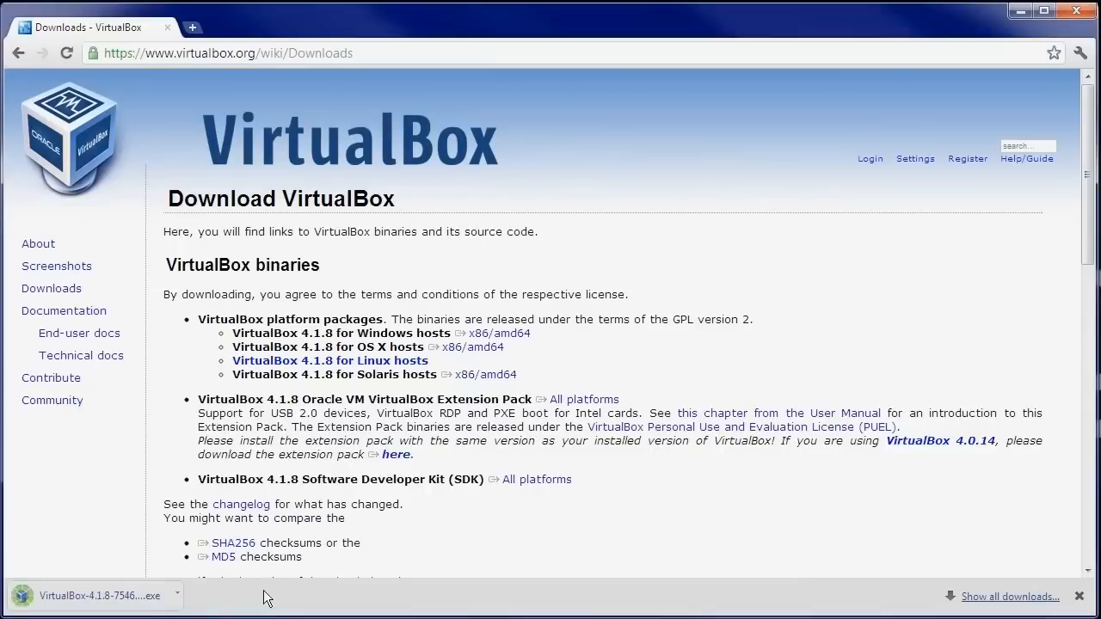
left_click(97, 595)
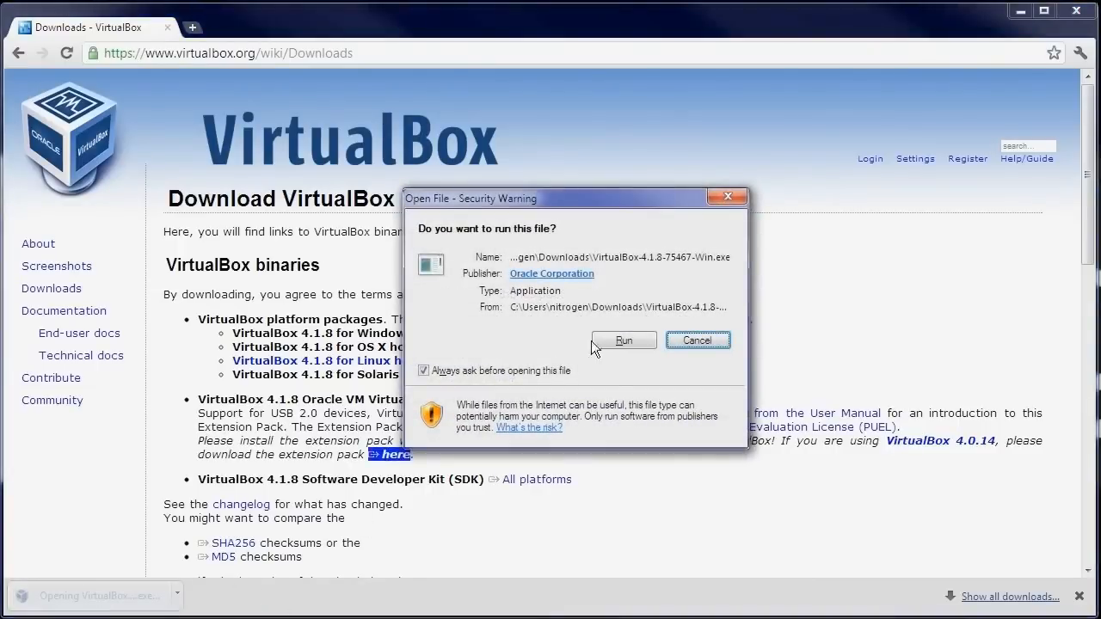
left_click(623, 341)
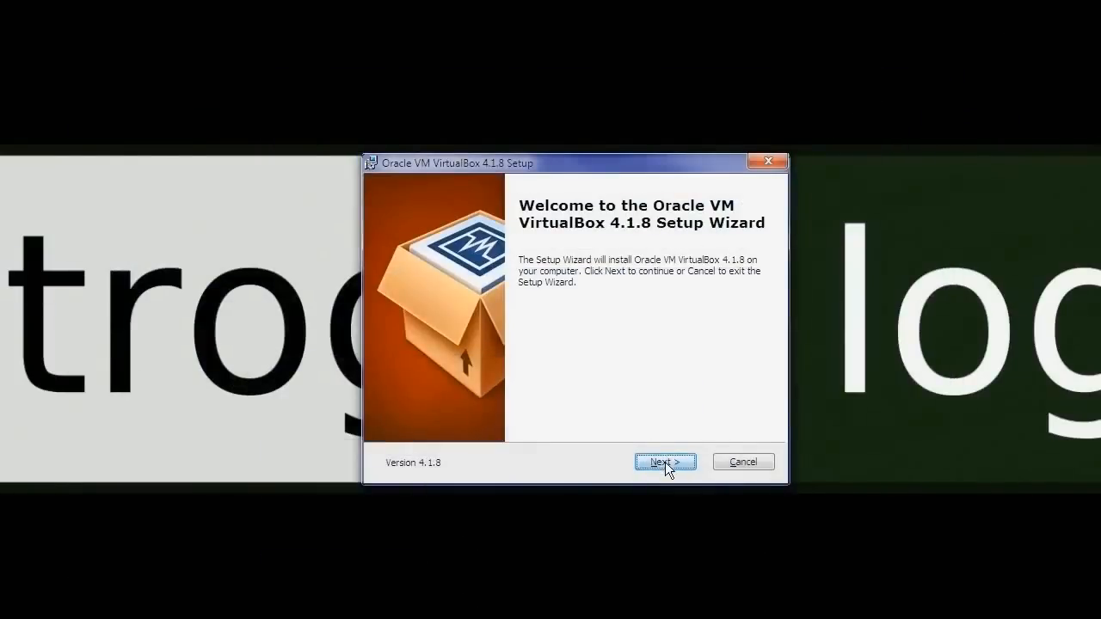
Install VirtualBox with default features and finish with Start Oracle VM VirtualBox checked.
left_click(664, 461)
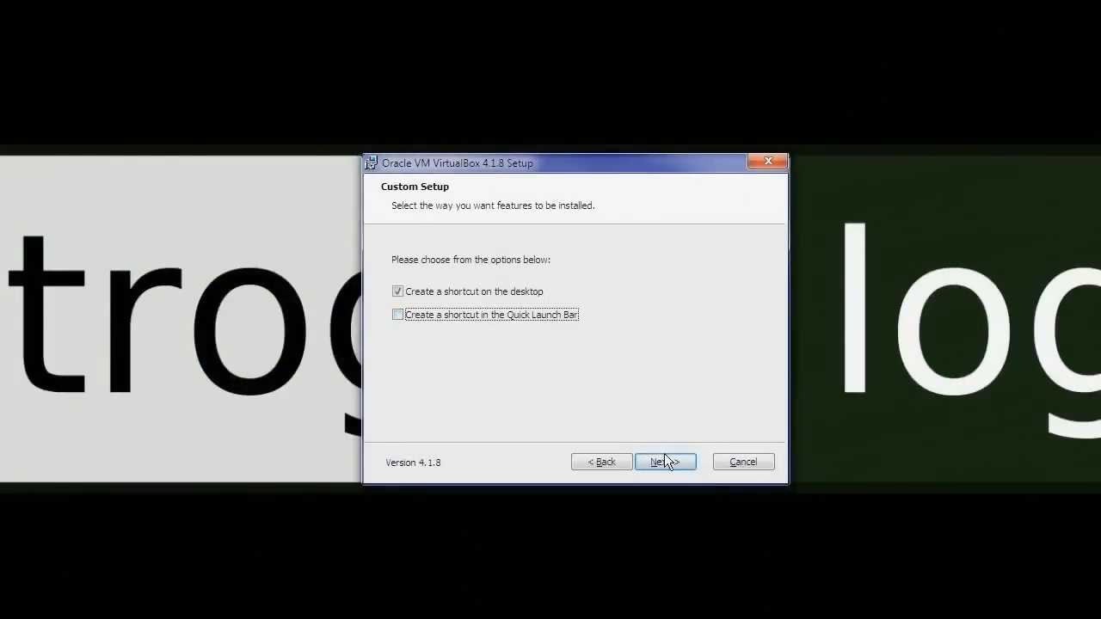
left_click(664, 461)
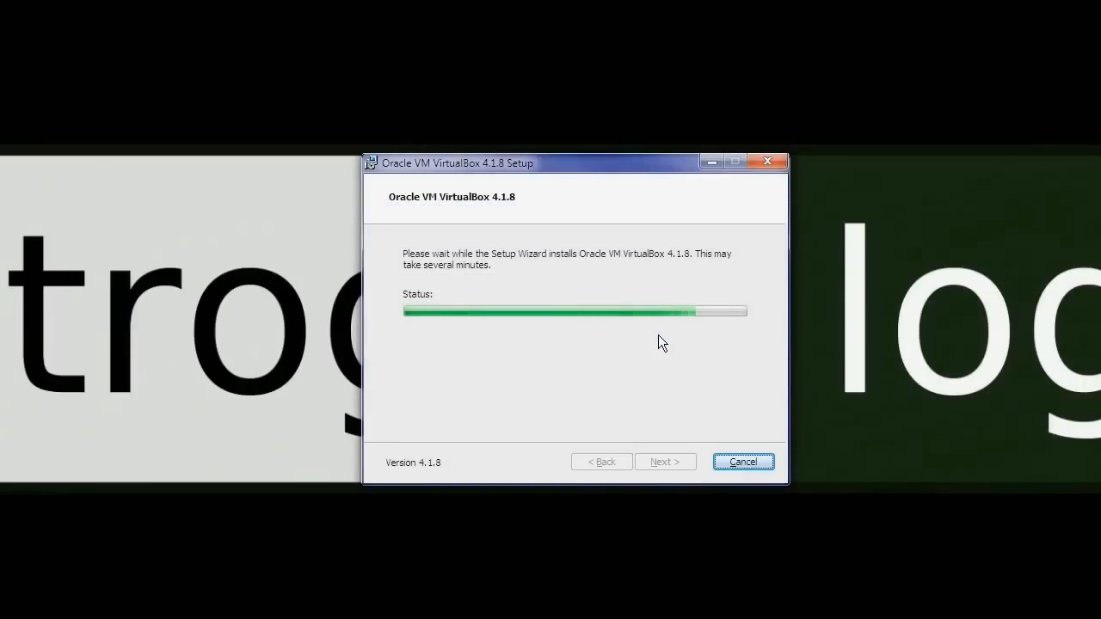
mouse_move(650, 361)
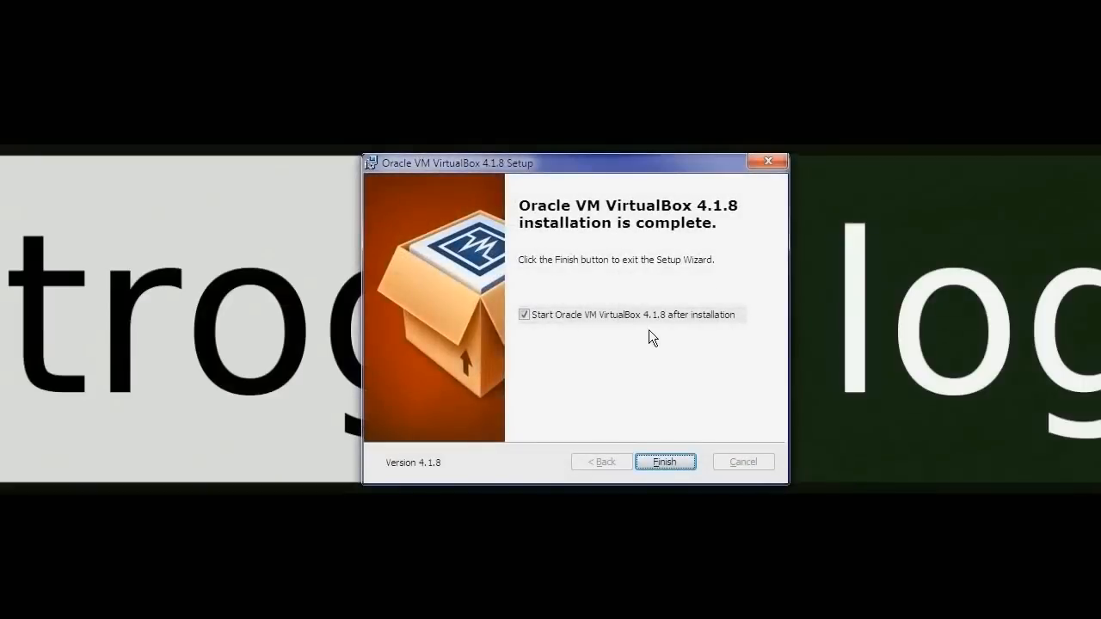
left_click(665, 461)
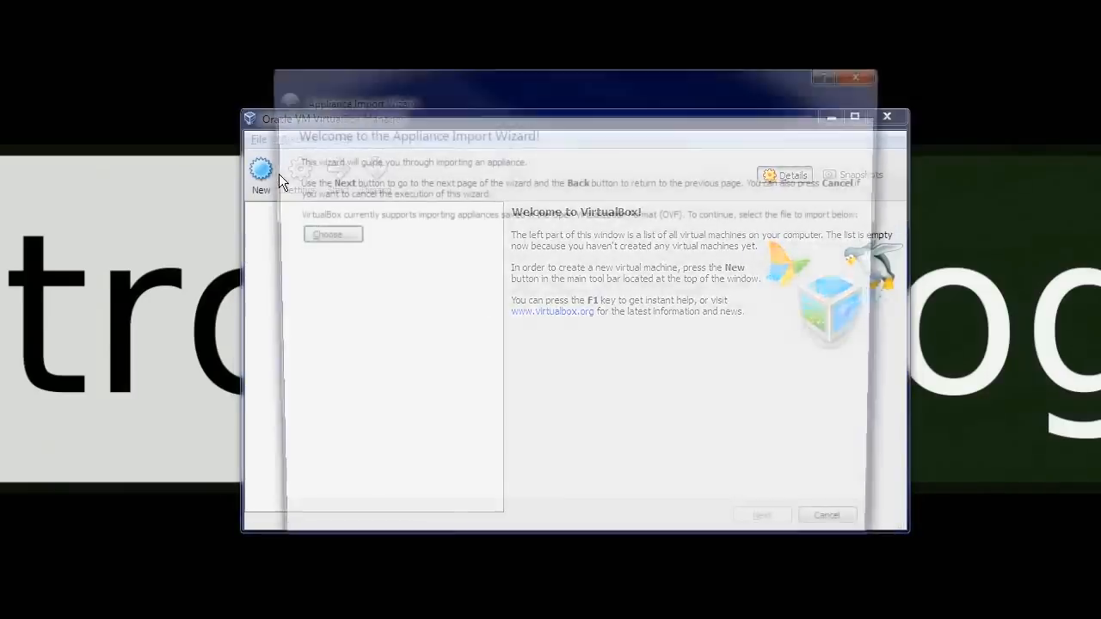
Choose the Palace Designer v0.8.7 .ova appliance file from the disc for import.
left_click(332, 234)
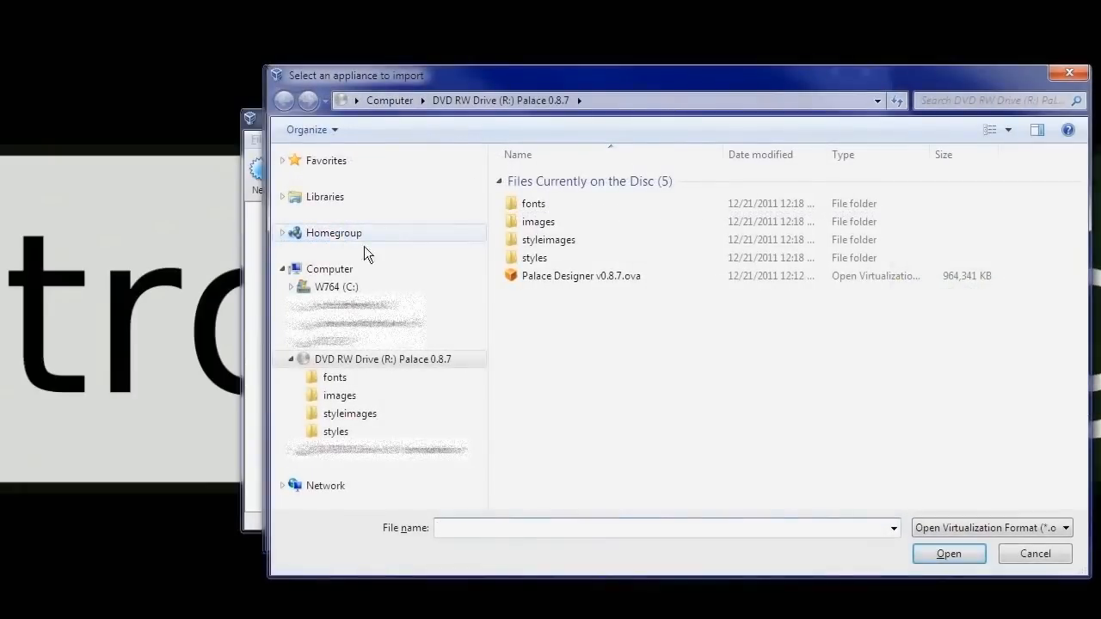
left_click(581, 275)
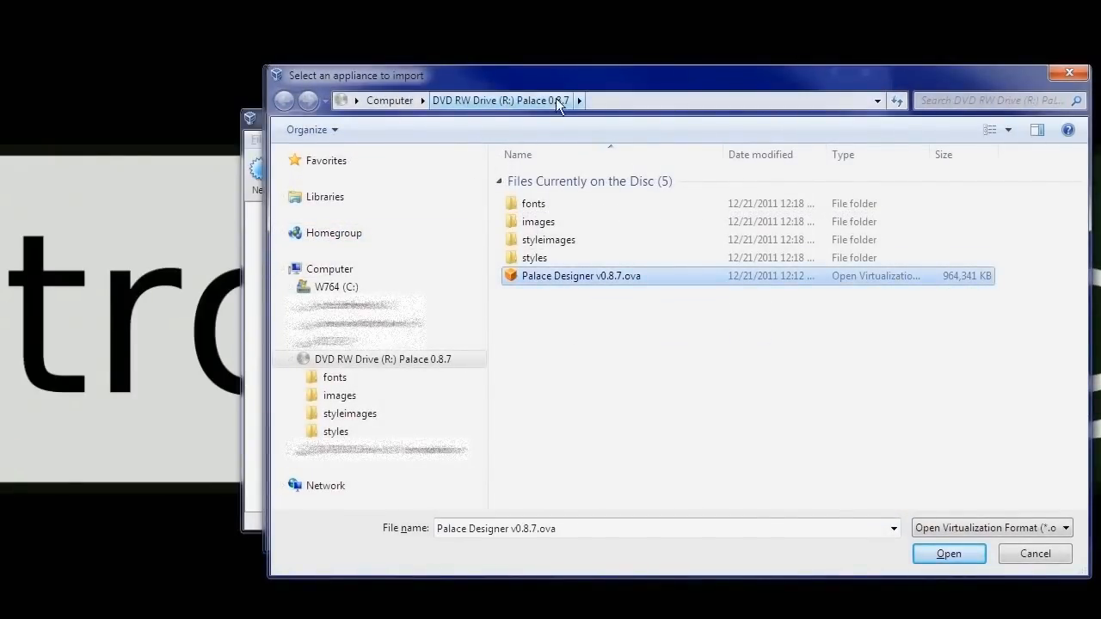
left_click(948, 554)
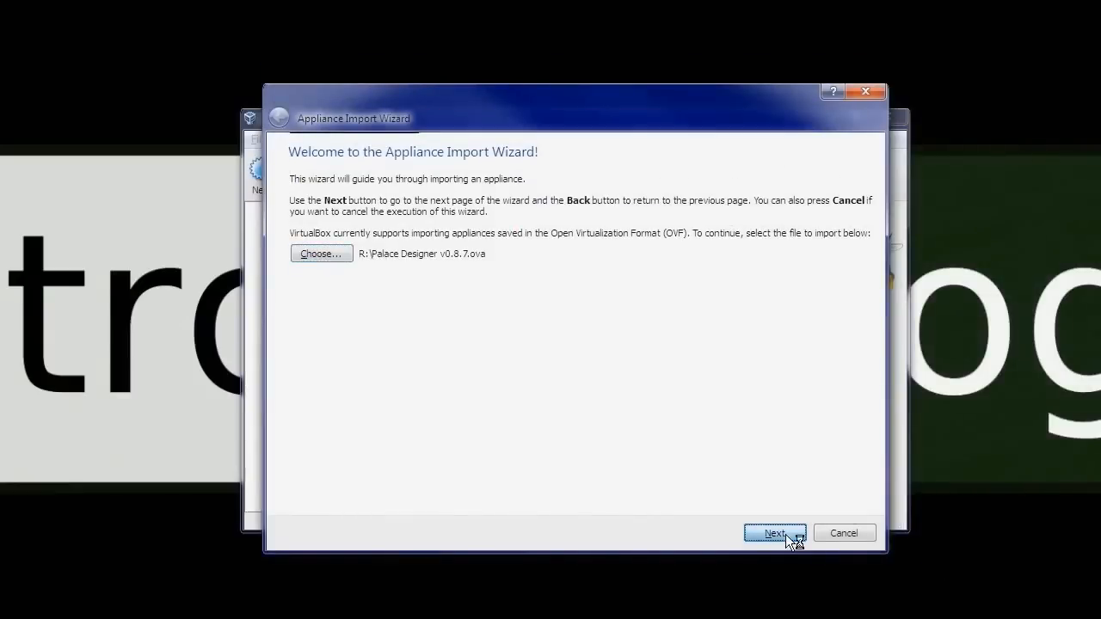
mouse_move(772, 591)
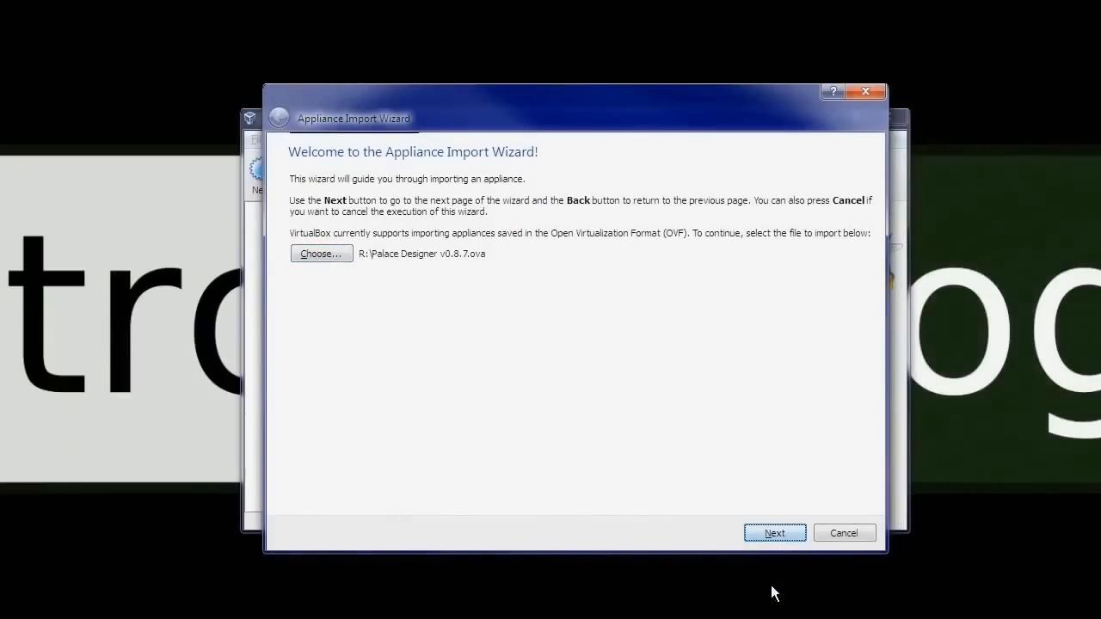
Import the appliance with default settings and agree to its software license.
left_click(775, 534)
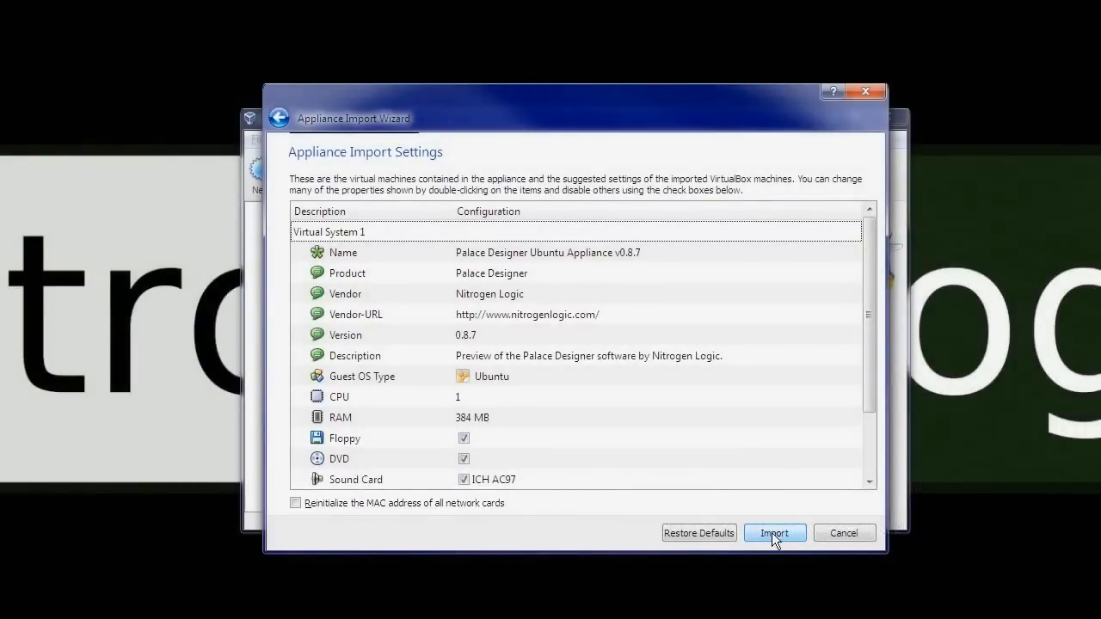
left_click(774, 534)
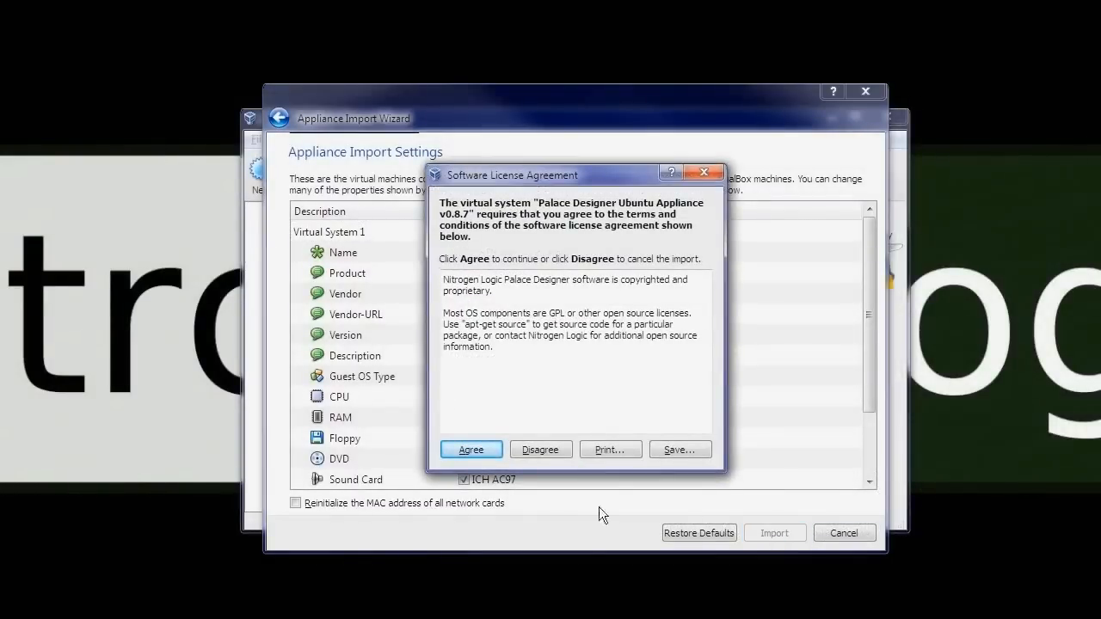
left_click(471, 450)
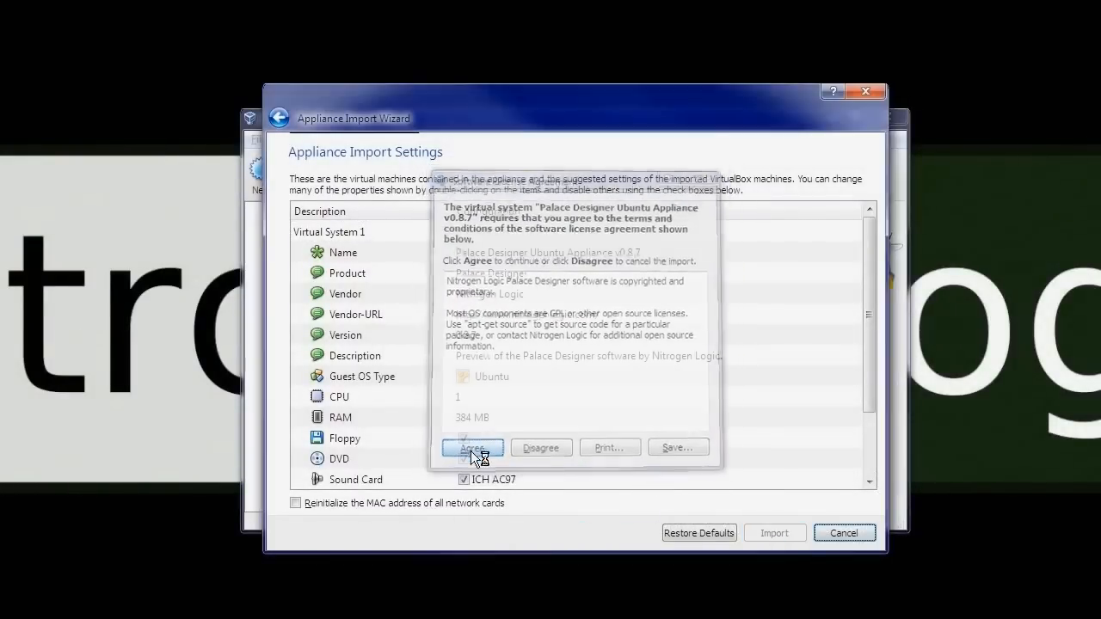
left_click(471, 447)
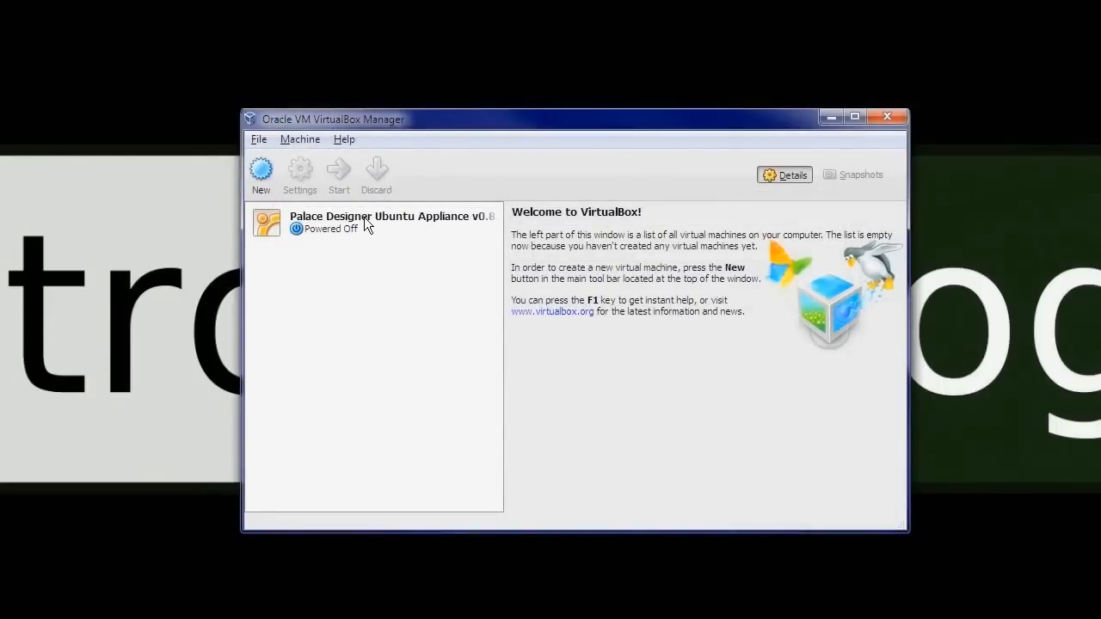
Set the appliance's network adapter to Bridged Adapter on the Realtek controller, save, and start the VM.
left_click(370, 221)
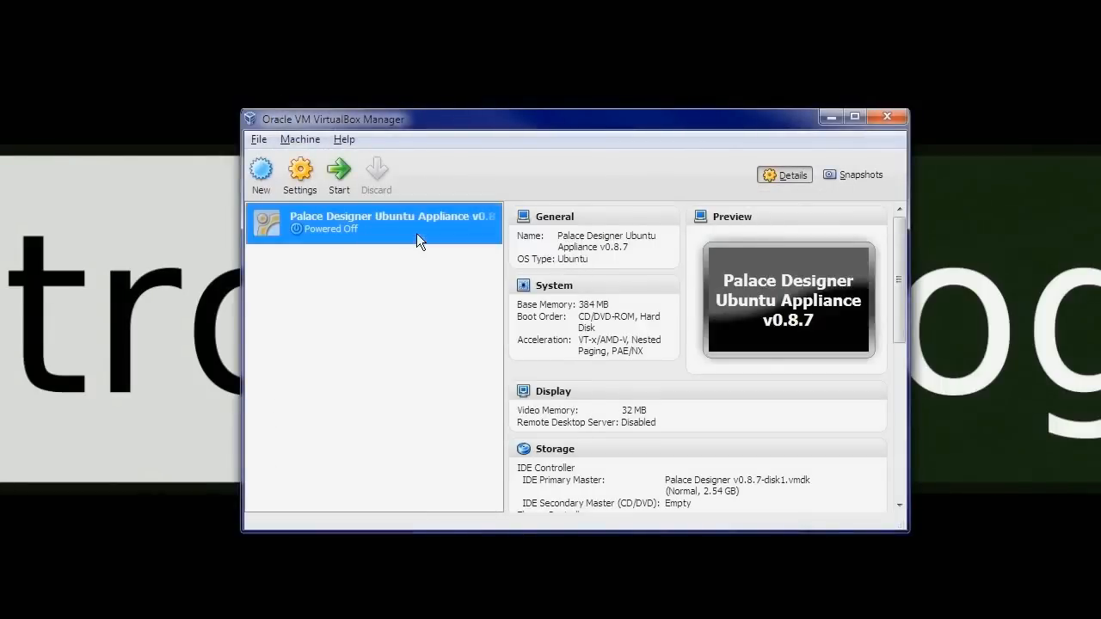
left_click(300, 175)
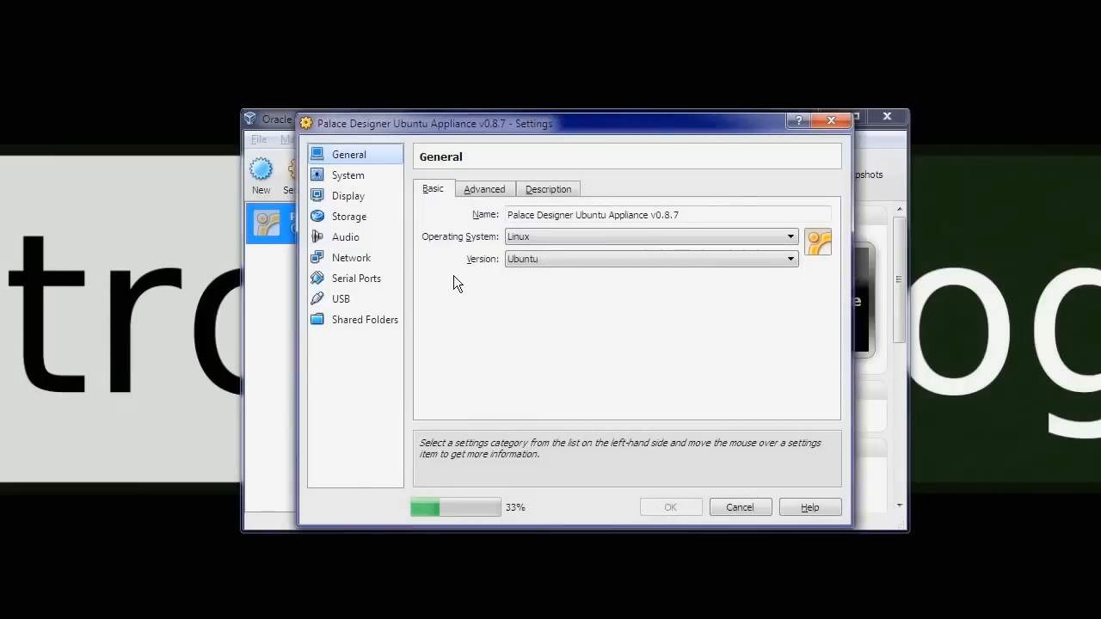
left_click(351, 258)
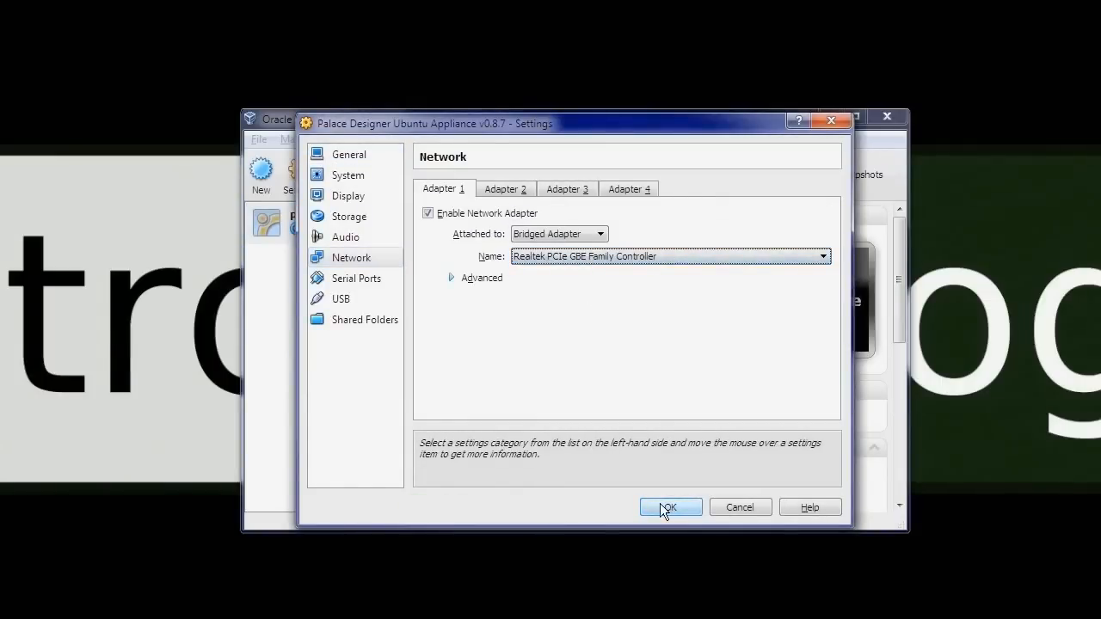
left_click(669, 505)
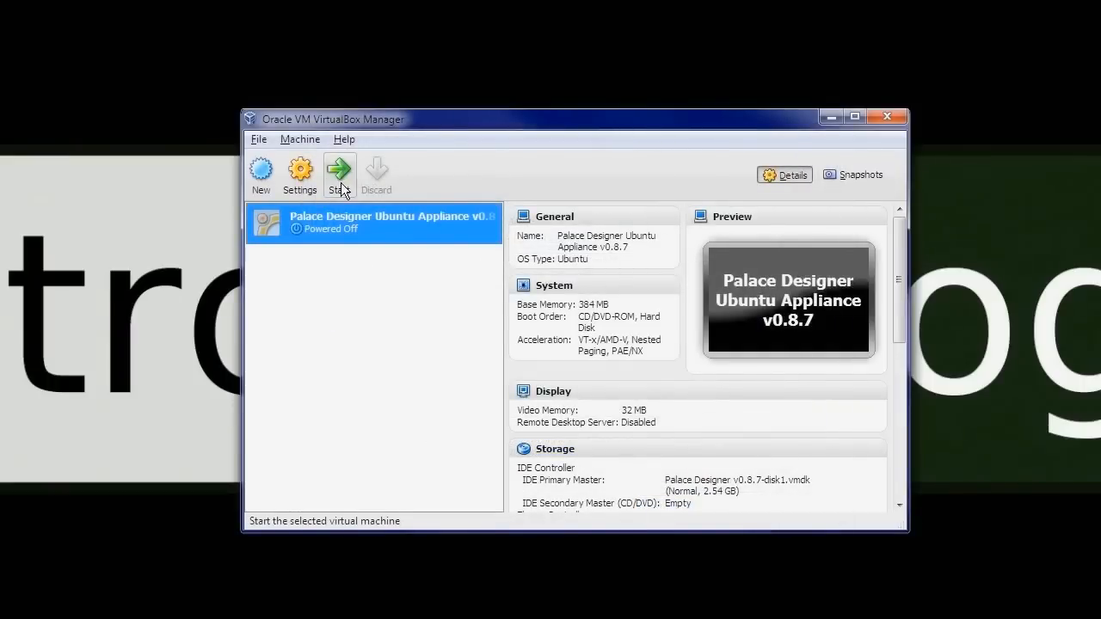
left_click(339, 172)
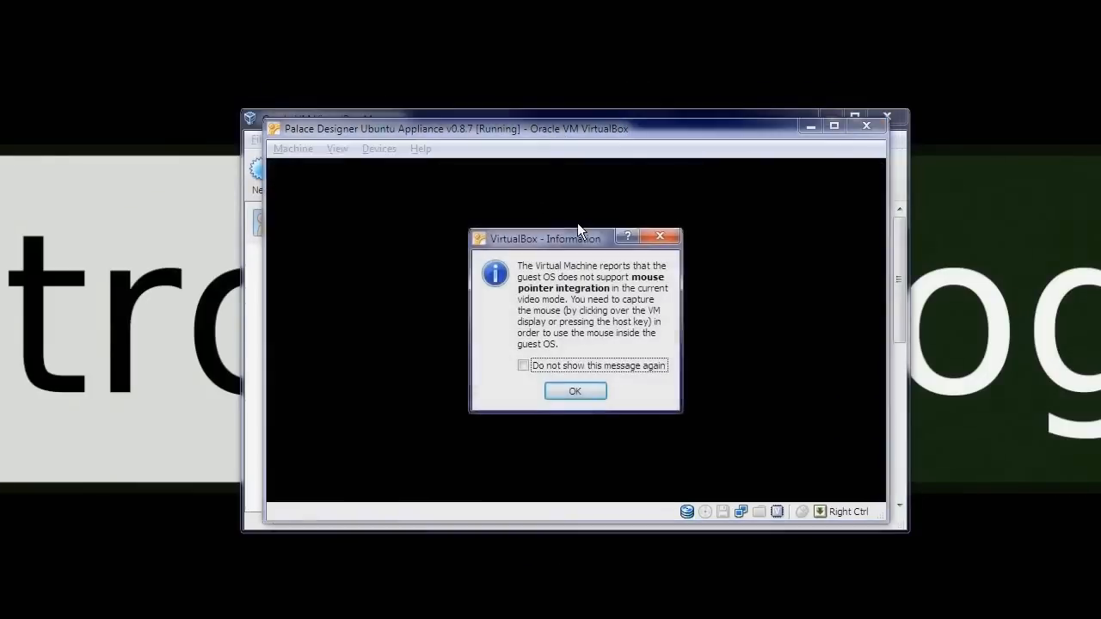
Dismiss both pointer-integration notices with 'Do not show this message again' ticked.
left_click(523, 365)
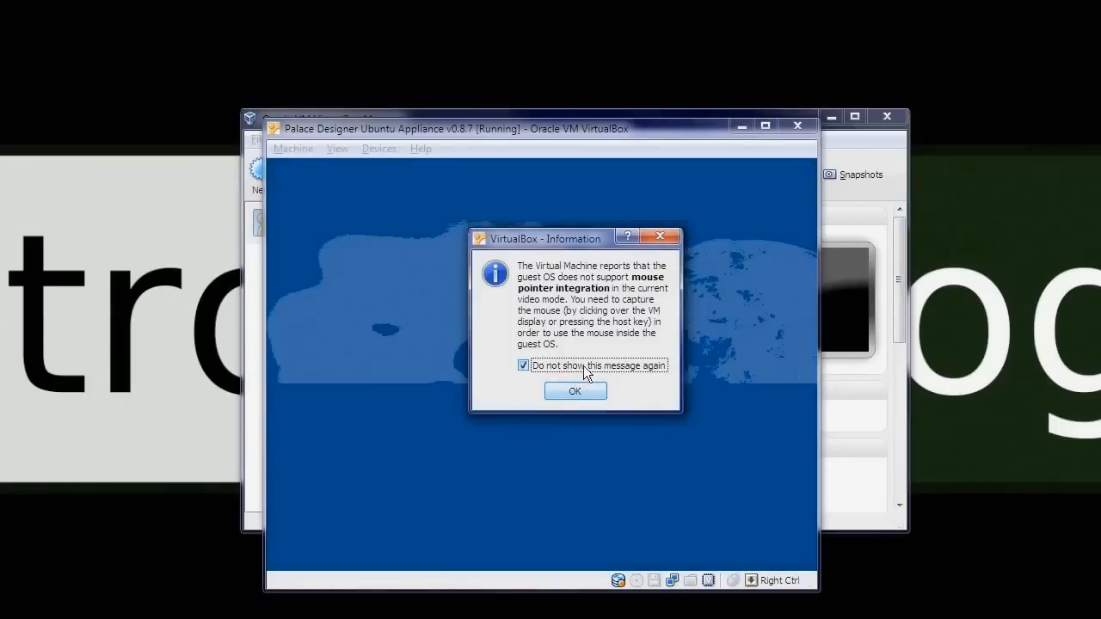
left_click(575, 391)
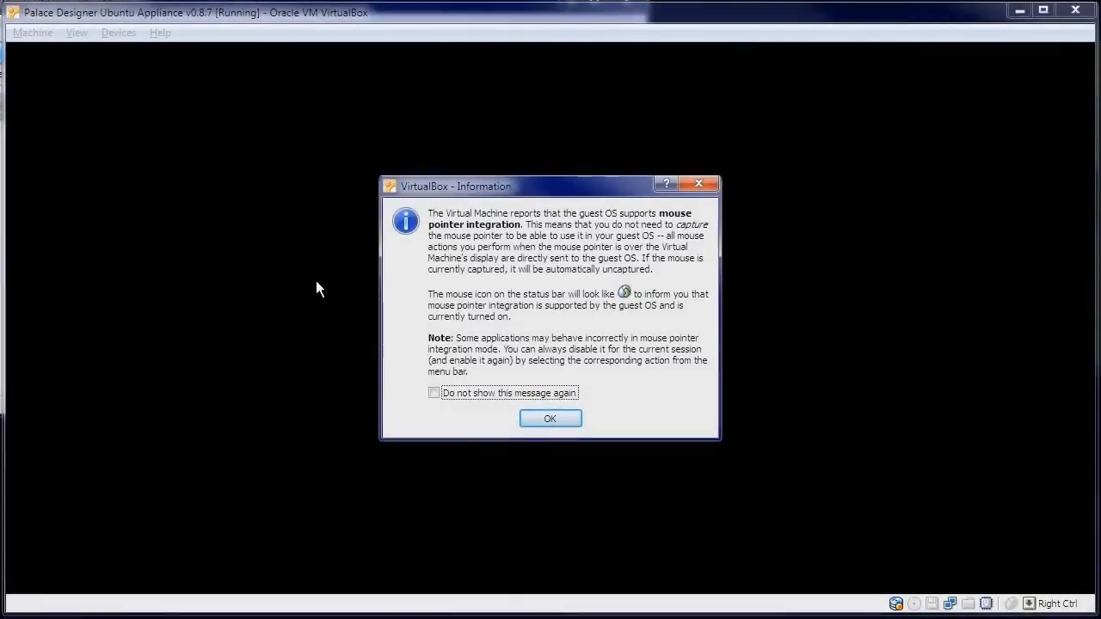
left_click(434, 392)
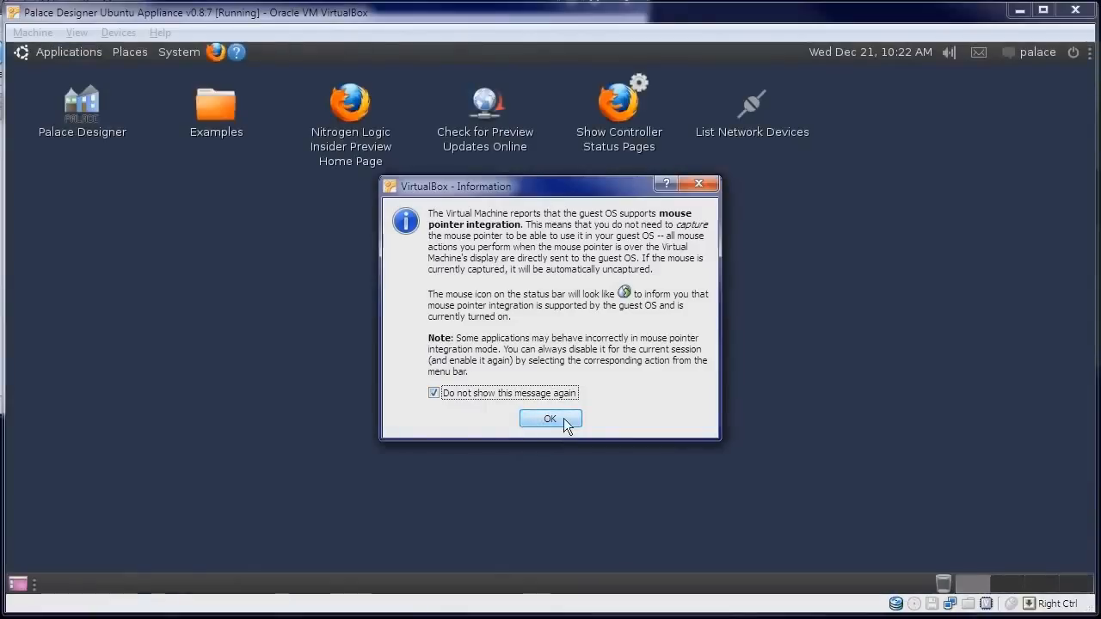
left_click(551, 420)
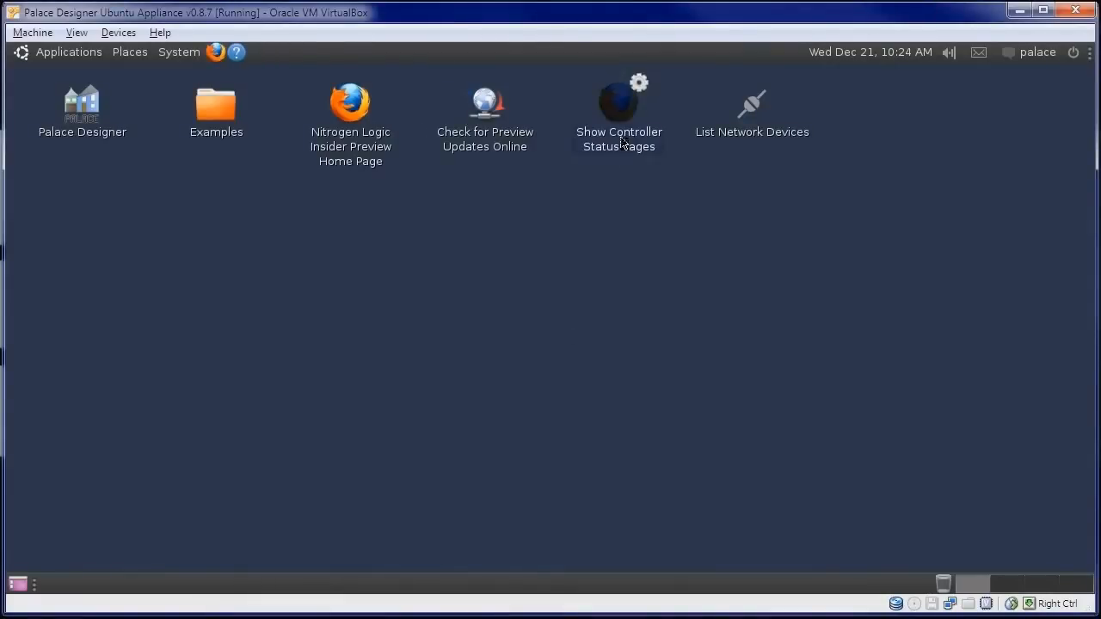
Show the Controller Status pages, download the Palace template and open it with Palace Designer.
double_click(620, 104)
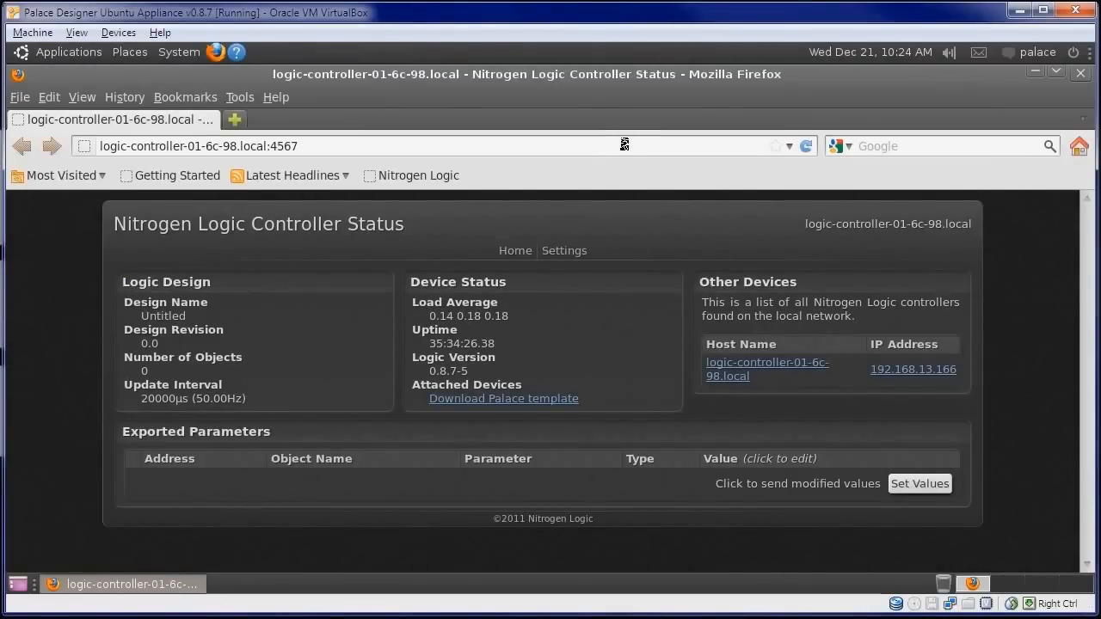
left_click(502, 399)
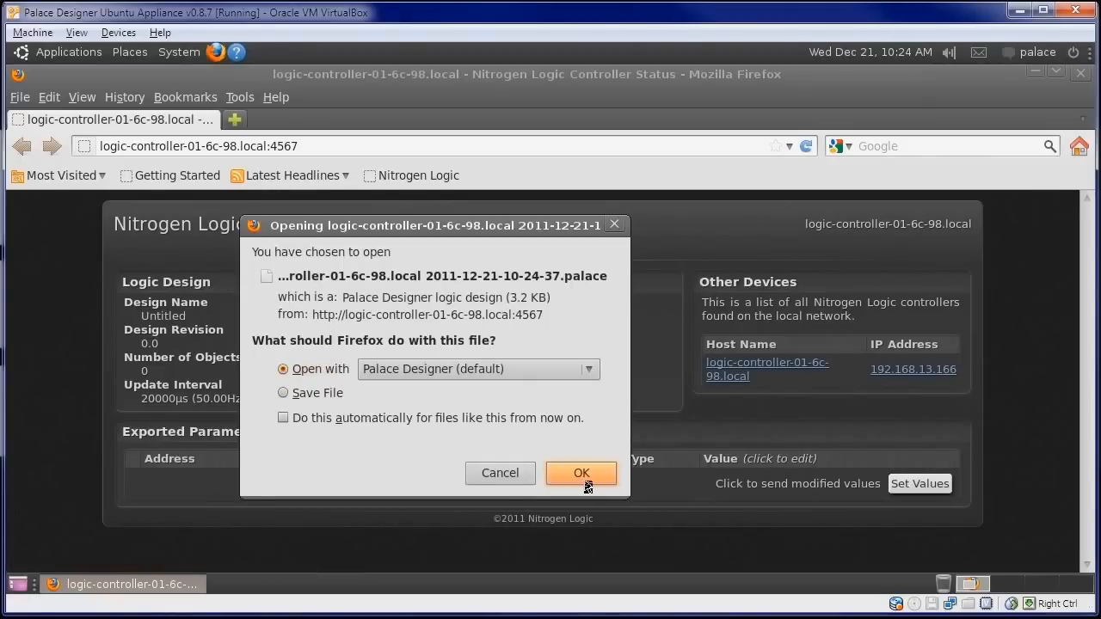
left_click(581, 473)
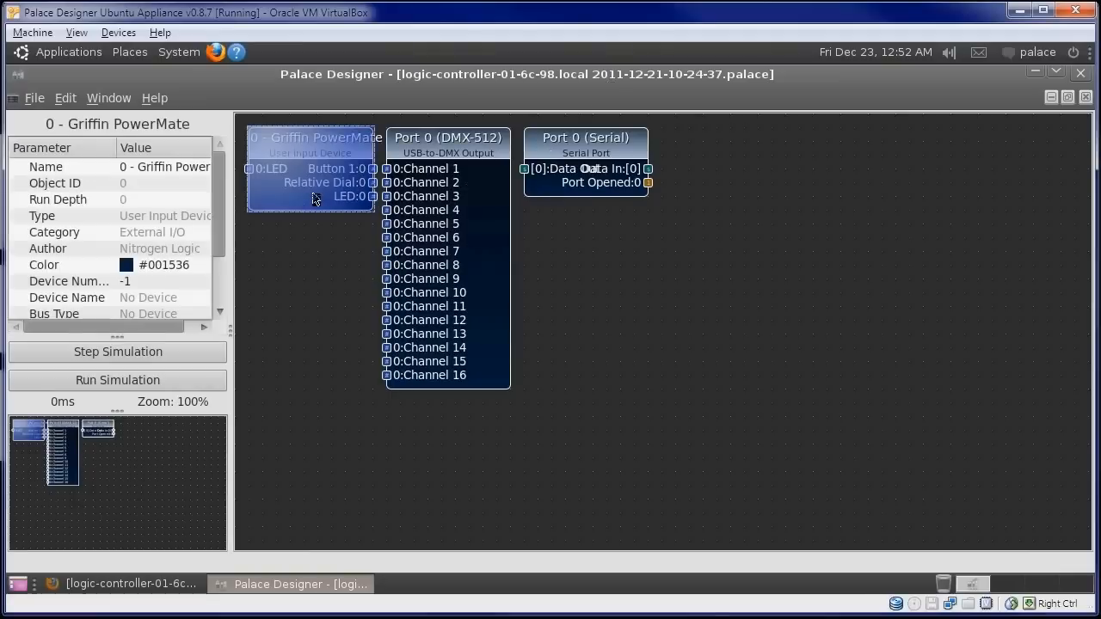
Inspect the Serial Port and DMX-512 blocks, then delete the Port 0 (Serial) object.
left_click(585, 138)
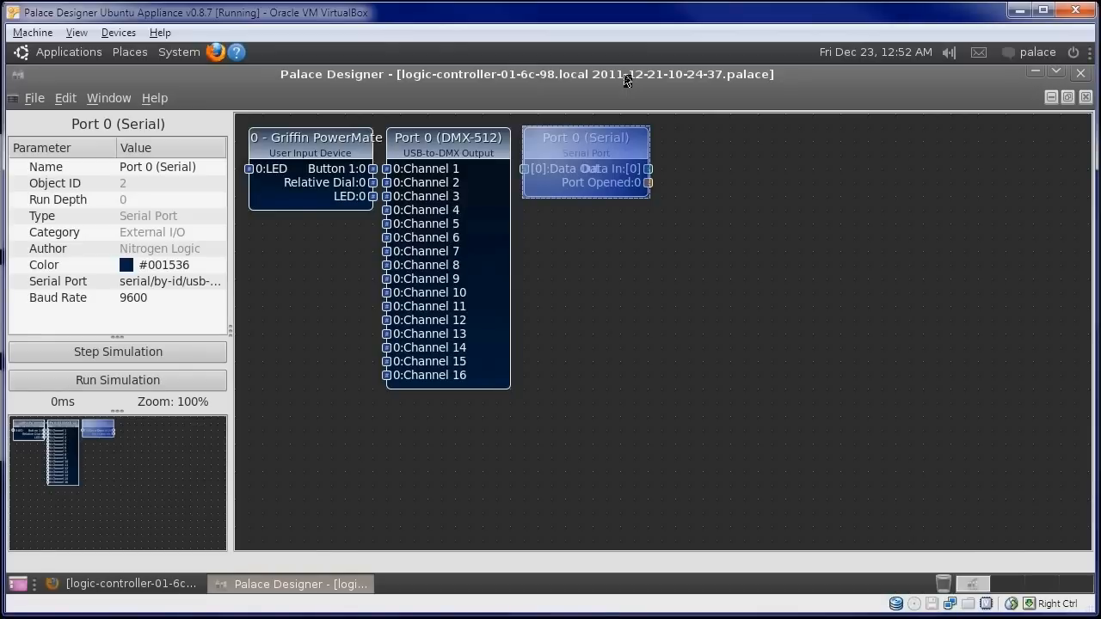
left_click(448, 137)
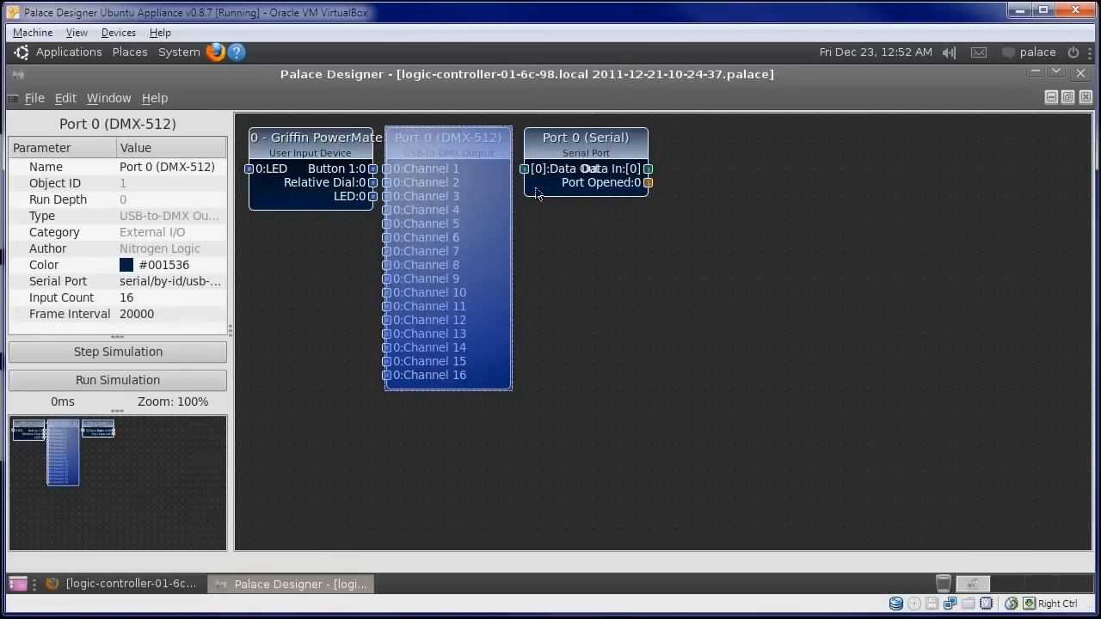
left_click(585, 138)
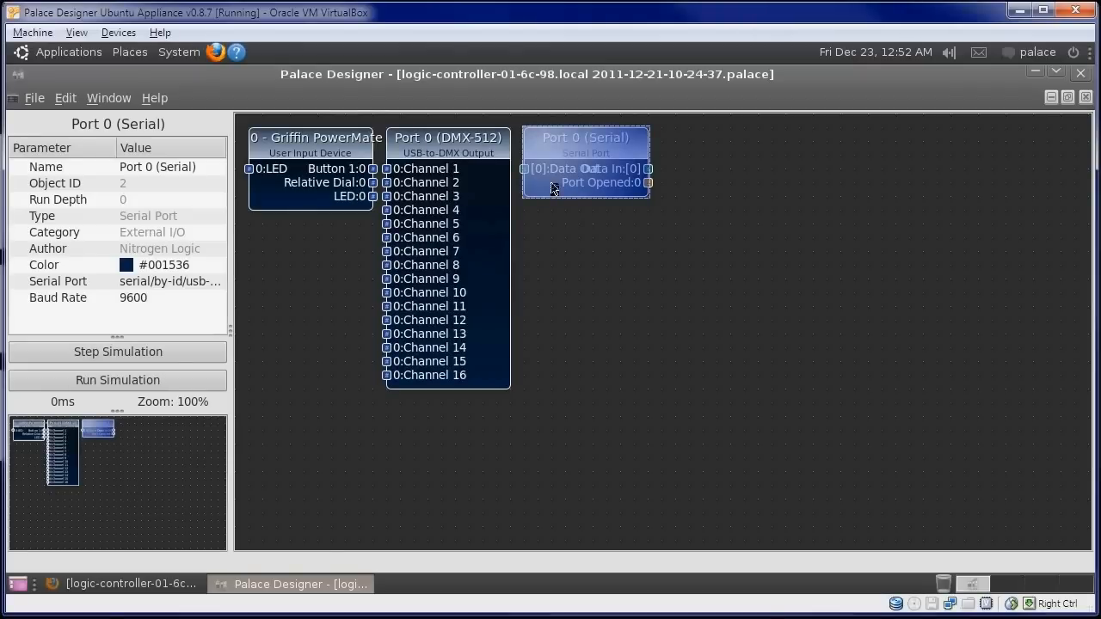
key("Delete")
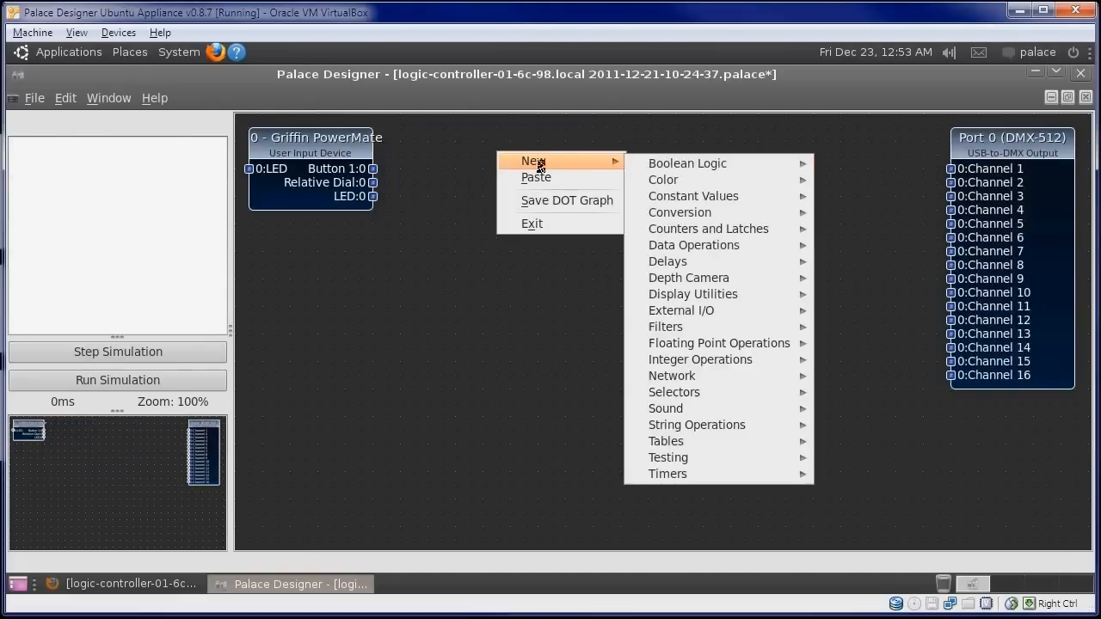
mouse_move(709, 227)
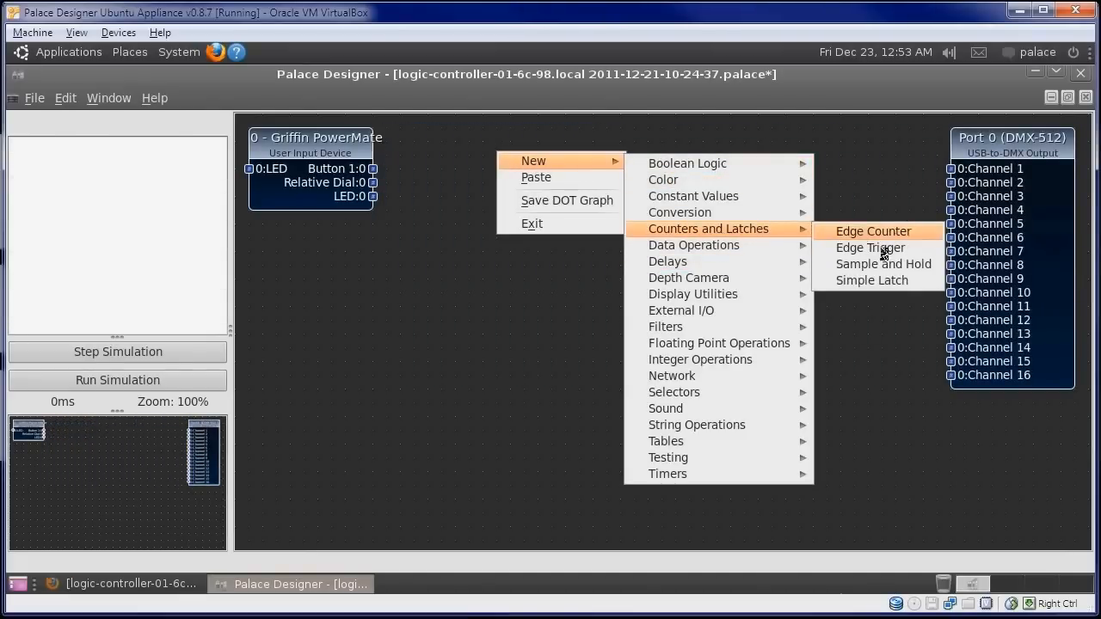
Add a Simple Latch, an Integer Accumulator and an Input Selector to the canvas.
left_click(871, 279)
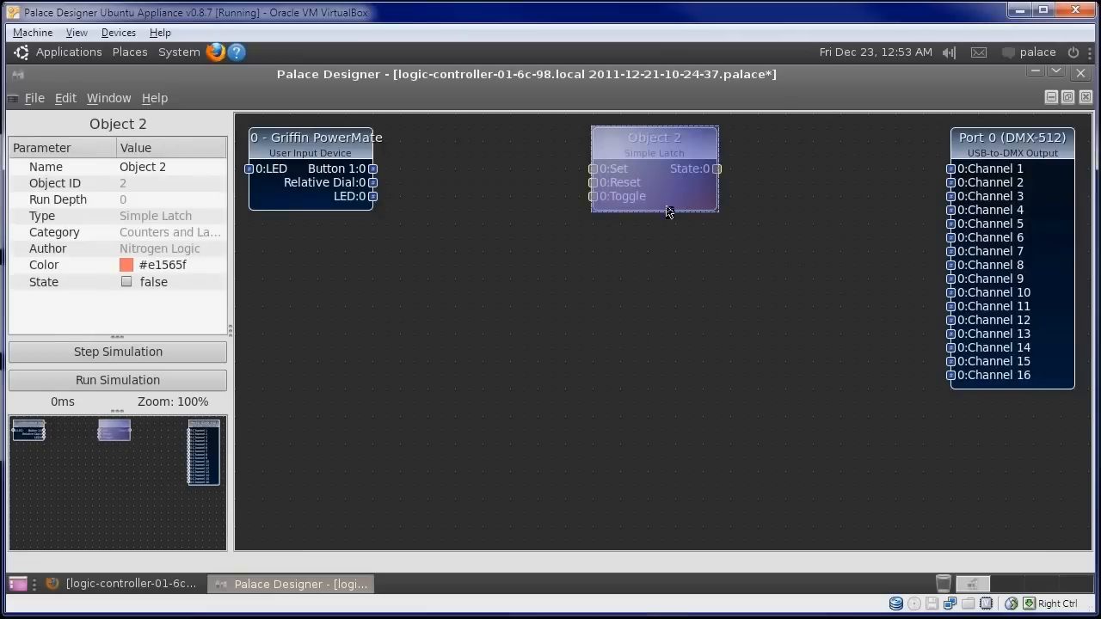
right_click(669, 212)
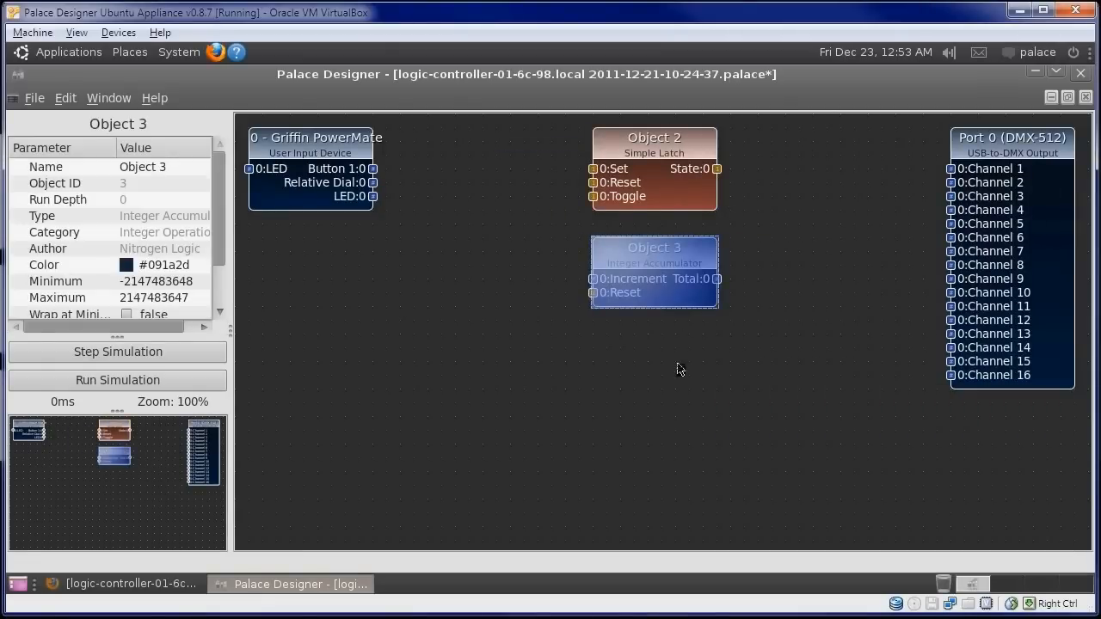
mouse_move(663, 322)
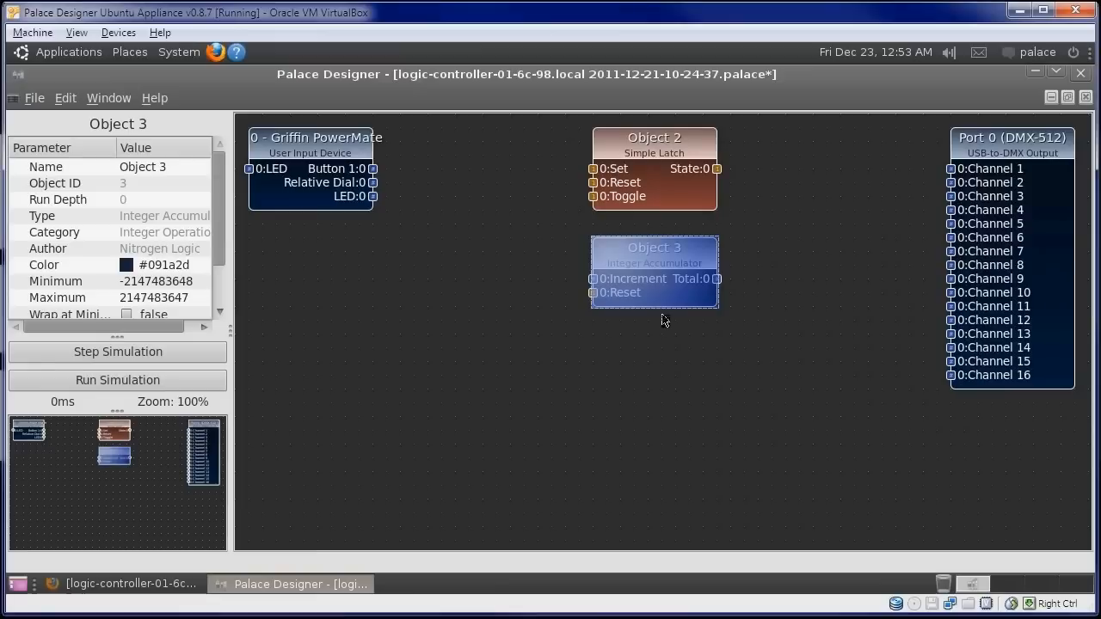
right_click(662, 322)
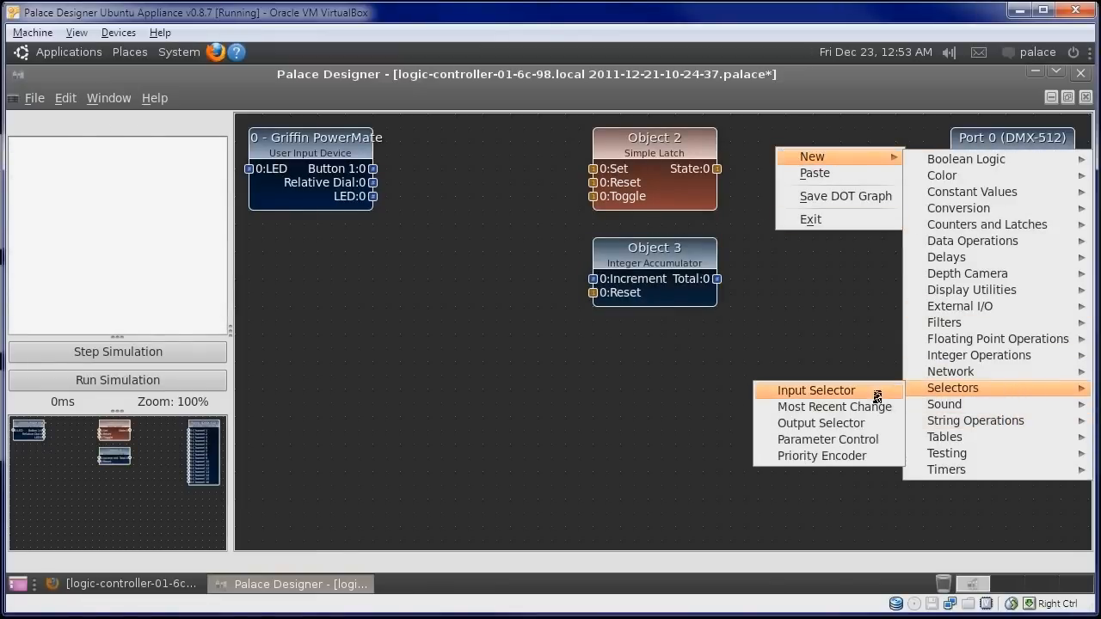
left_click(816, 389)
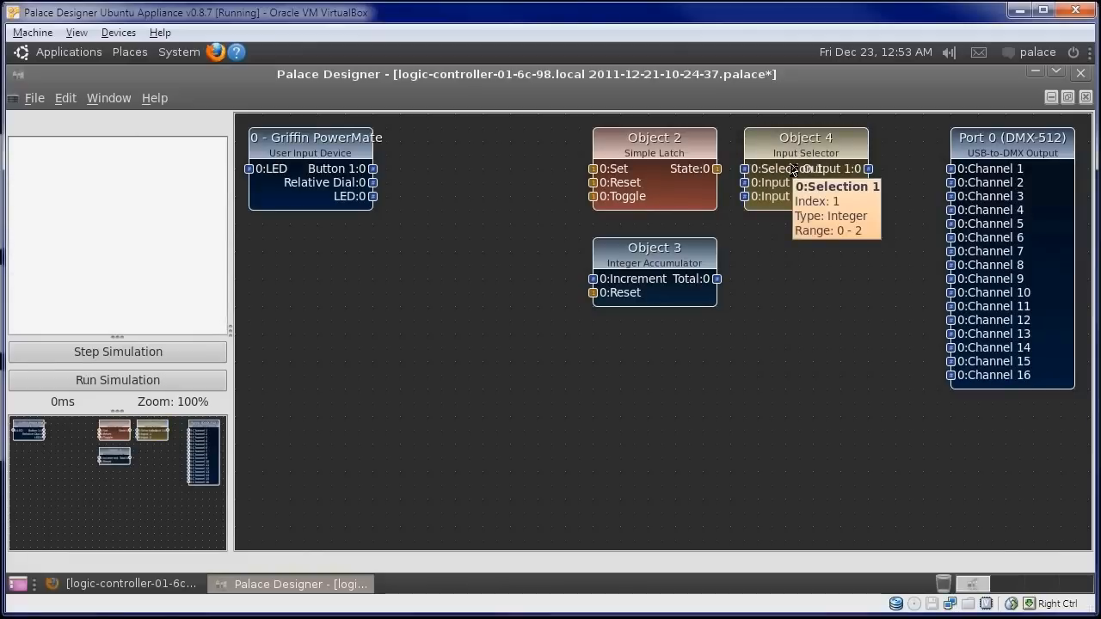
Set the Integer Accumulator's range to Minimum 10 and Maximum 255.
left_click(654, 248)
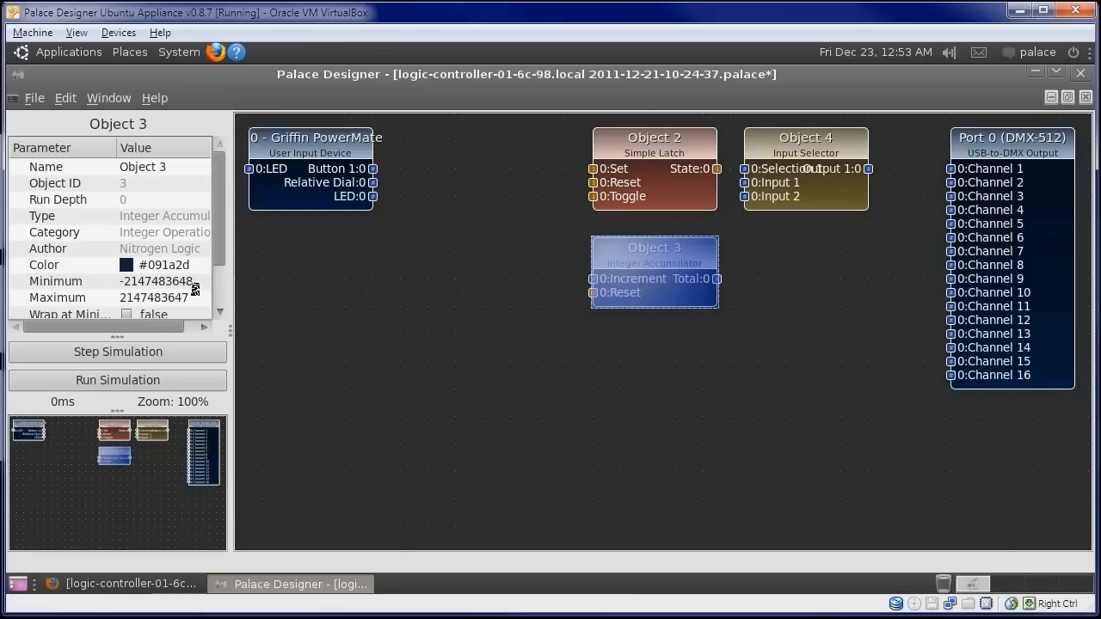
type("10")
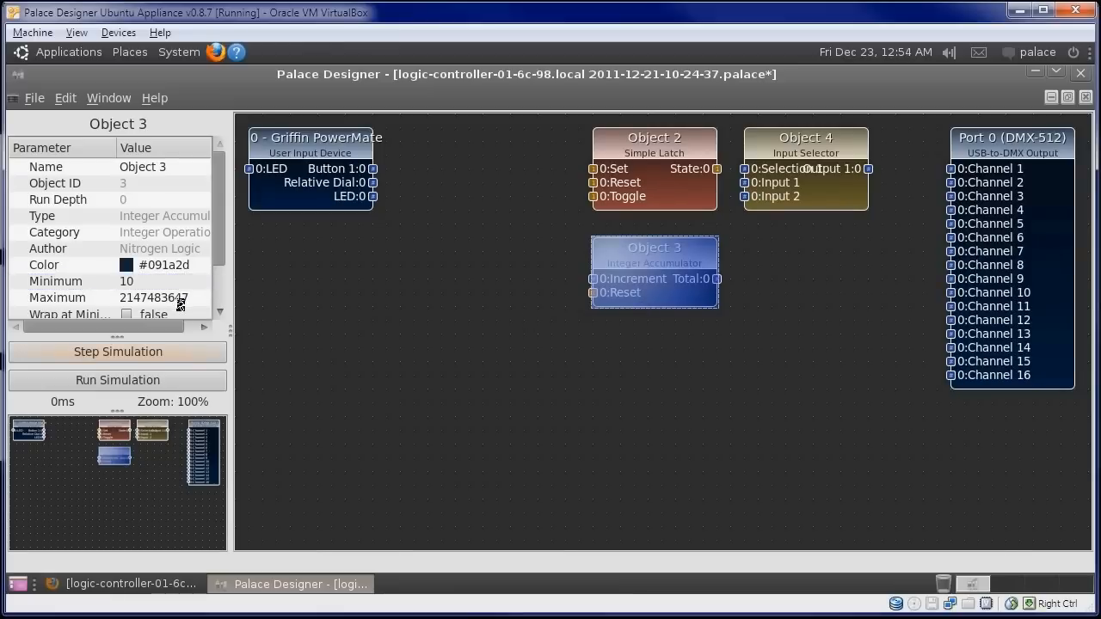
type("255")
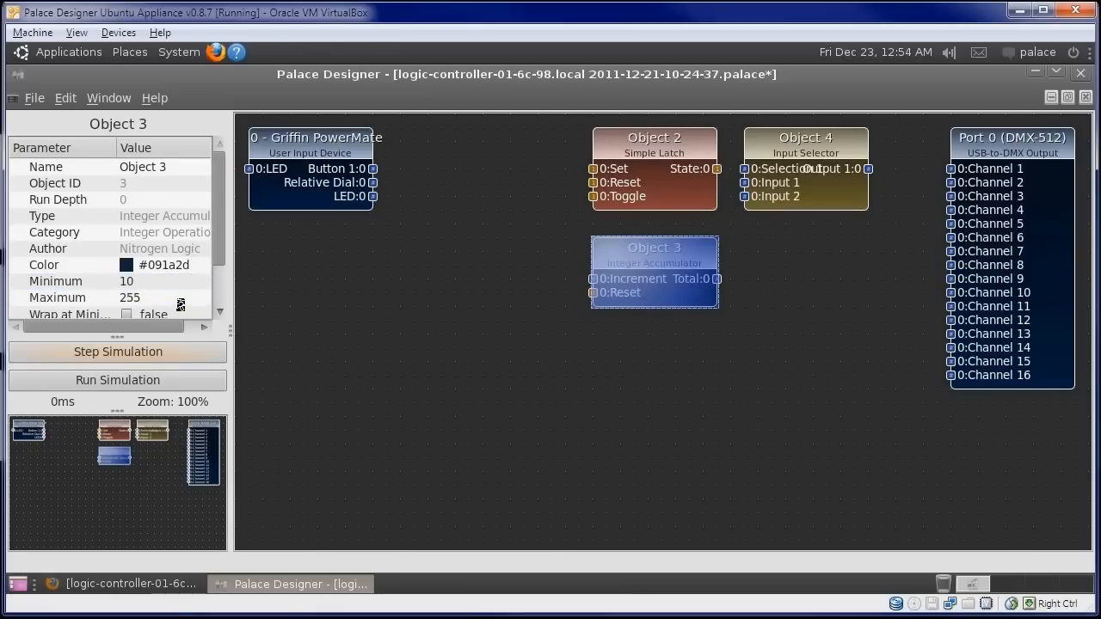
mouse_move(989, 183)
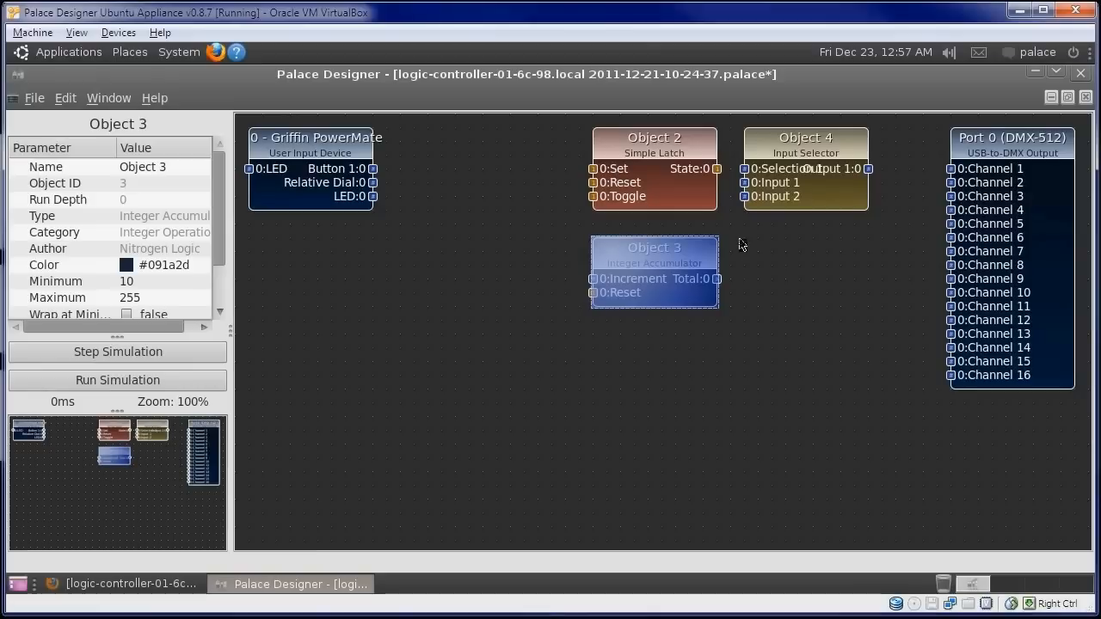
Wire the latch State to the selector's Selection and the dial to the accumulator's Increment.
left_click(805, 137)
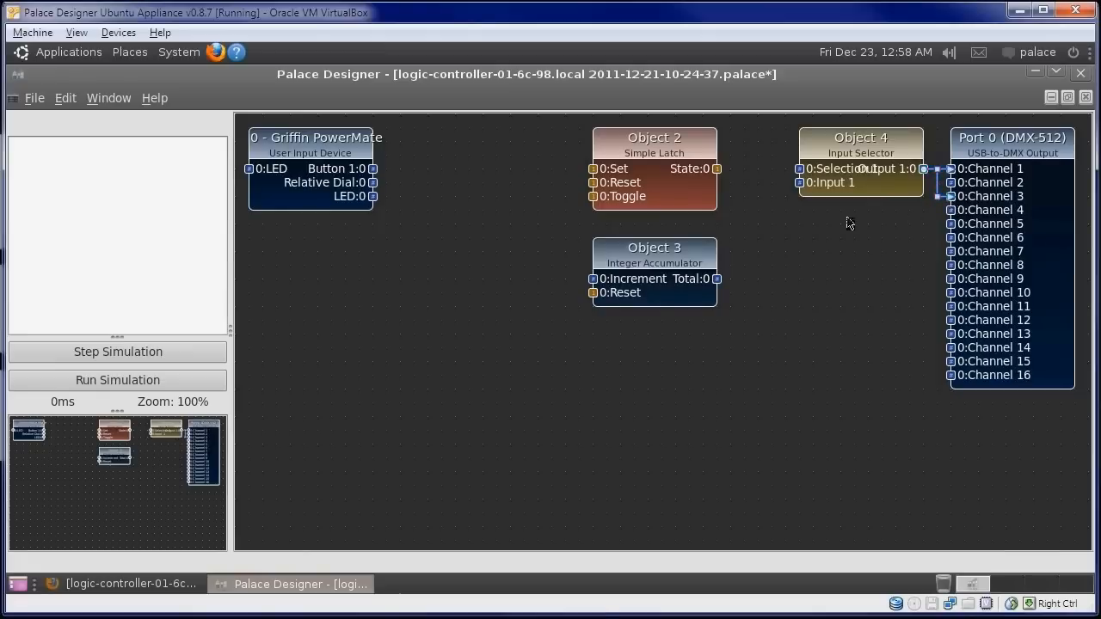
mouse_move(881, 220)
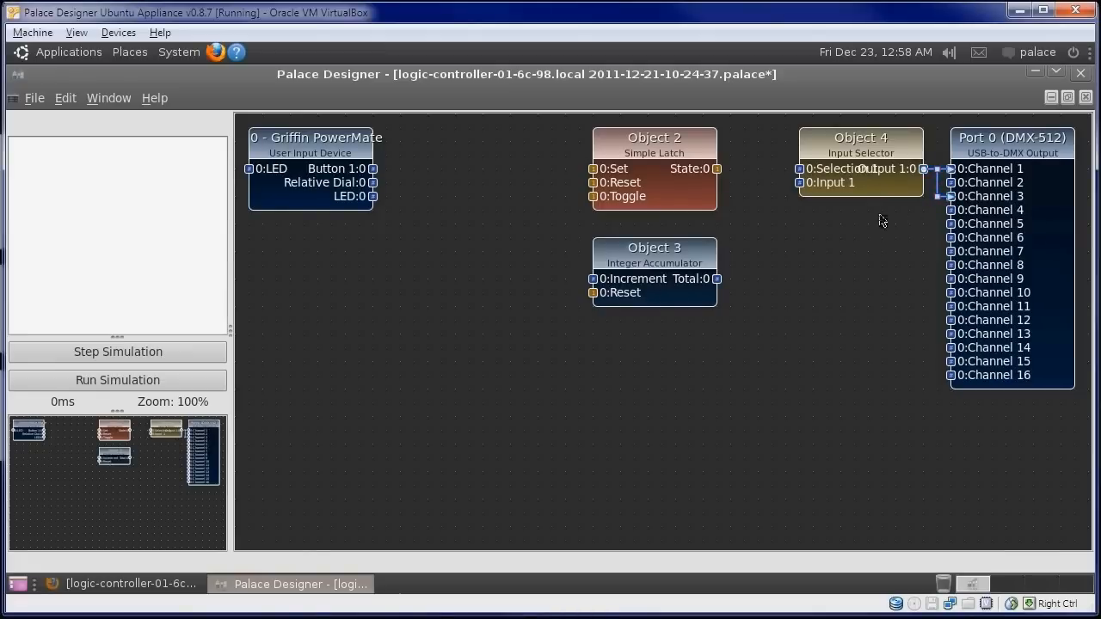
mouse_move(925, 168)
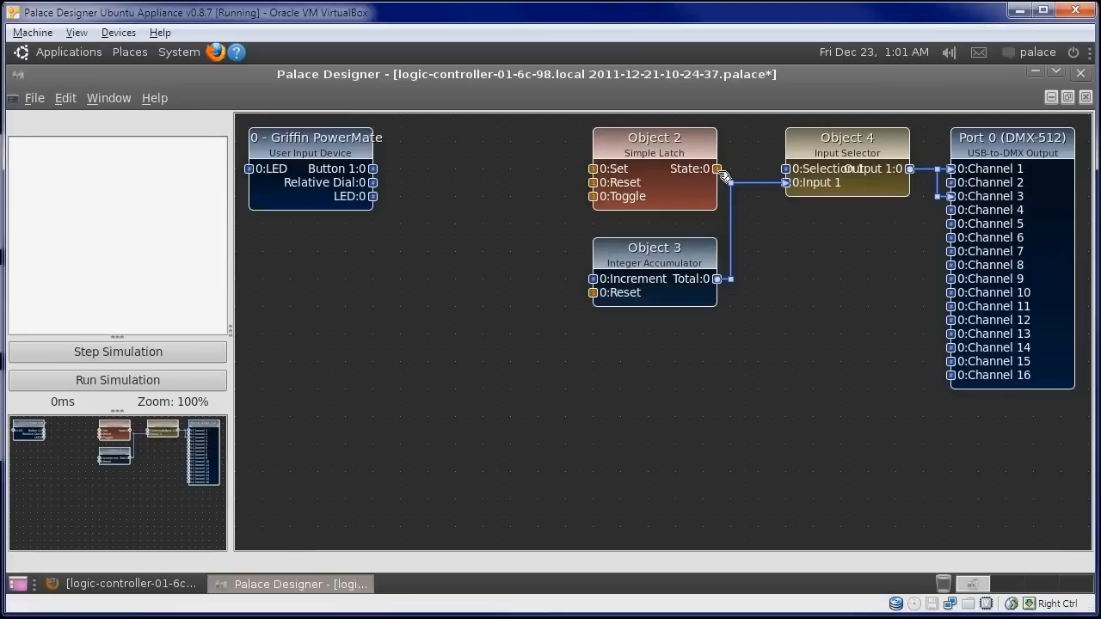
left_click_drag(720, 168, 784, 168)
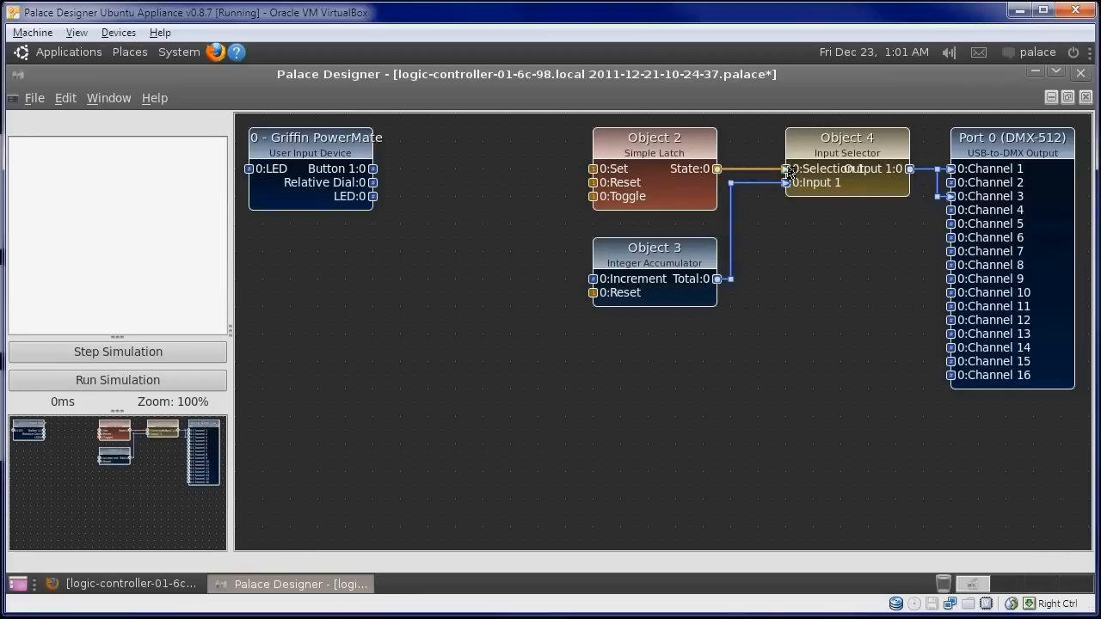
left_click(315, 145)
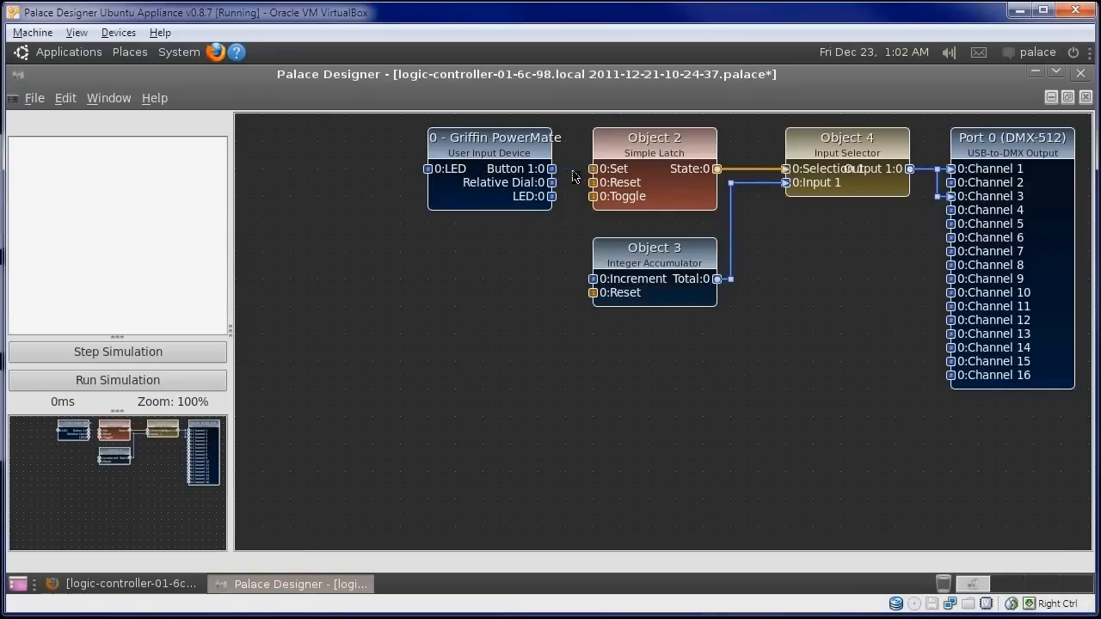
left_click_drag(552, 168, 592, 169)
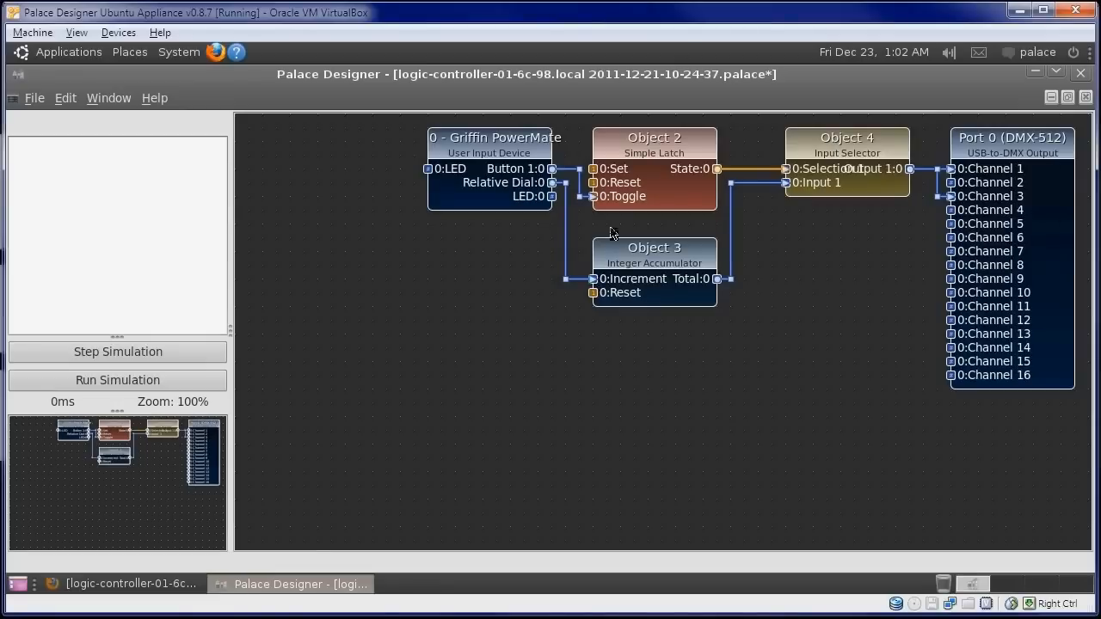
mouse_move(564, 188)
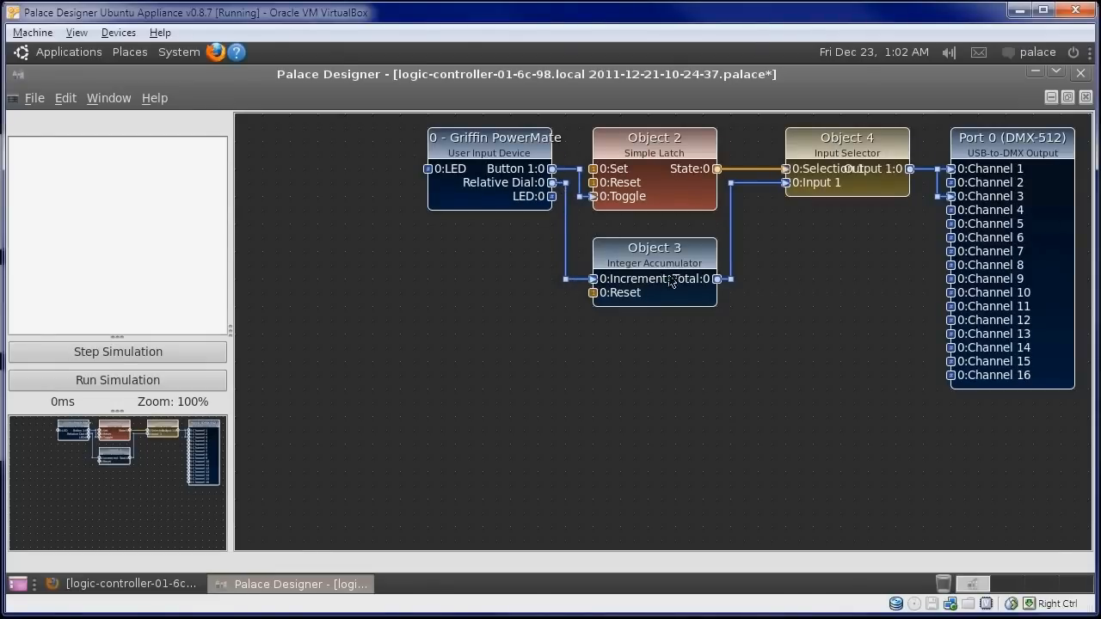
mouse_move(709, 279)
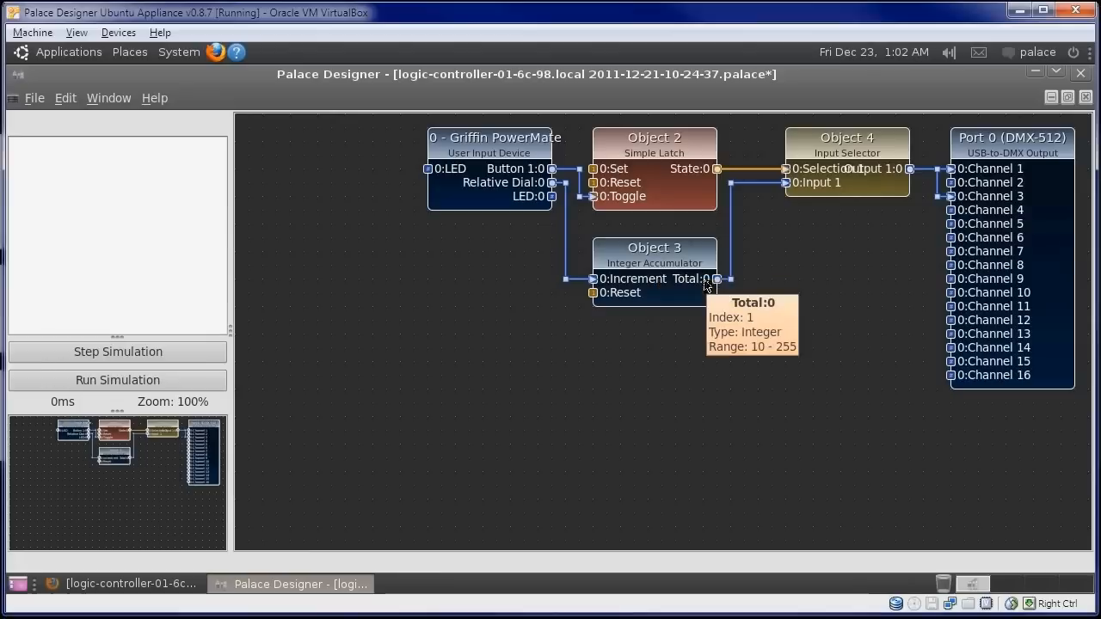
mouse_move(712, 234)
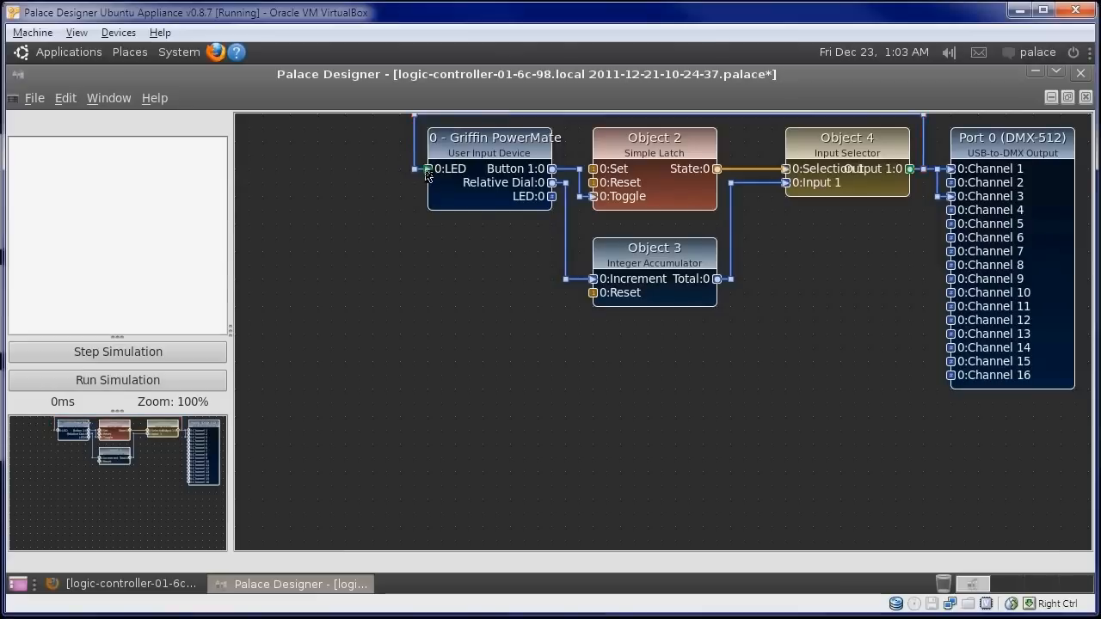
mouse_move(480, 148)
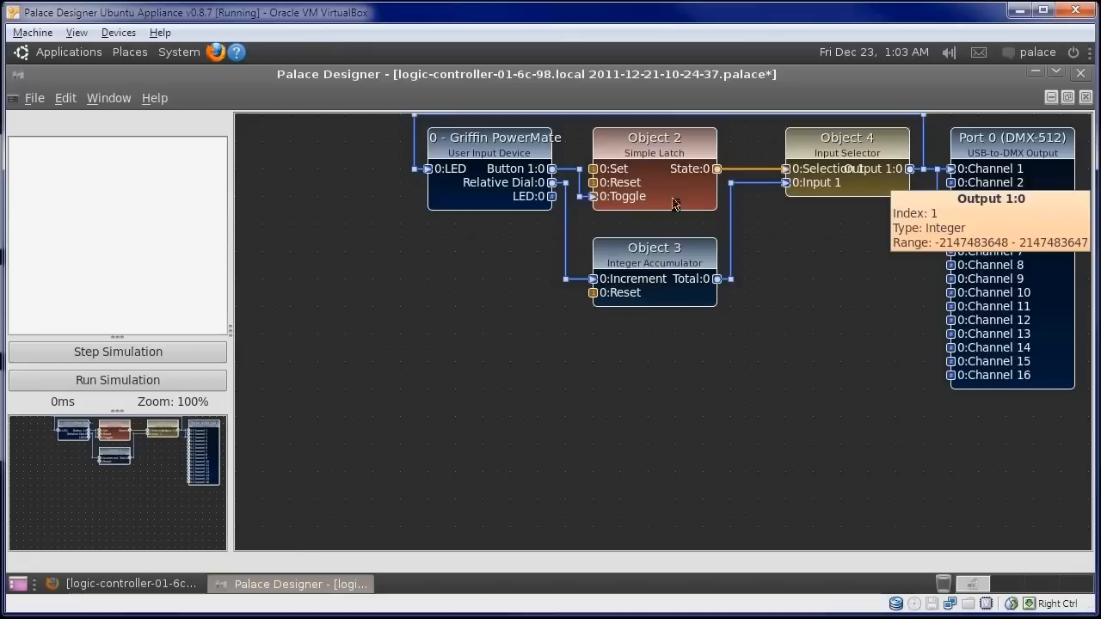
Rename the latch Switch, the accumulator Brightness and the selector Gate, then save.
left_click(654, 147)
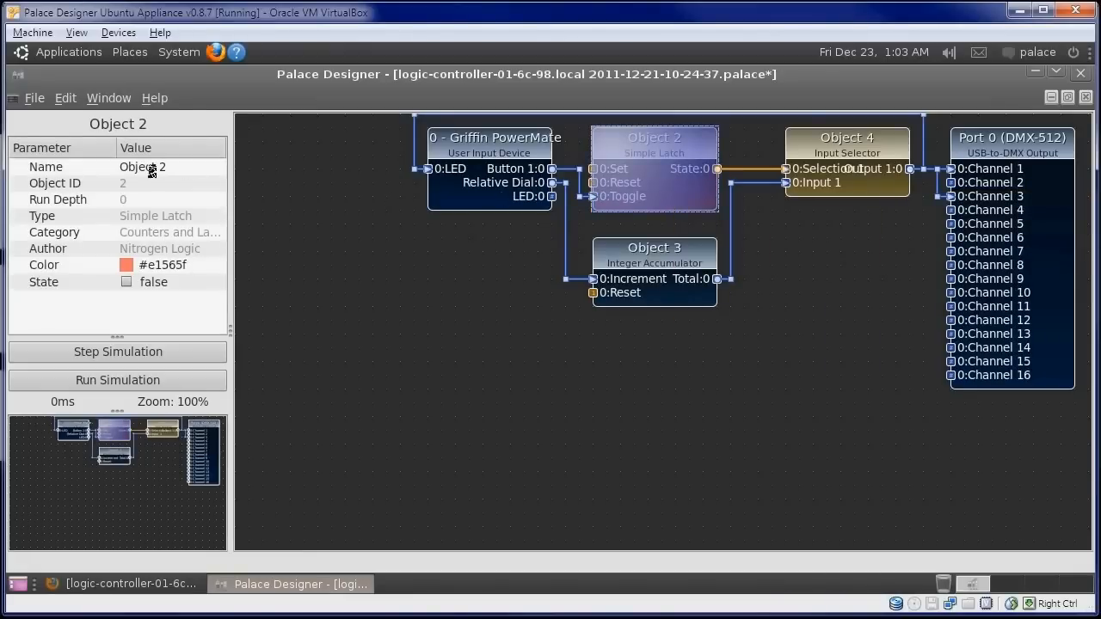
type("Switch")
type("B")
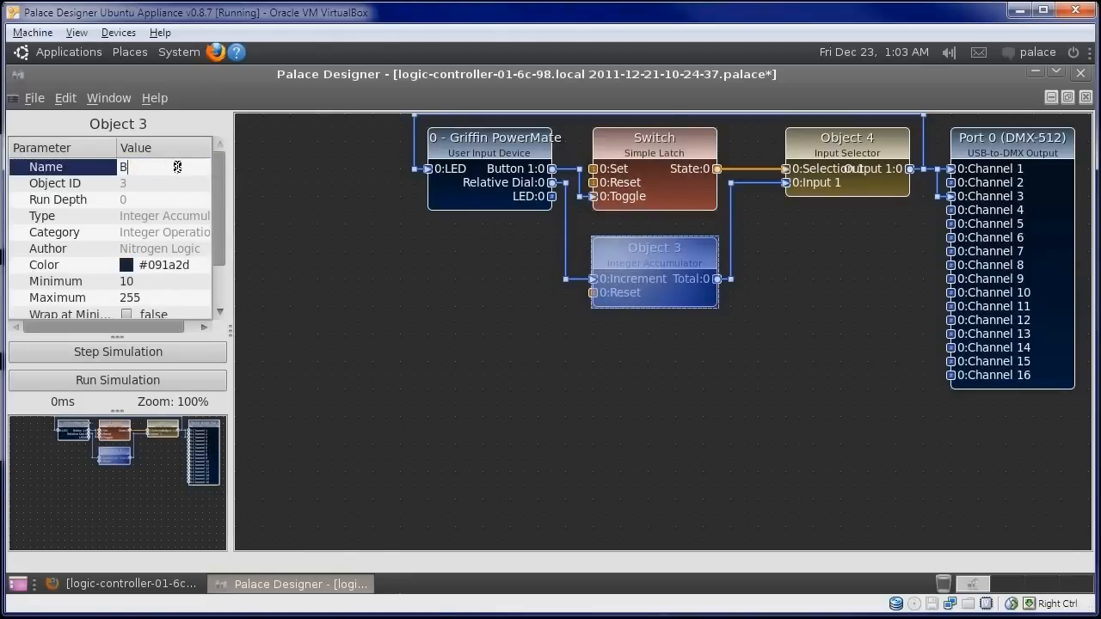
type("rightness")
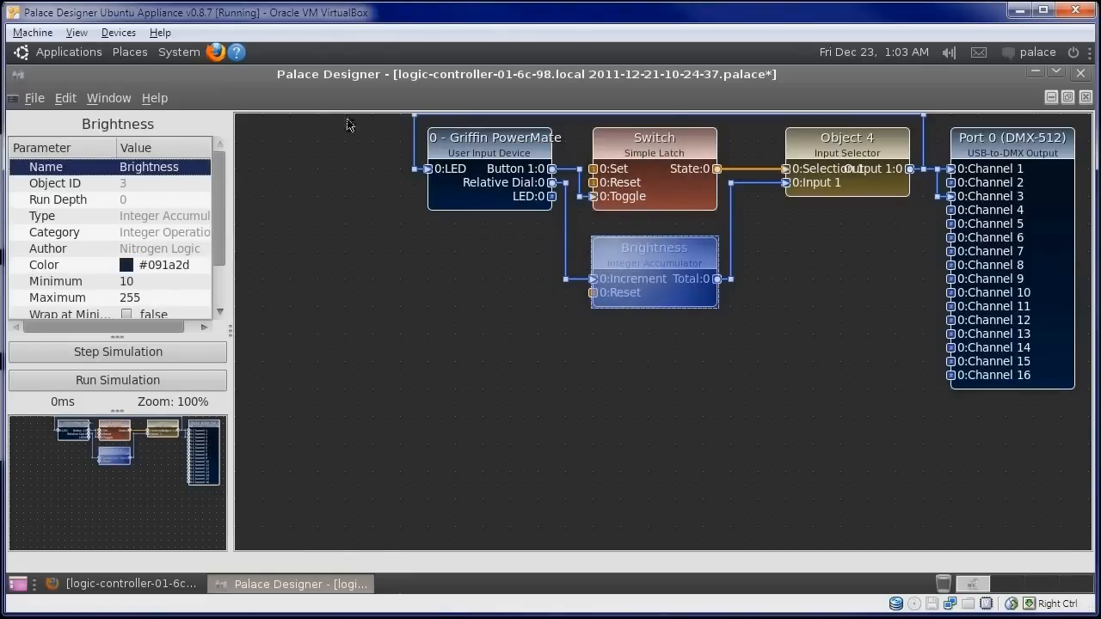
left_click(846, 138)
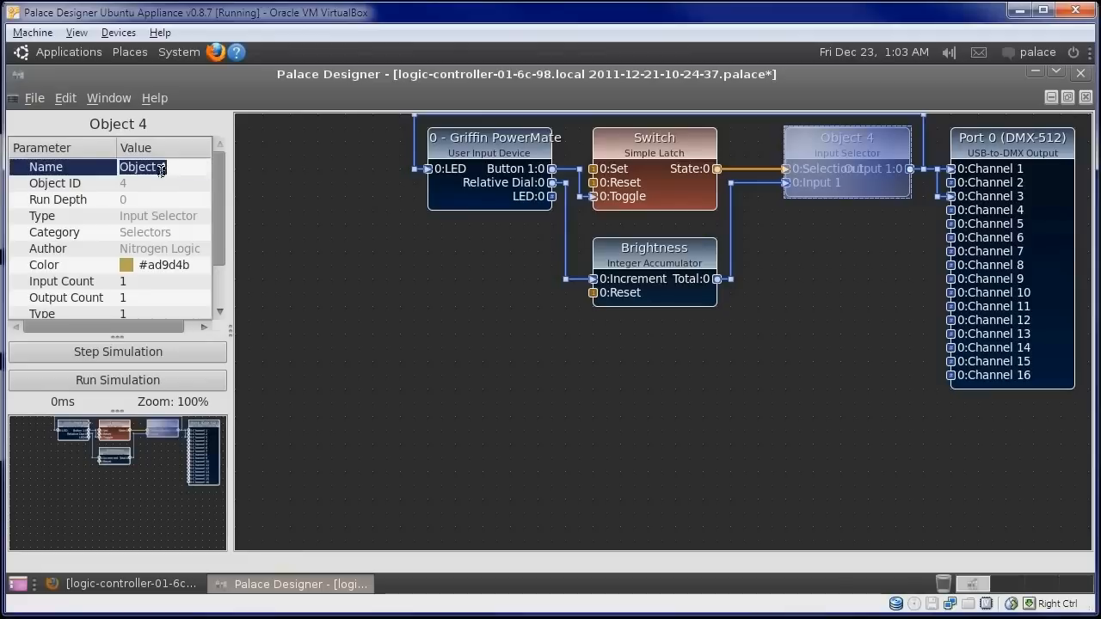
type("Gate")
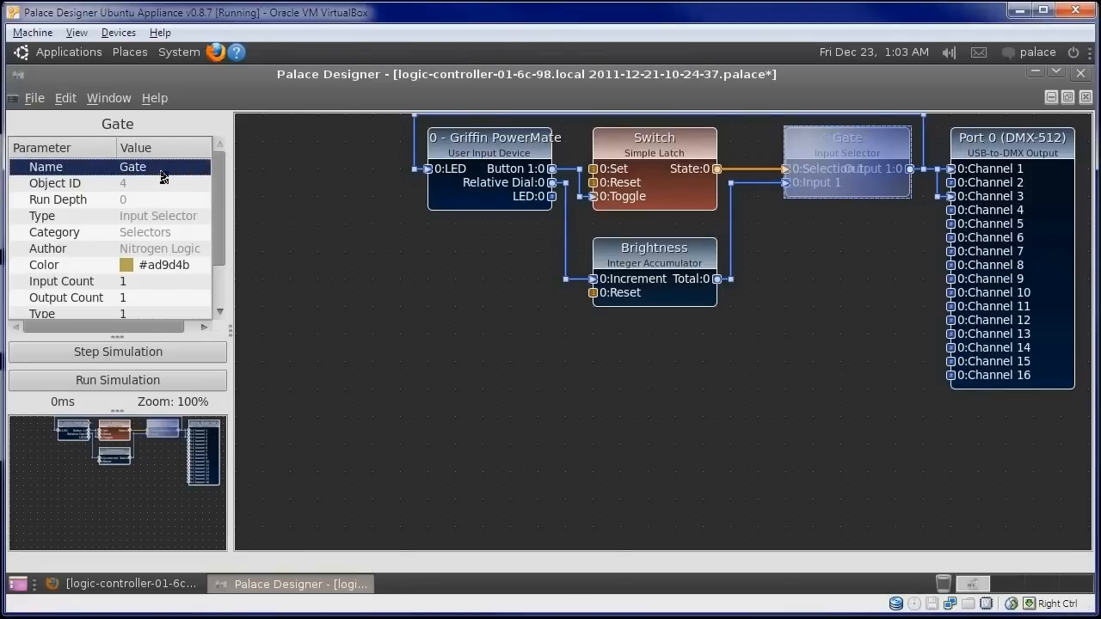
mouse_move(731, 258)
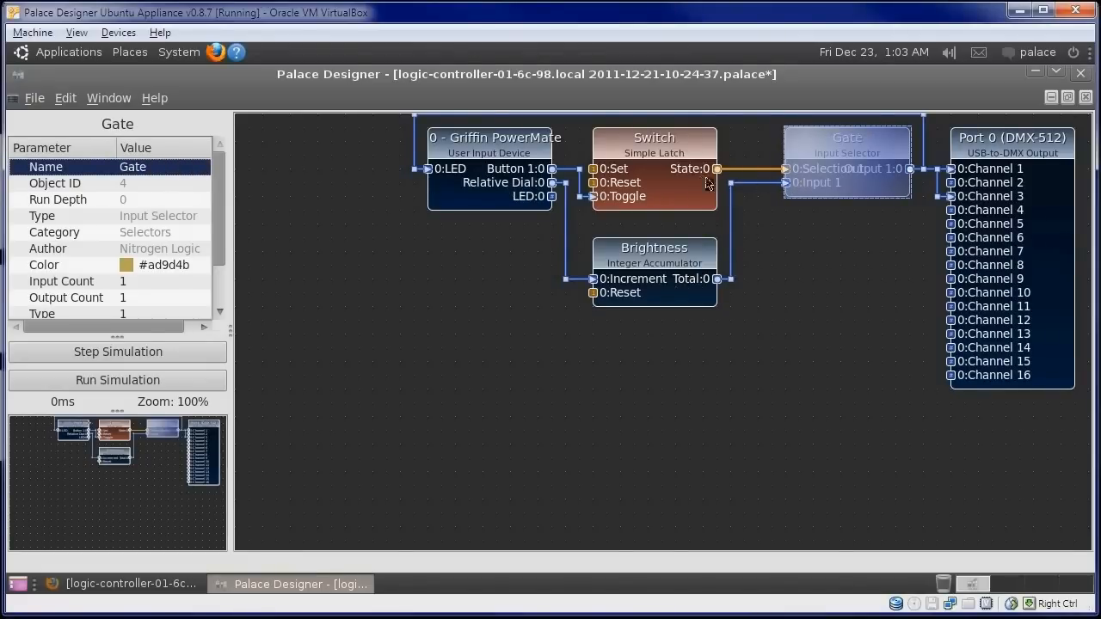
mouse_move(864, 175)
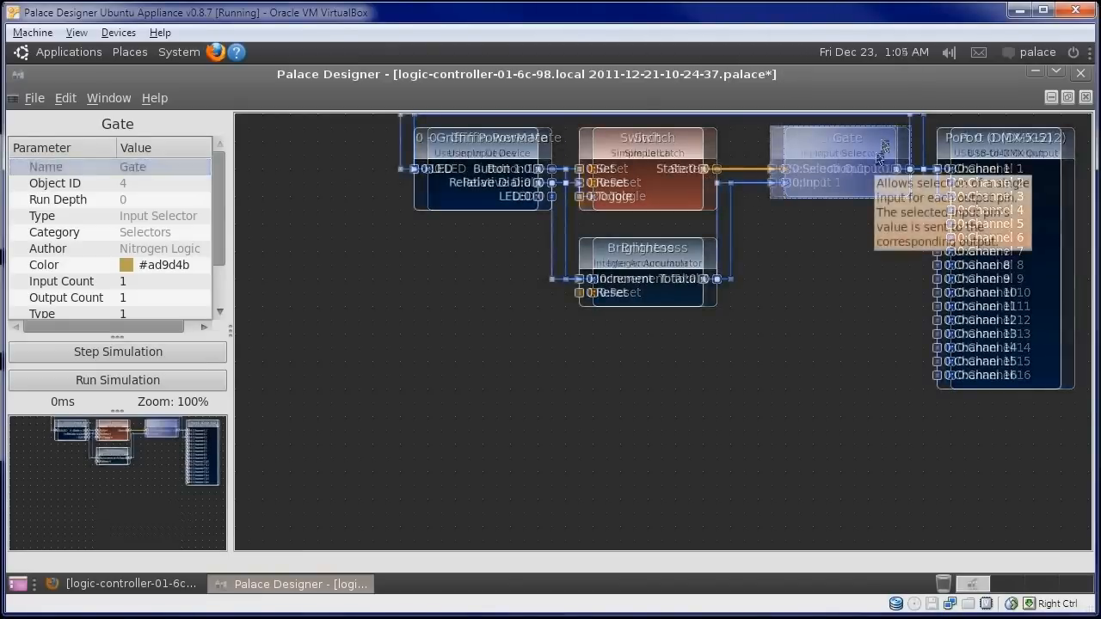
mouse_move(1084, 447)
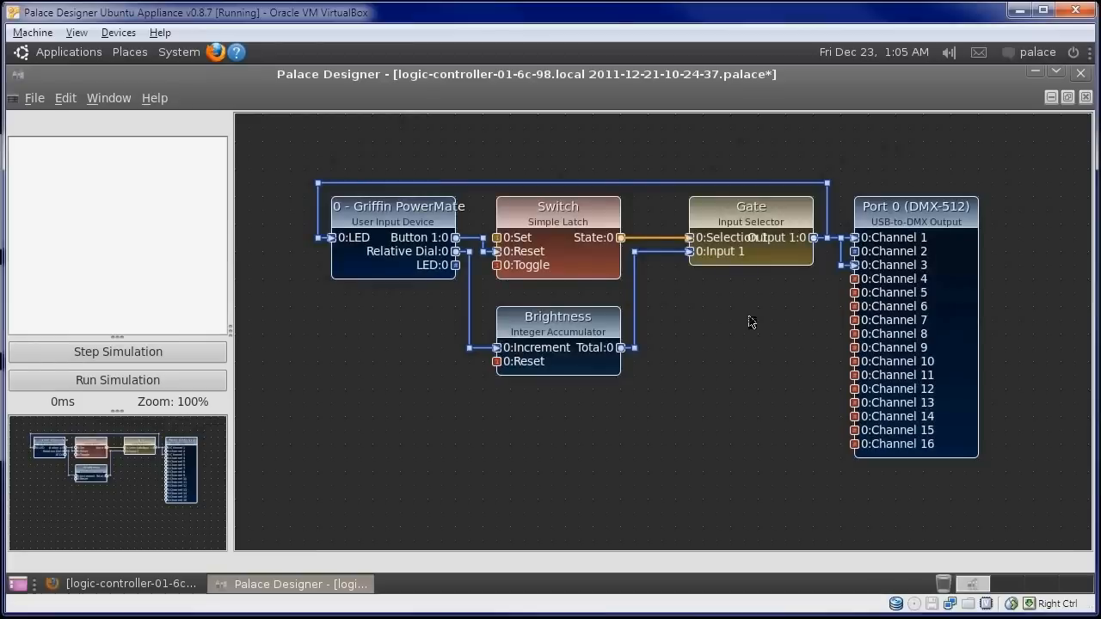
key("ctrl+s")
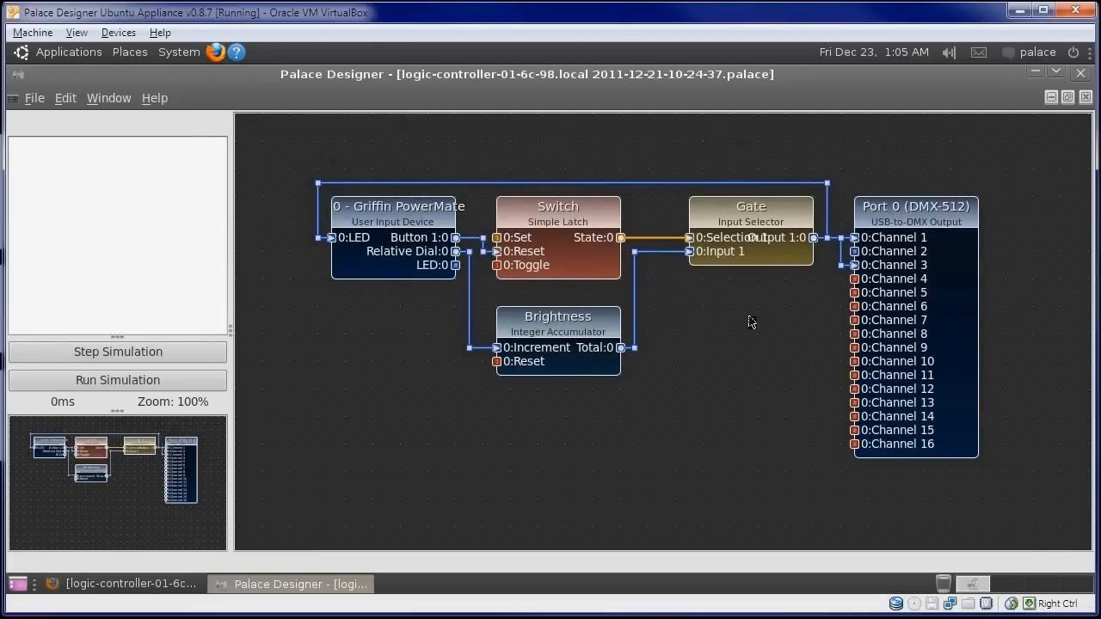
Save the design as powermate_light_1.palace into the Palace Designs folder.
left_click(35, 97)
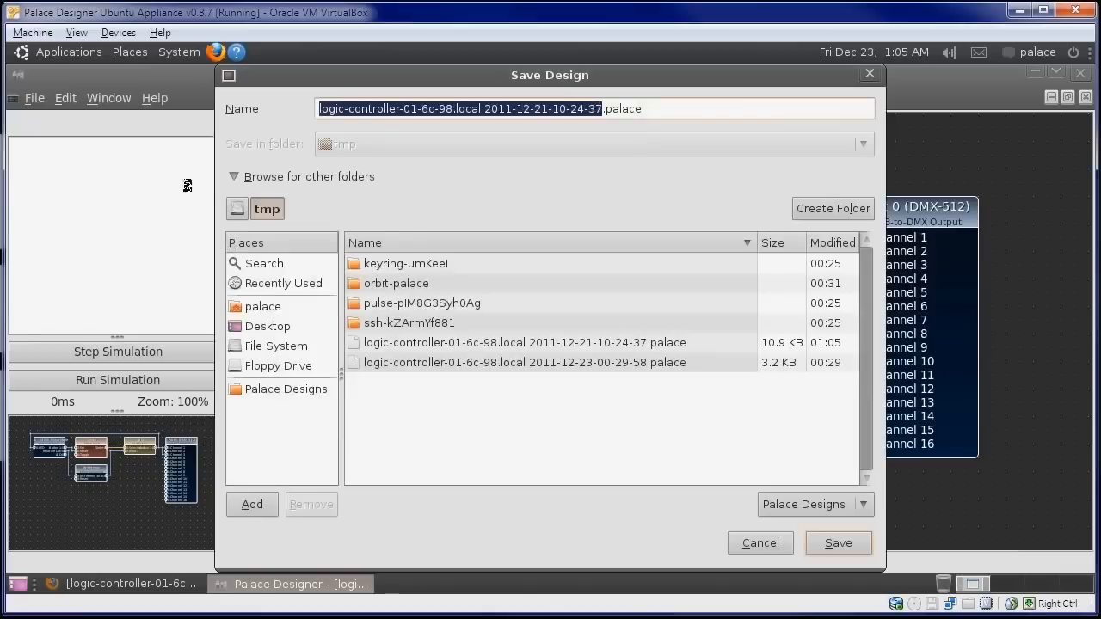
left_click(286, 388)
type("powermate_light")
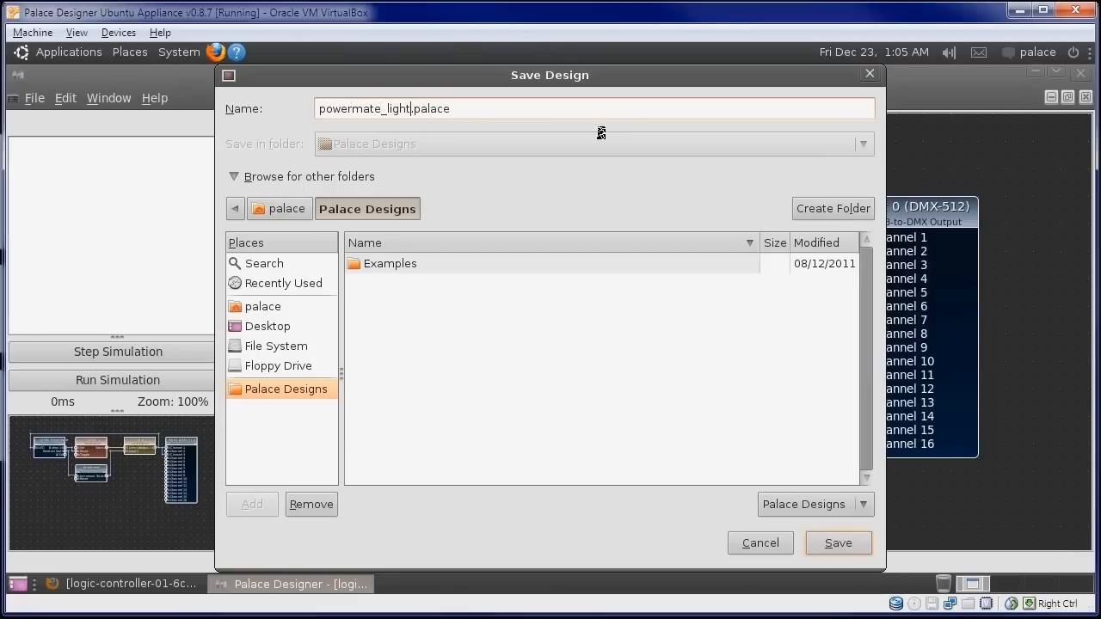
left_click(836, 544)
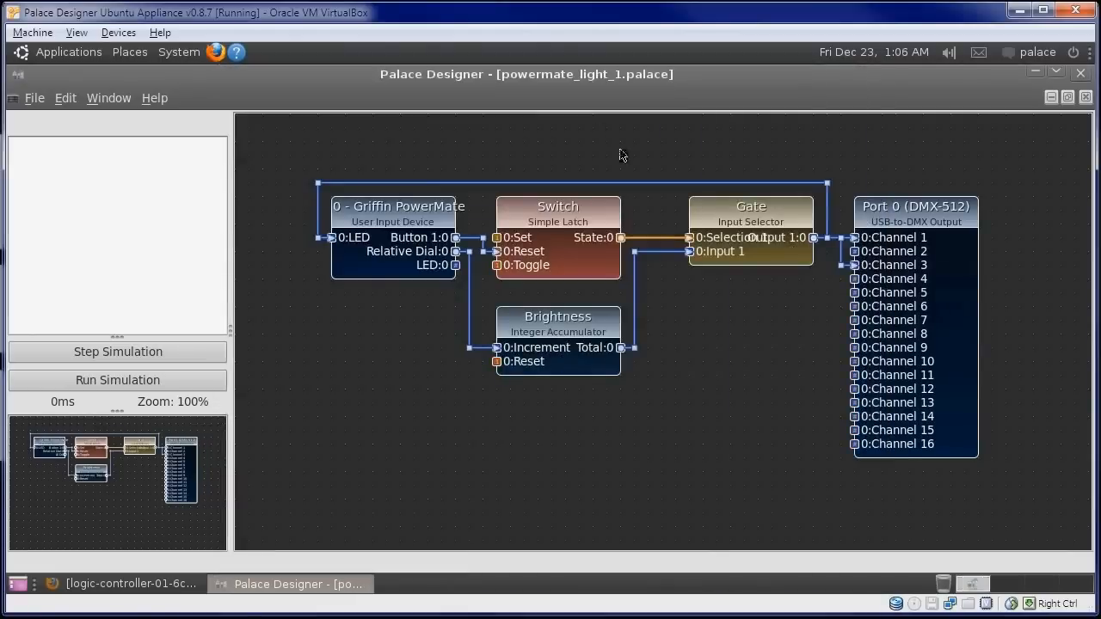
left_click(66, 96)
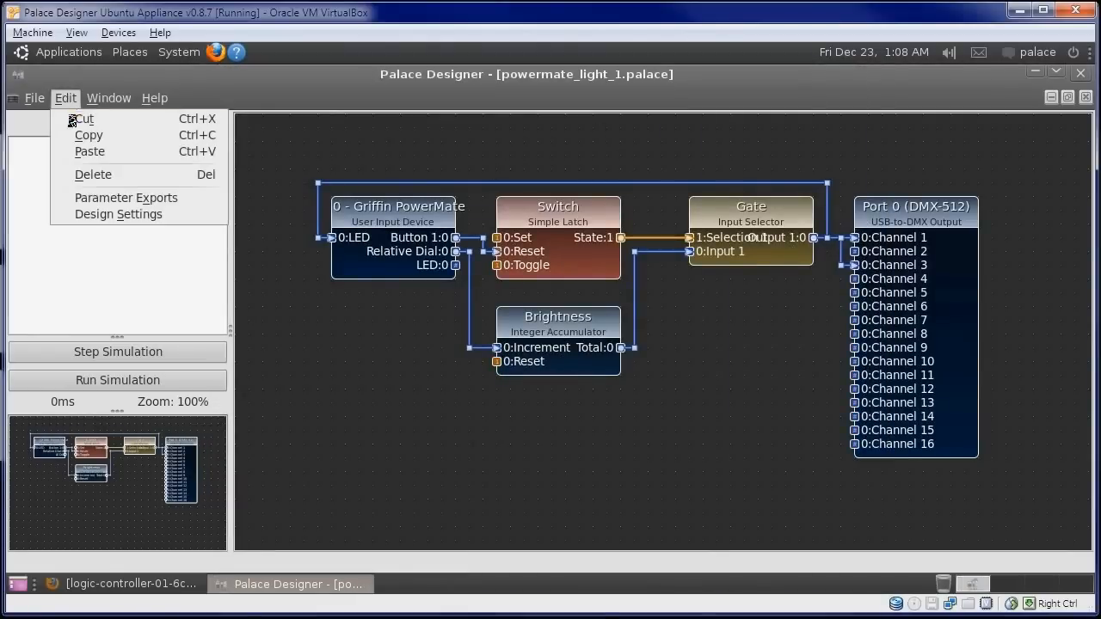
In Parameter Exports, tick Switch State and Brightness Value and confirm.
left_click(126, 196)
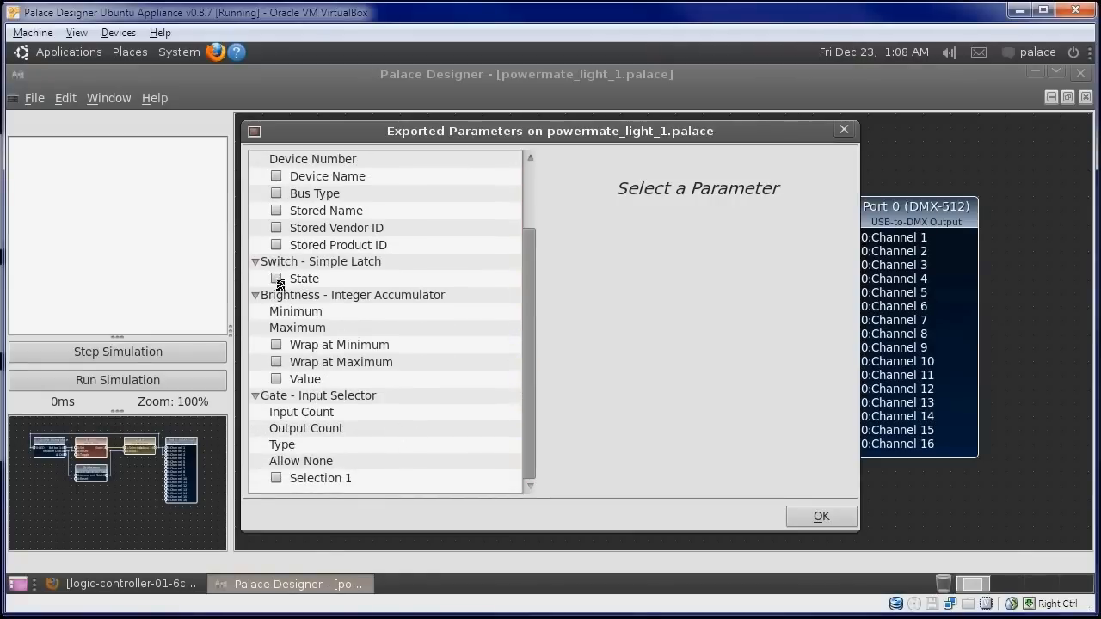
left_click(303, 279)
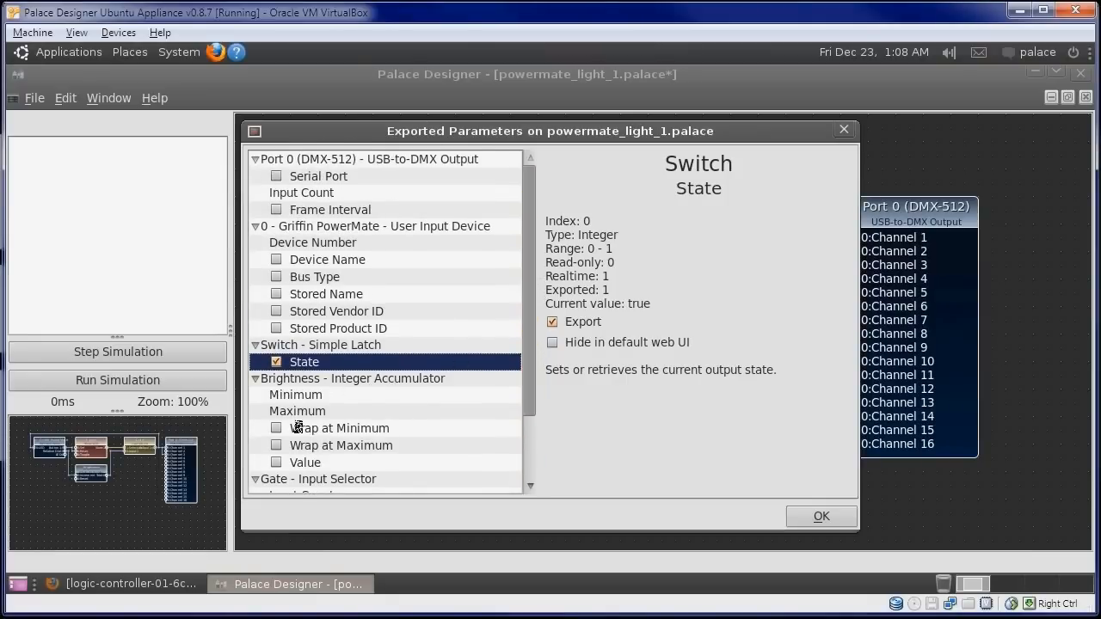
left_click(304, 461)
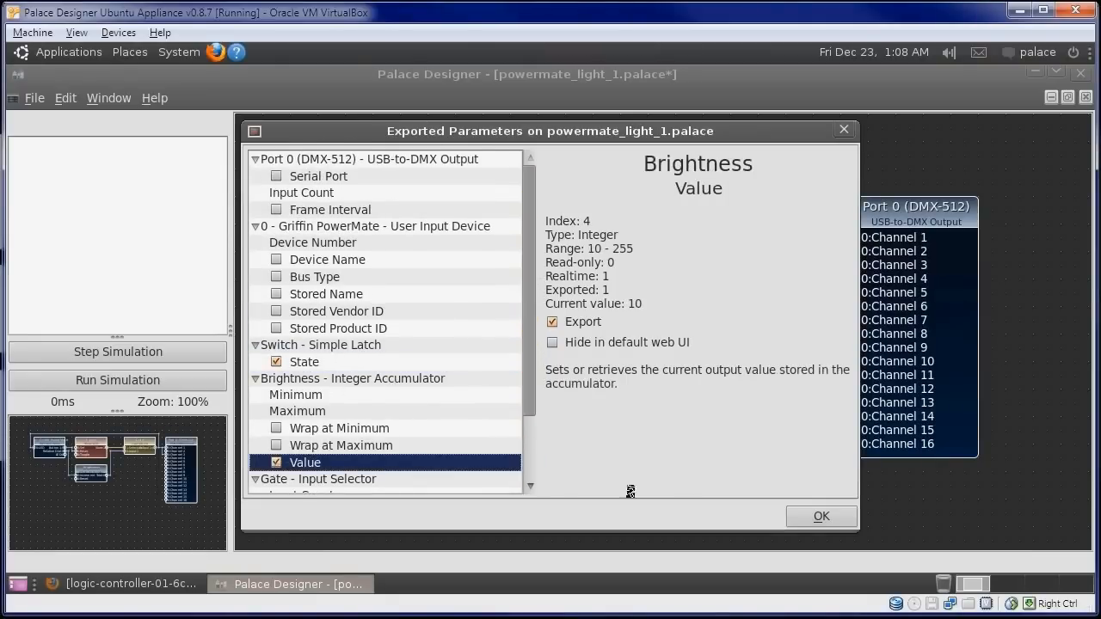
left_click(819, 516)
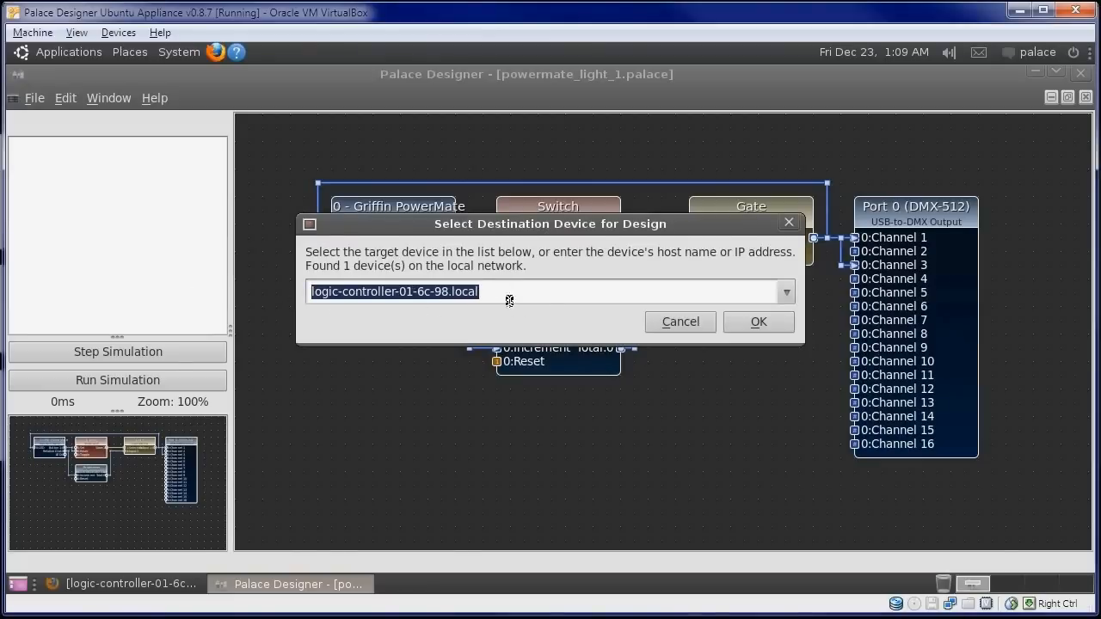
Upload the design to logic-controller-01-6c-98.local and dismiss the Transfer Complete message.
left_click(757, 322)
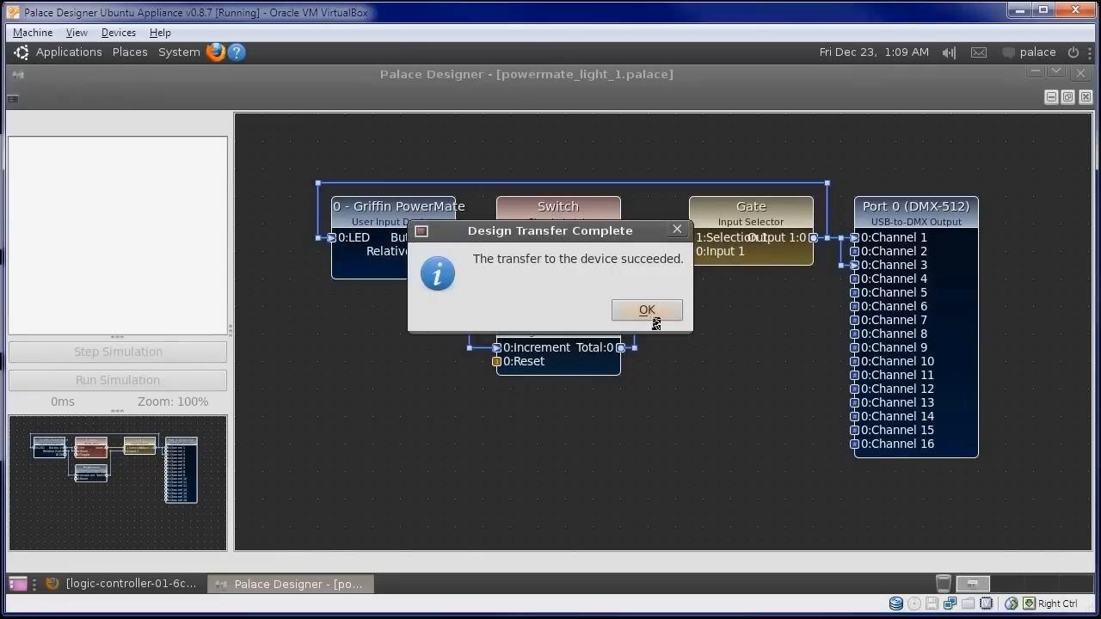
left_click(647, 310)
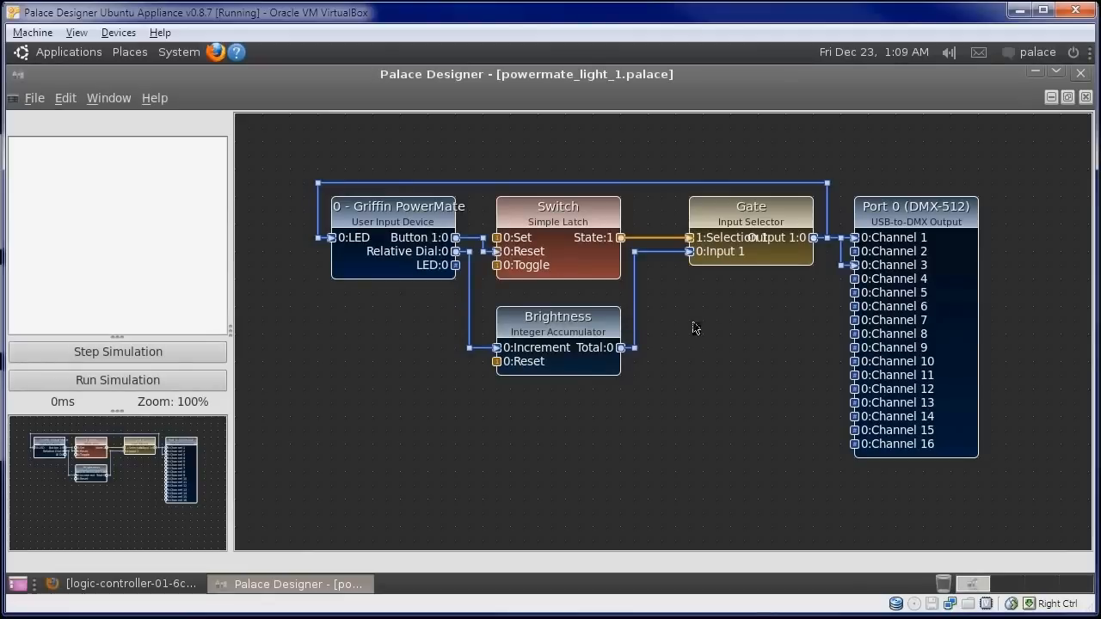
mouse_move(406, 464)
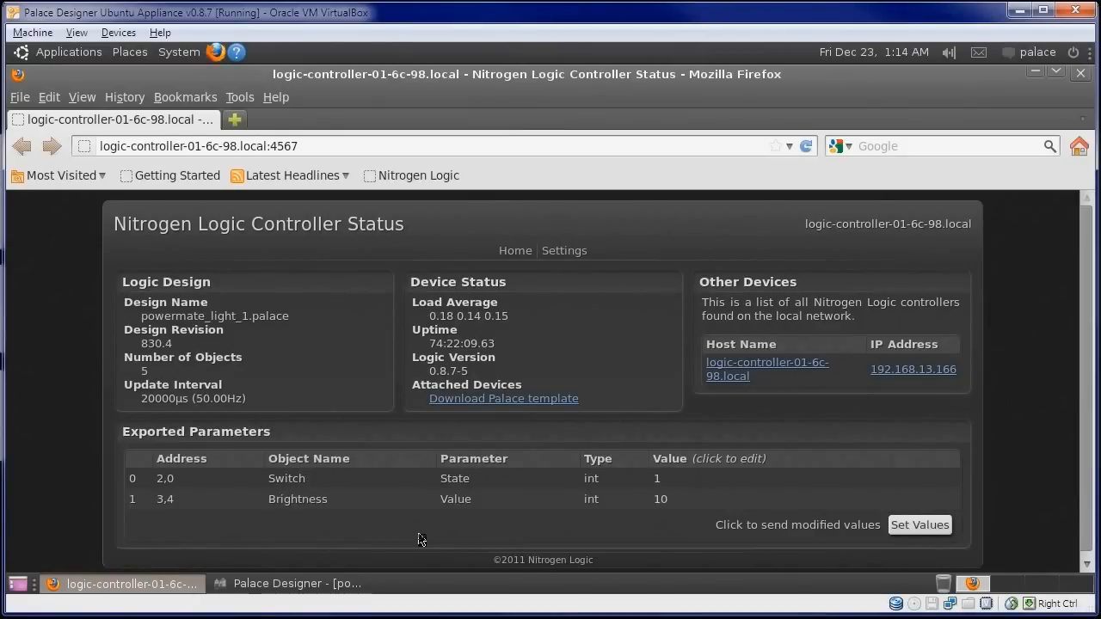
mouse_move(697, 499)
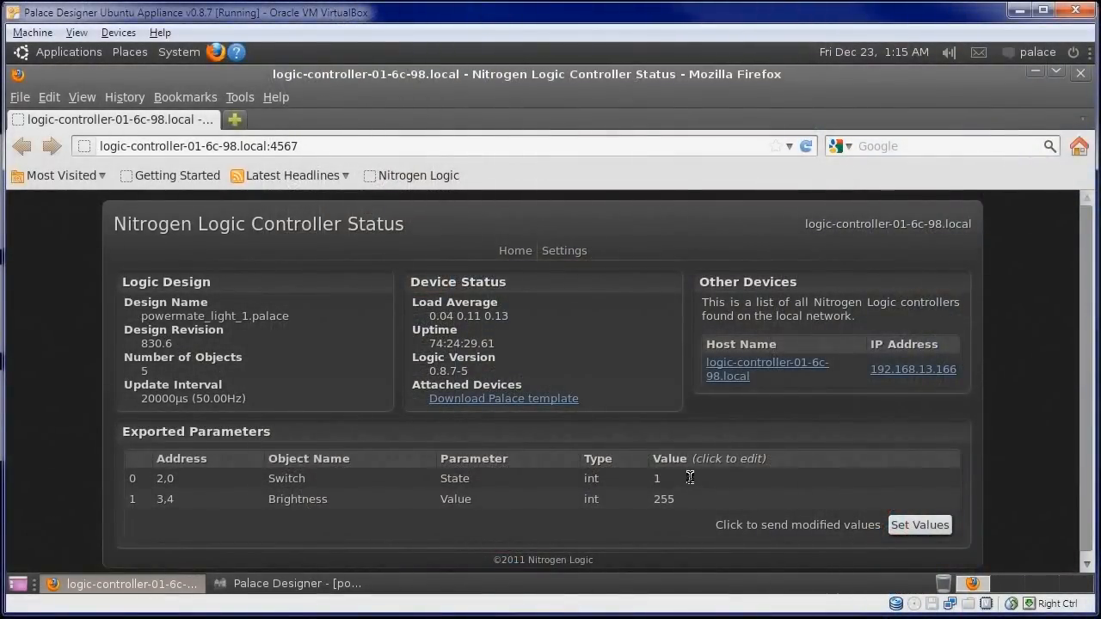
Set the exported Switch value to 1 and send it with Set Values.
left_click(671, 478)
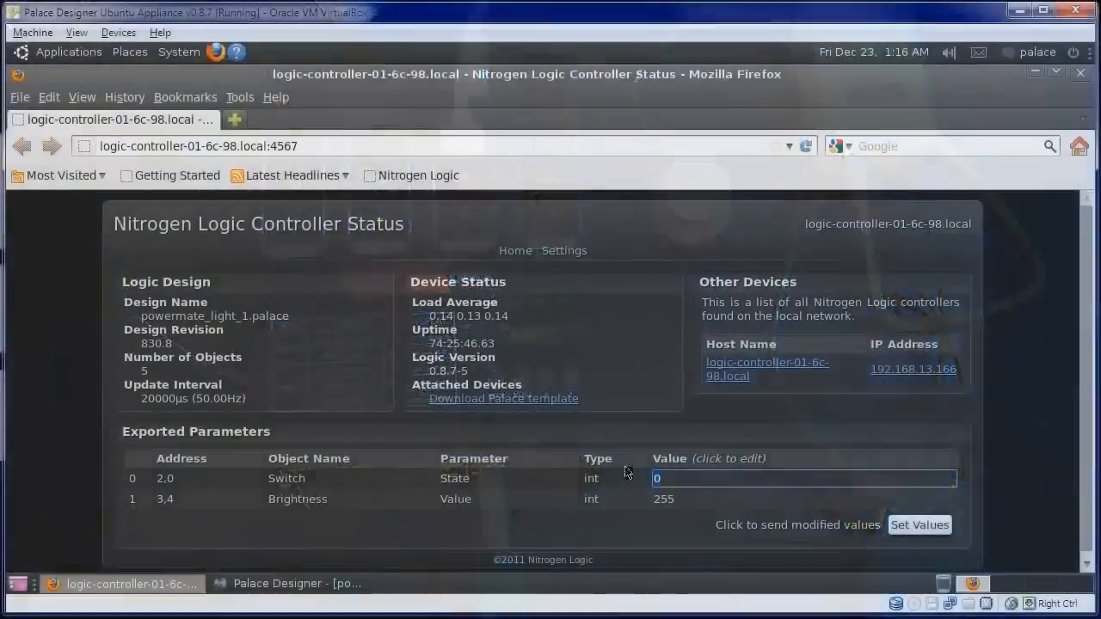
type("1")
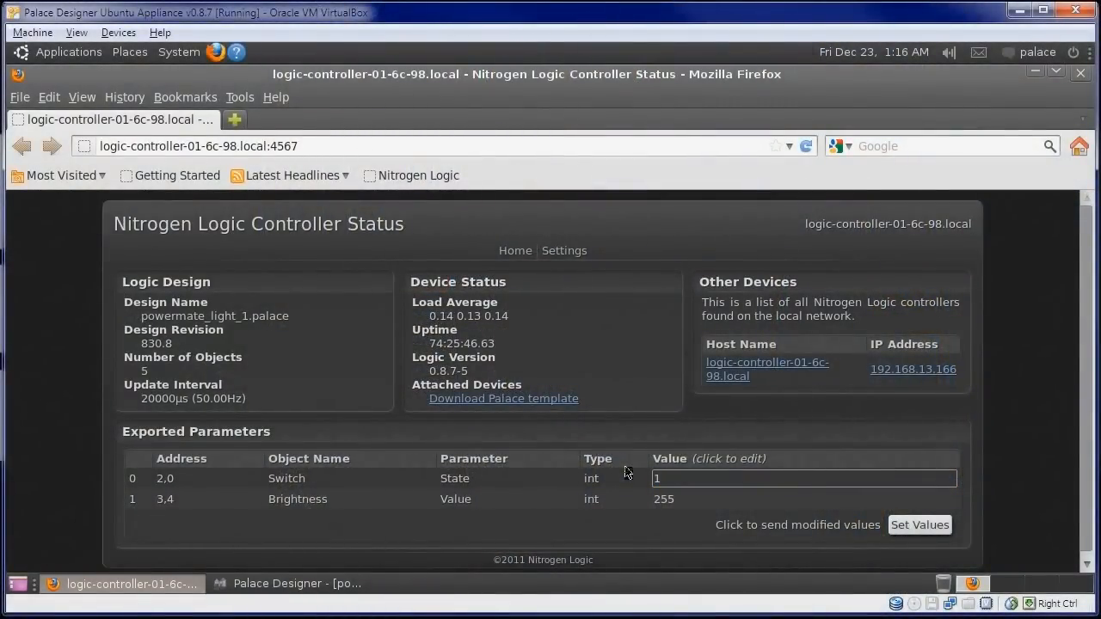
left_click(291, 583)
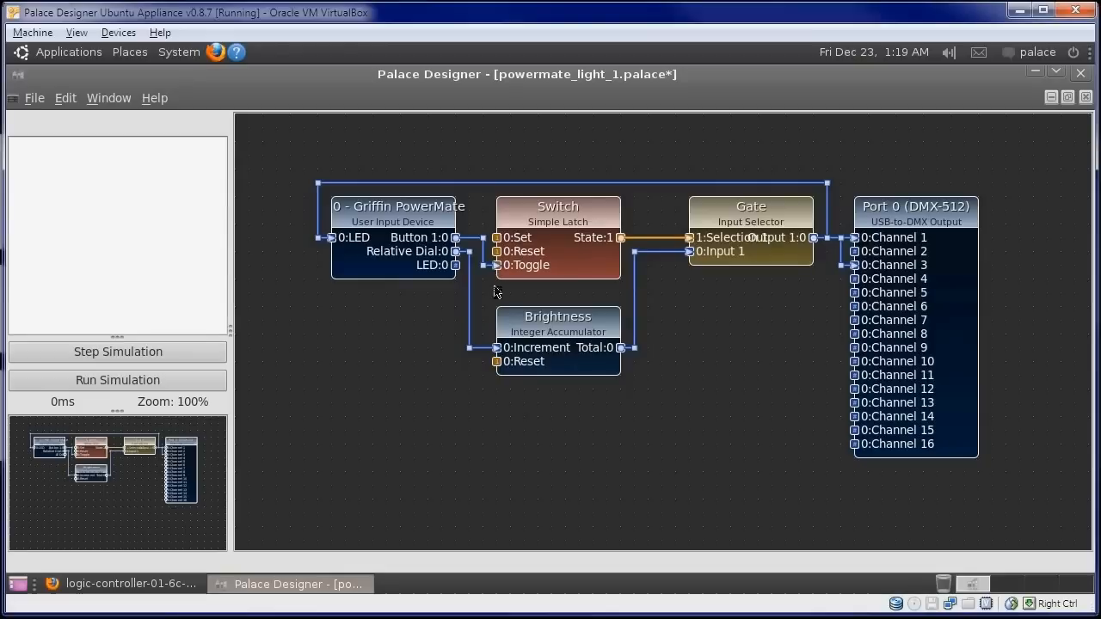
mouse_move(59, 90)
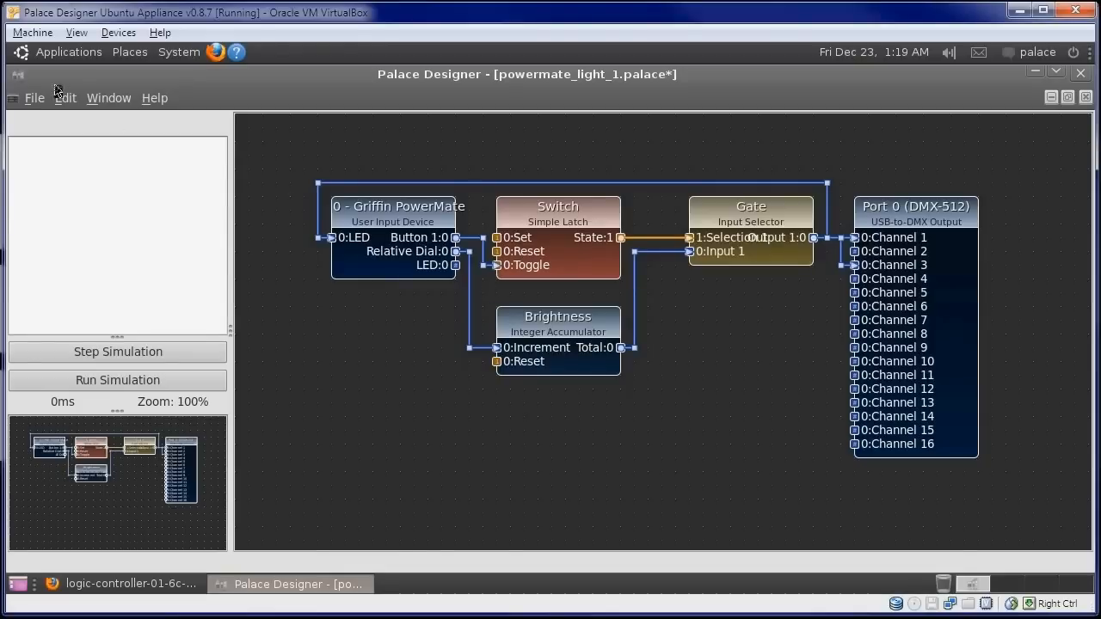
left_click(34, 96)
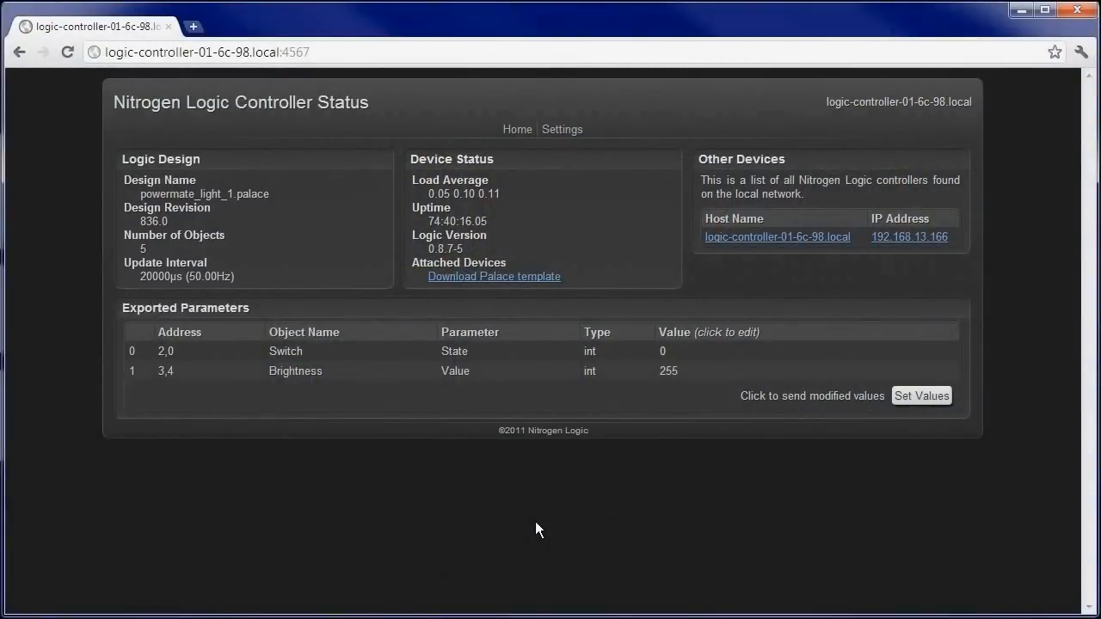
mouse_move(568, 499)
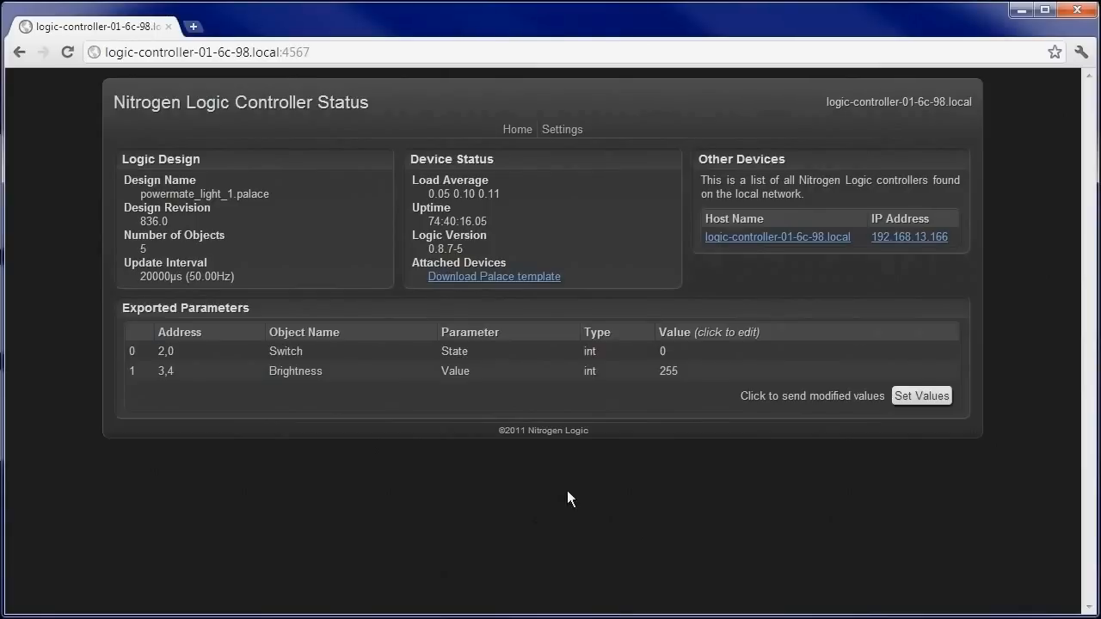
Begin editing the Switch State value in the Exported Parameters table.
left_click(775, 351)
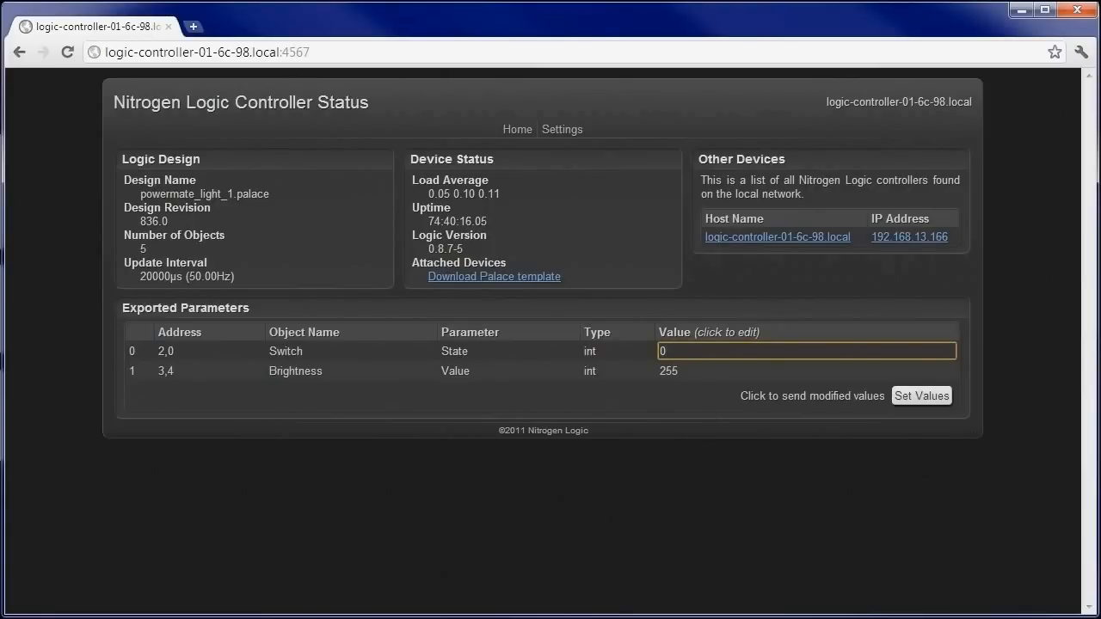
left_click(262, 26)
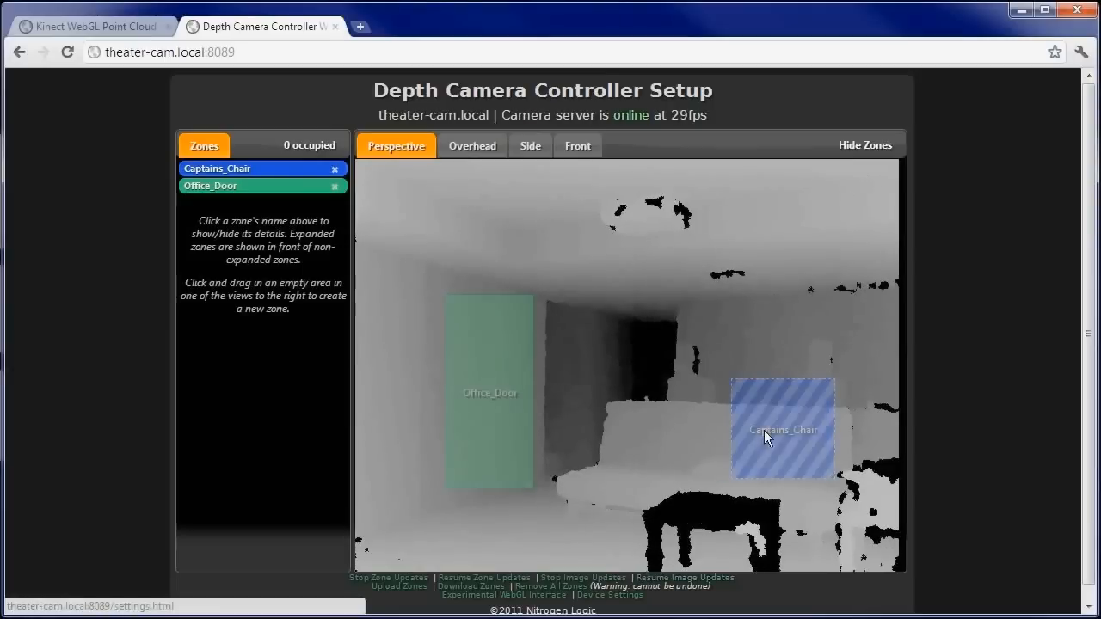
mouse_move(815, 451)
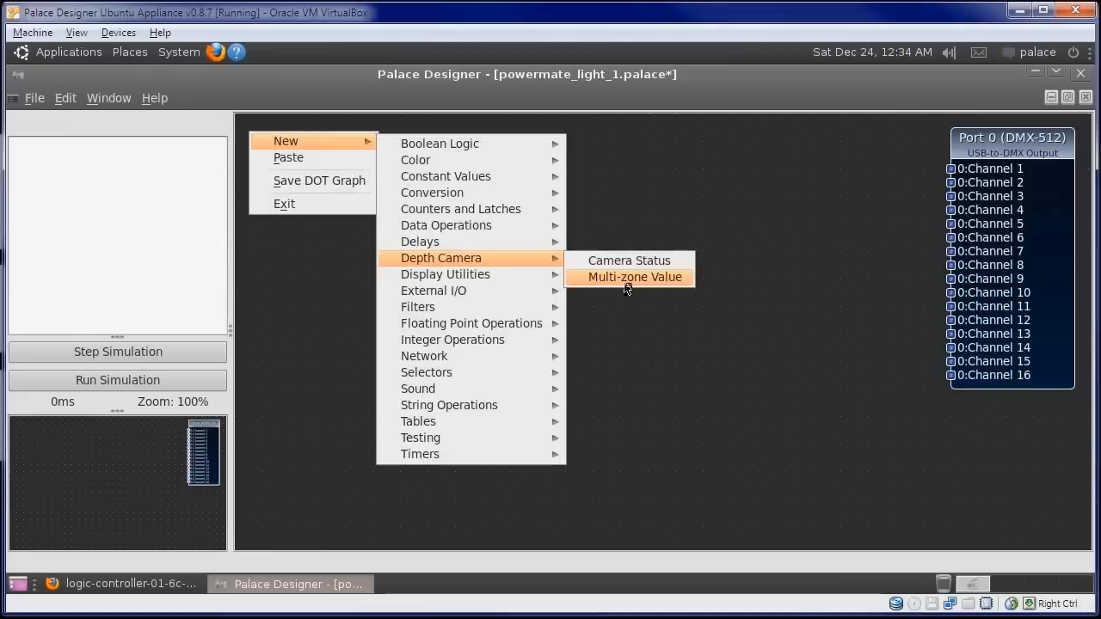
Add a depth-camera Multi-zone Value and a Sample and Hold object.
left_click(633, 276)
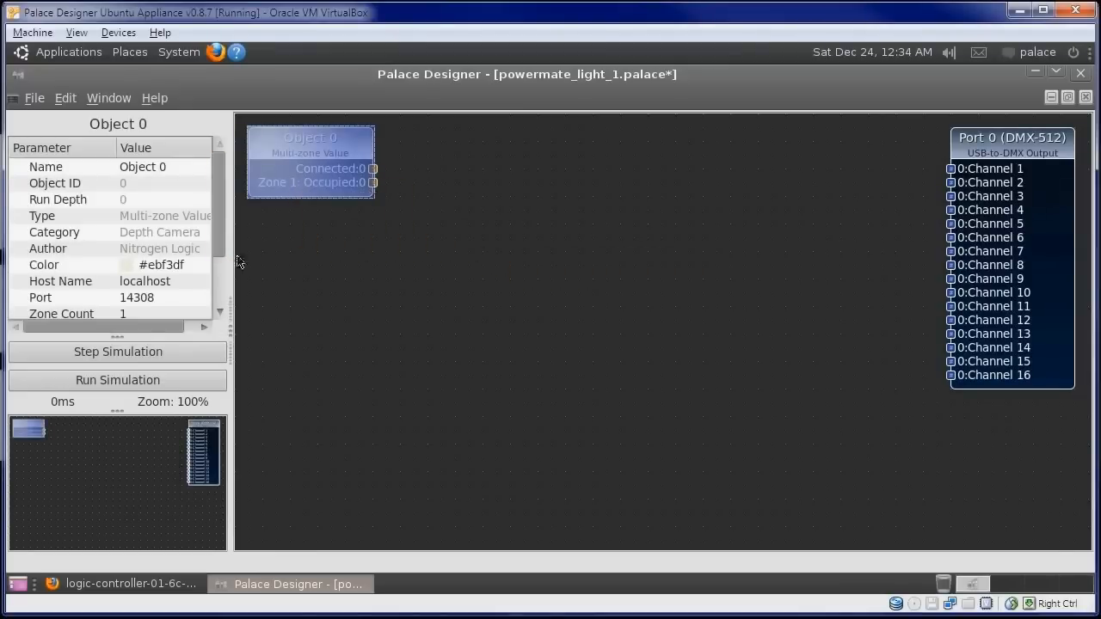
right_click(430, 172)
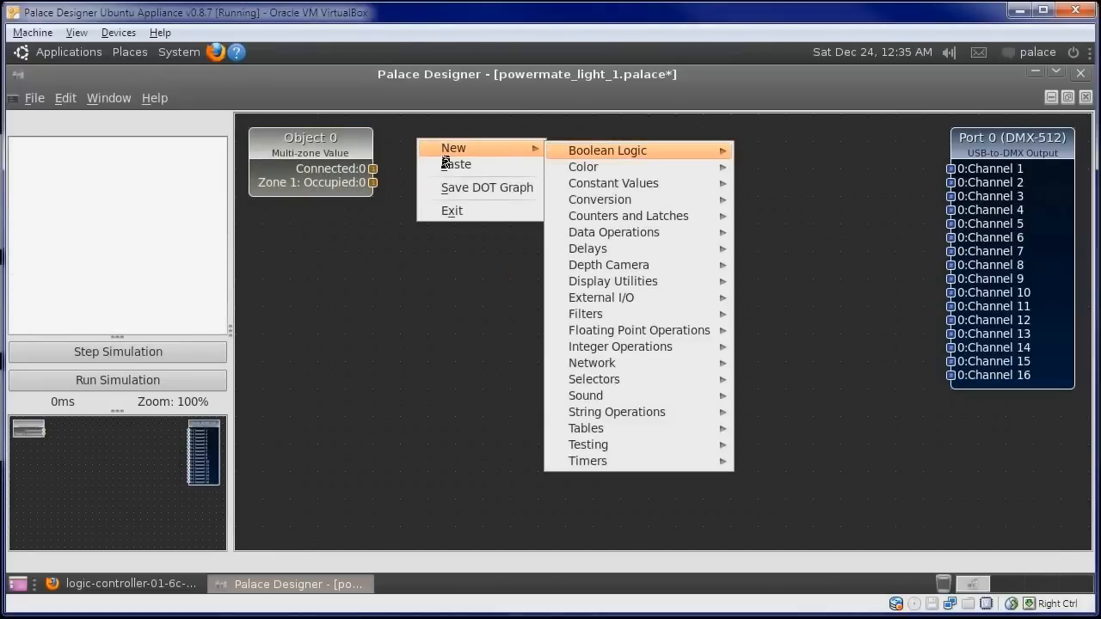
mouse_move(618, 176)
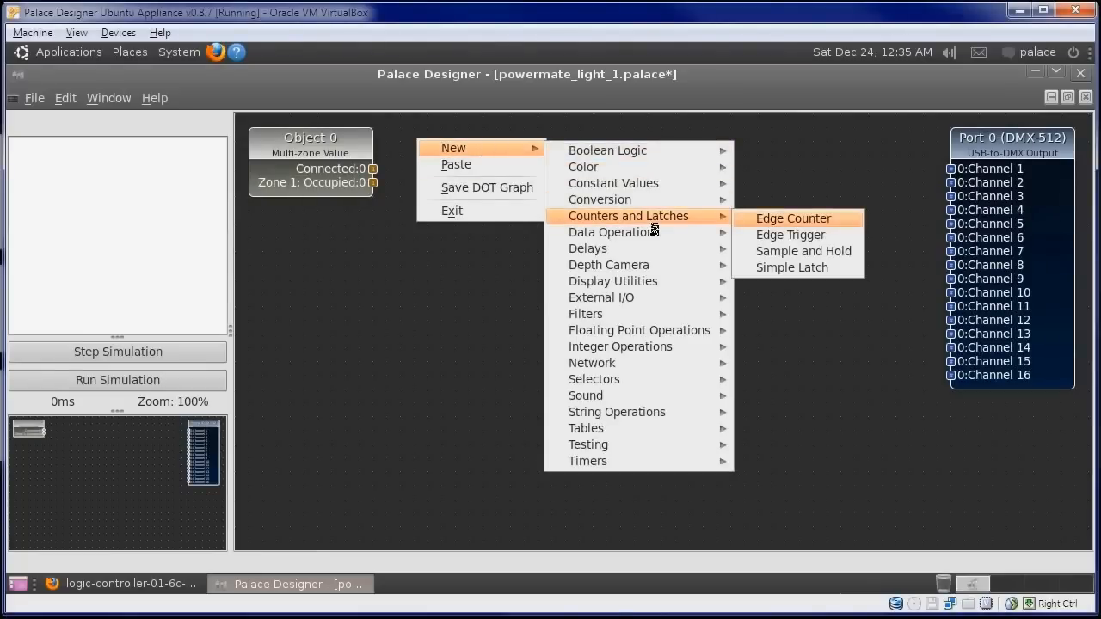
mouse_move(803, 251)
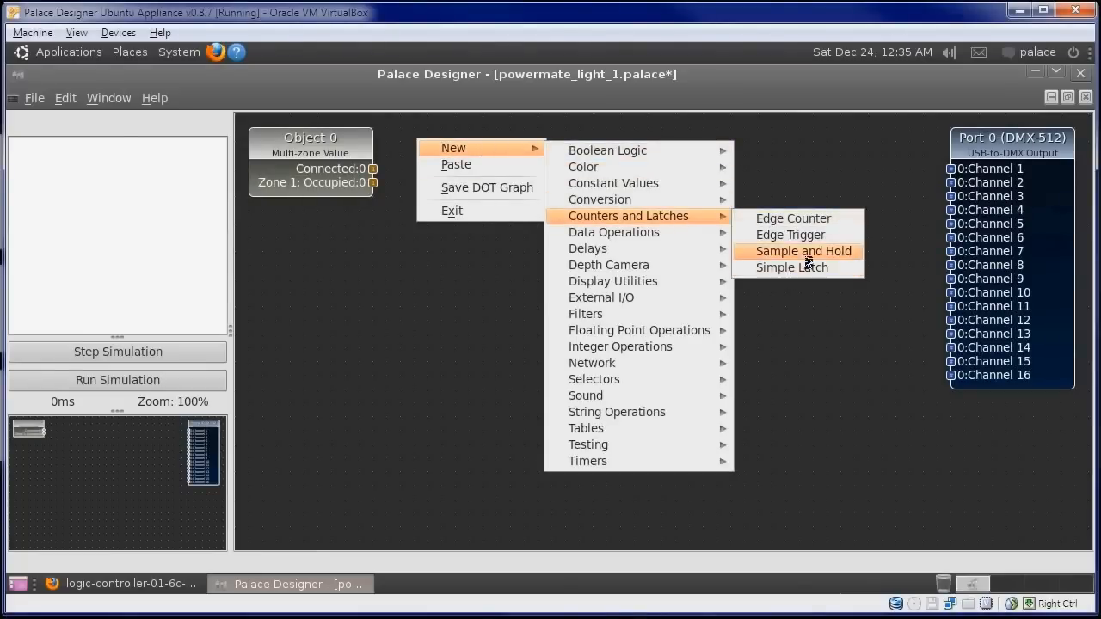
left_click(802, 251)
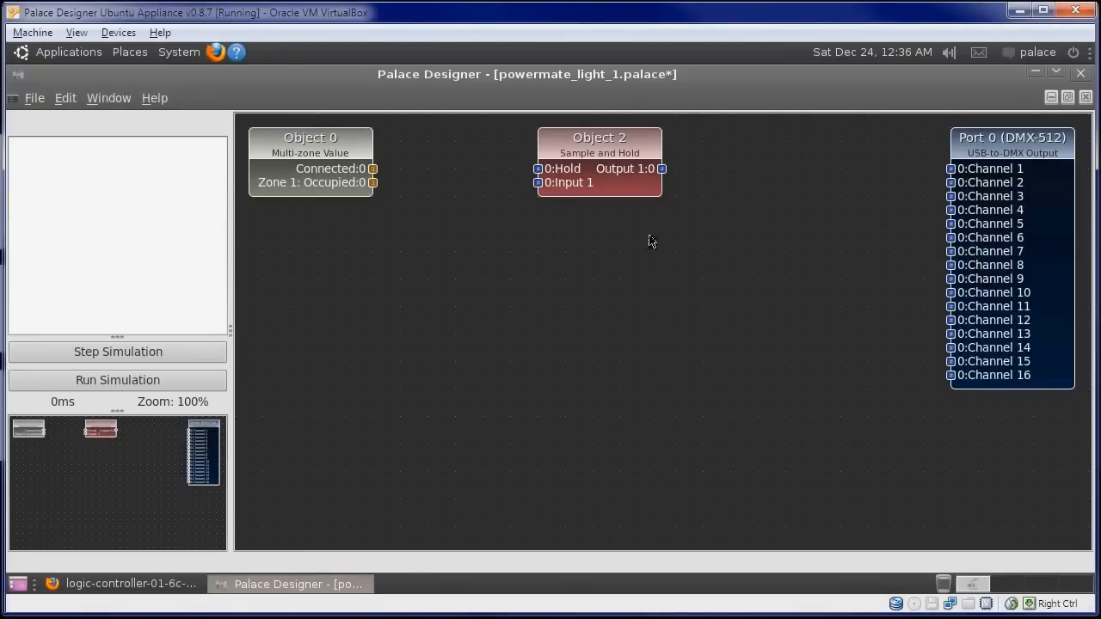
Add an Integer Range Scale and a NOT Gate object.
right_click(651, 241)
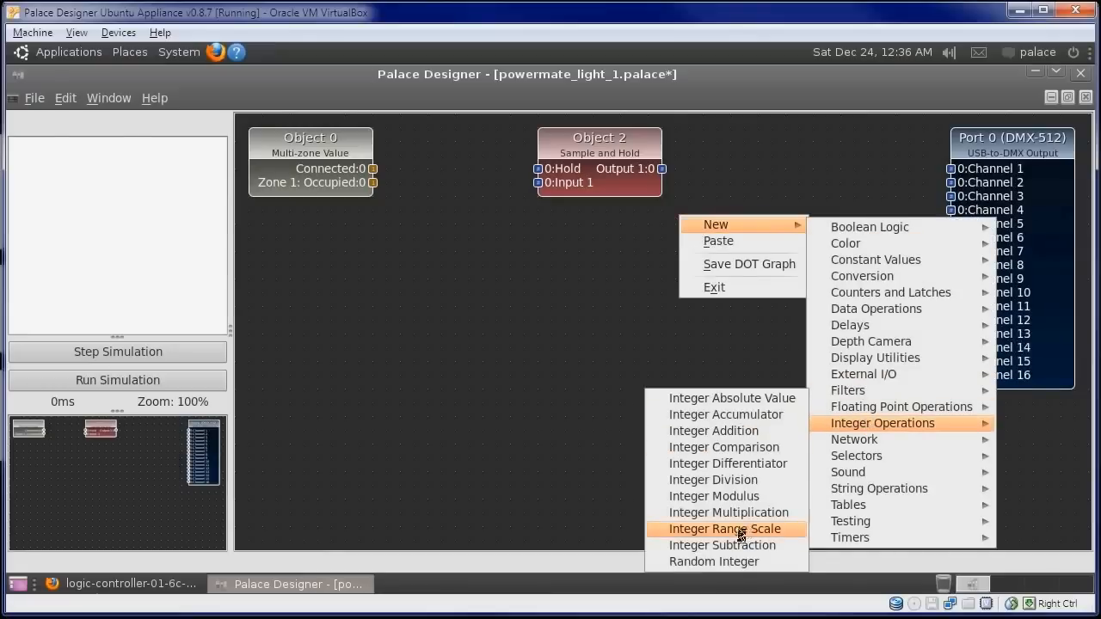
left_click(725, 529)
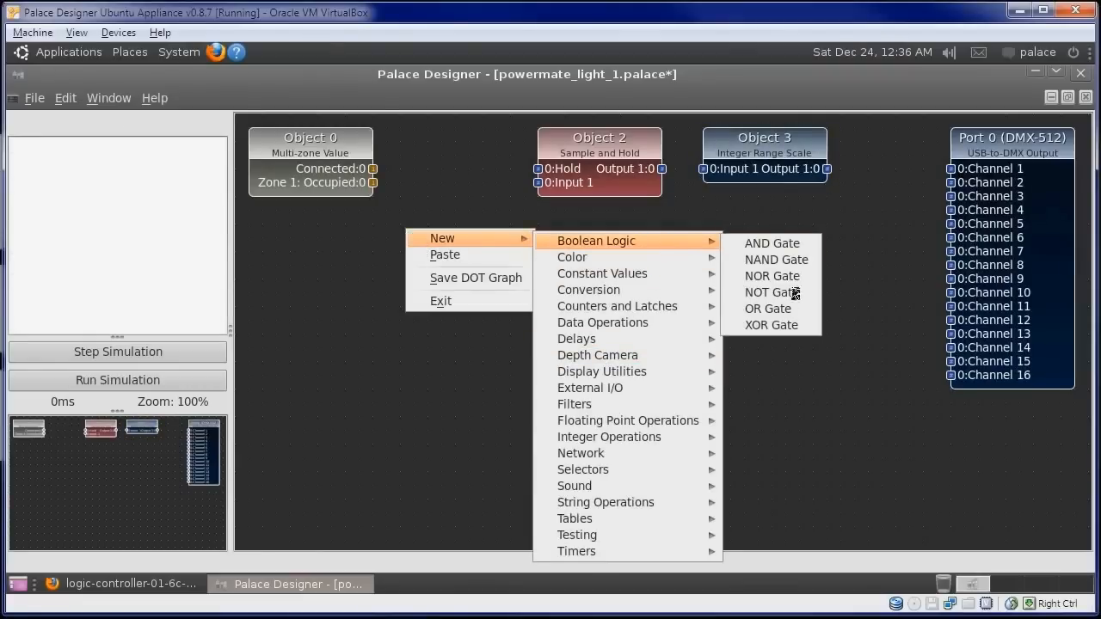
left_click(767, 293)
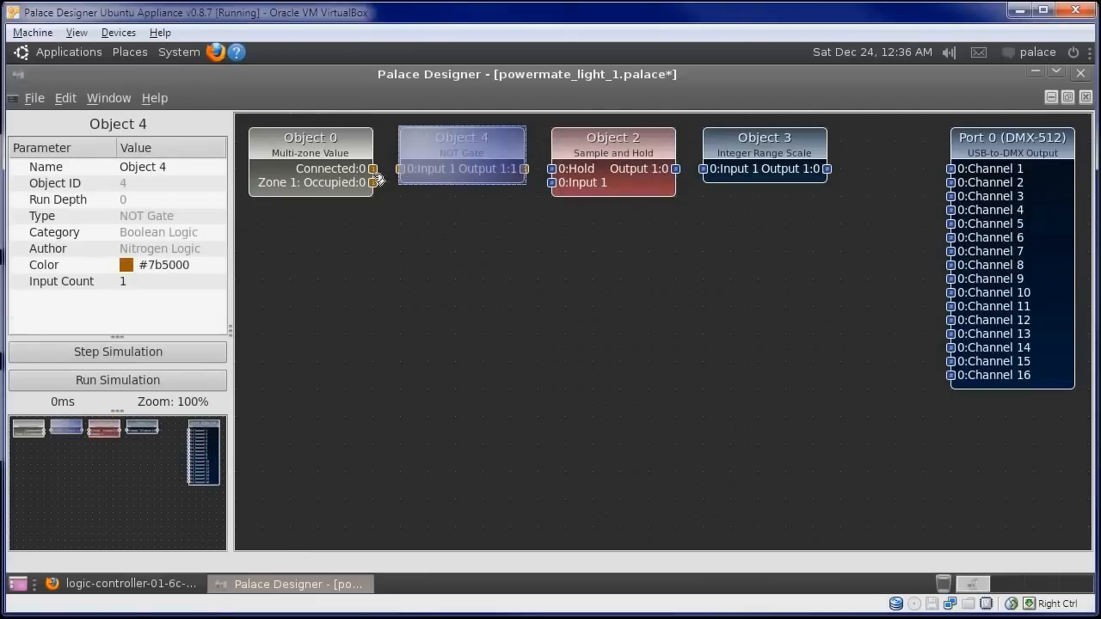
mouse_move(628, 163)
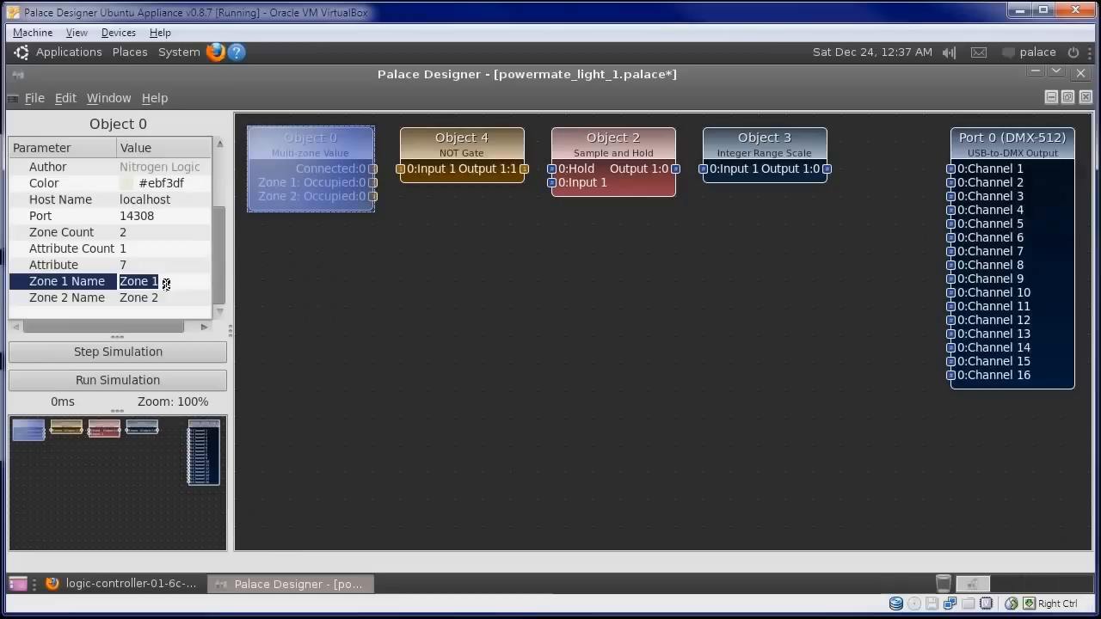
Name the two camera zones Captains_Chair and Office_Door.
type("C")
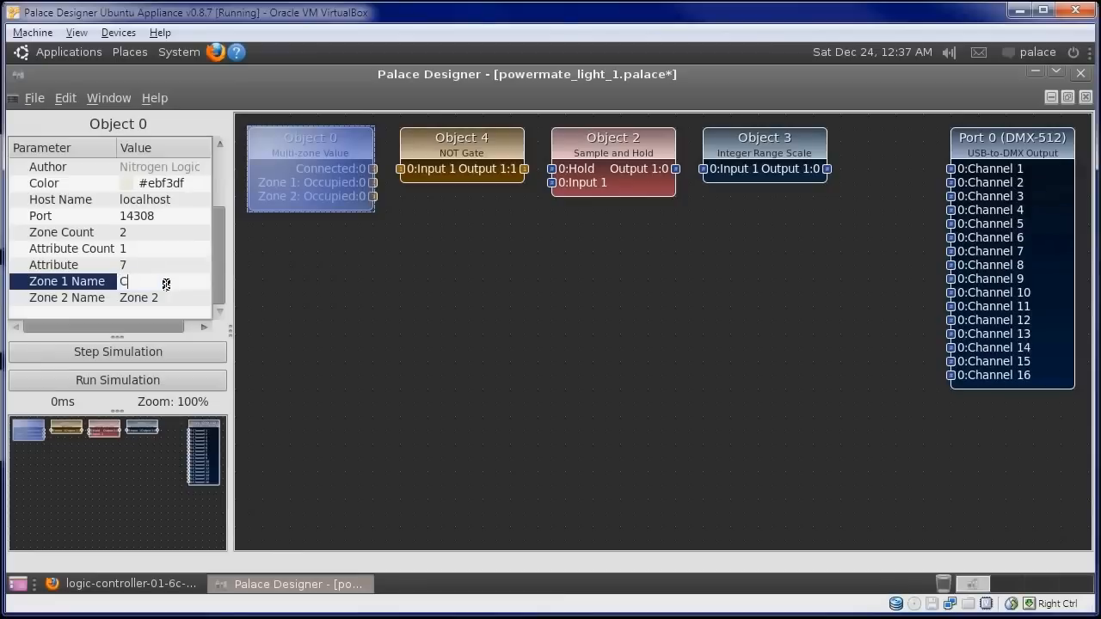
type("aptain_c")
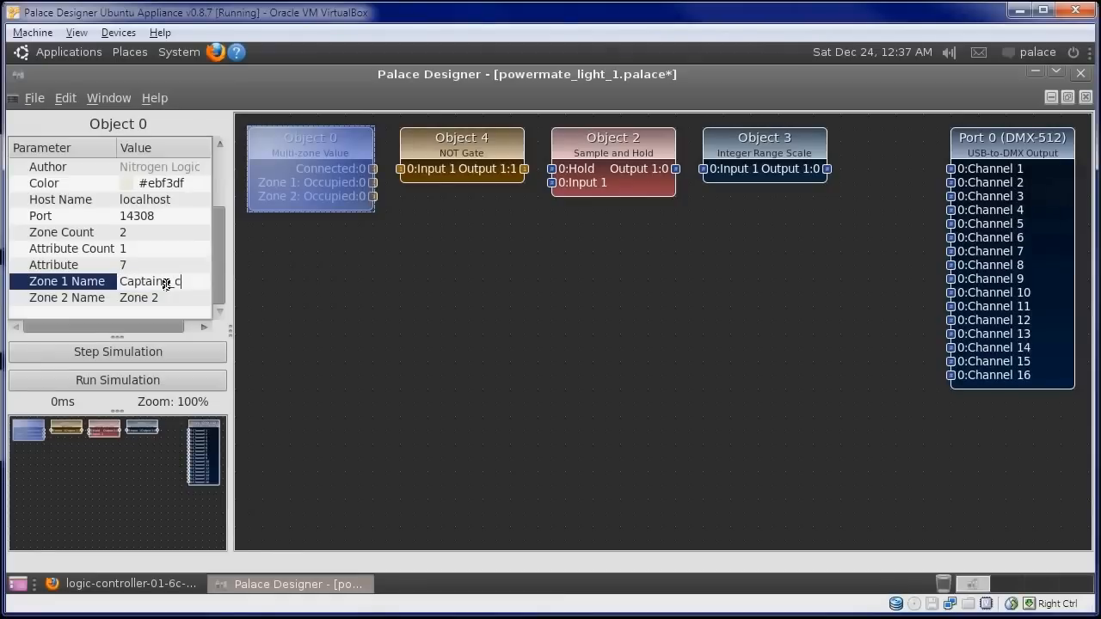
type("hair")
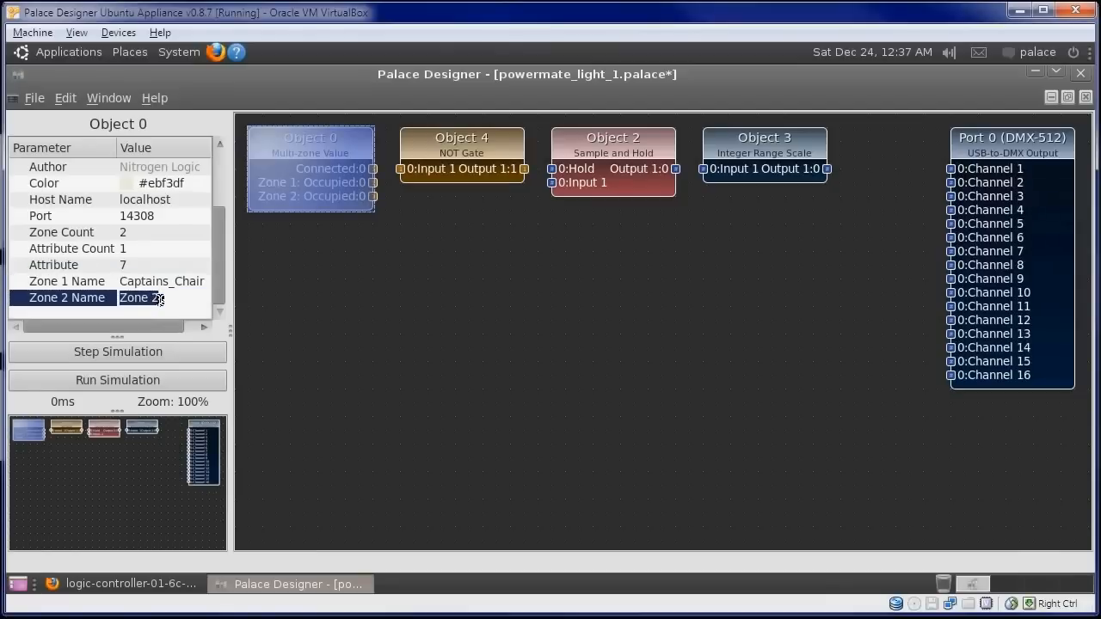
type("Office_Door")
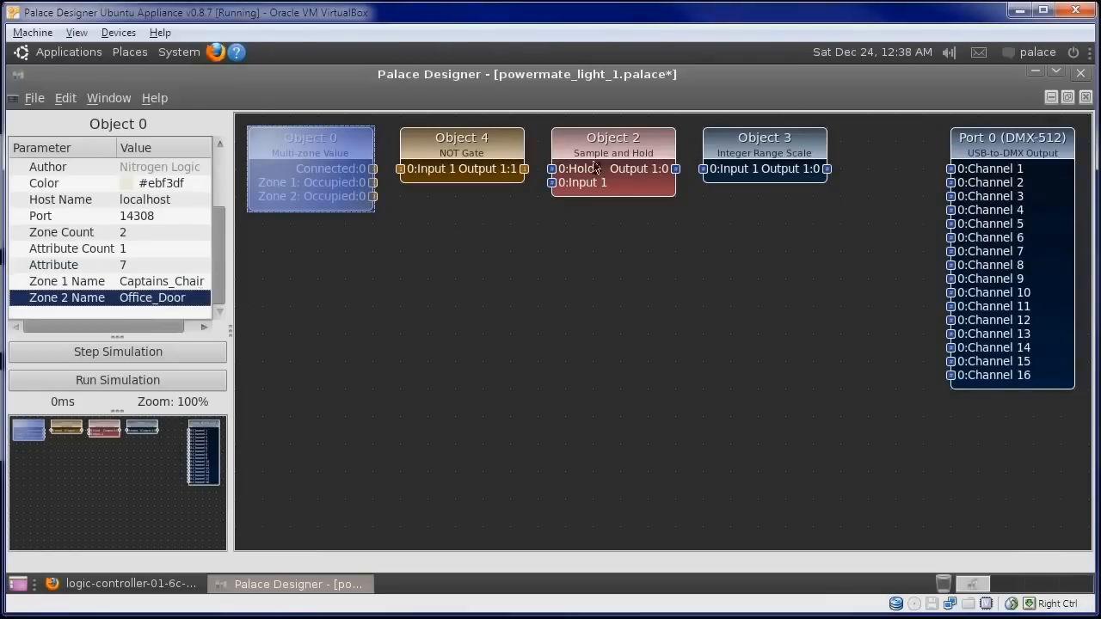
Give Sample and Hold and Range Scale two inputs, scaling Input Max 1 to Output Max 255.
left_click(612, 137)
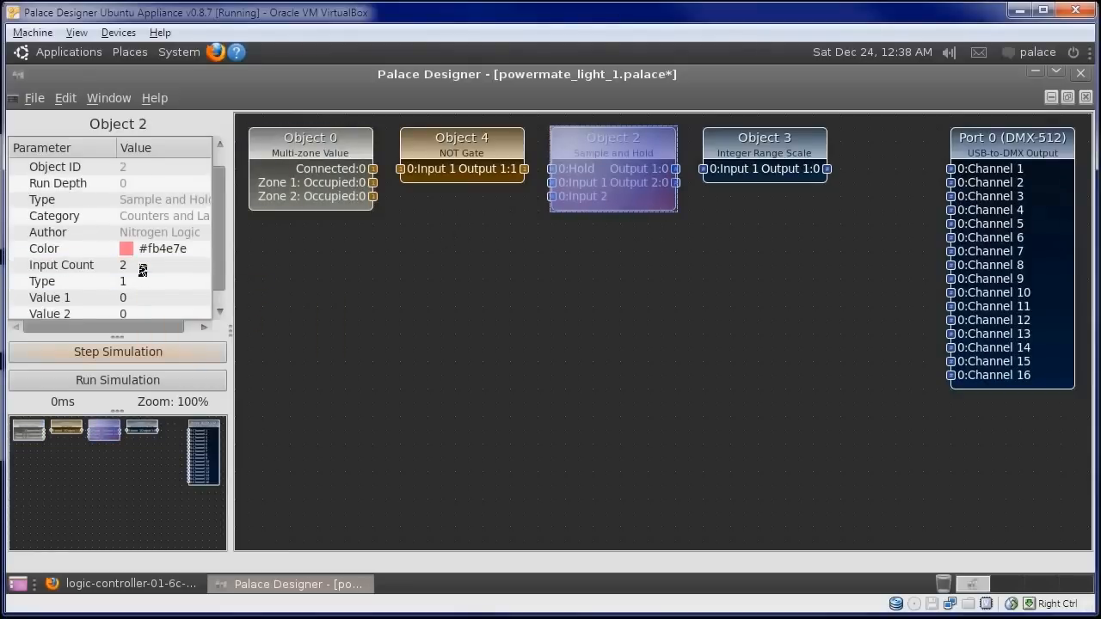
left_click(764, 151)
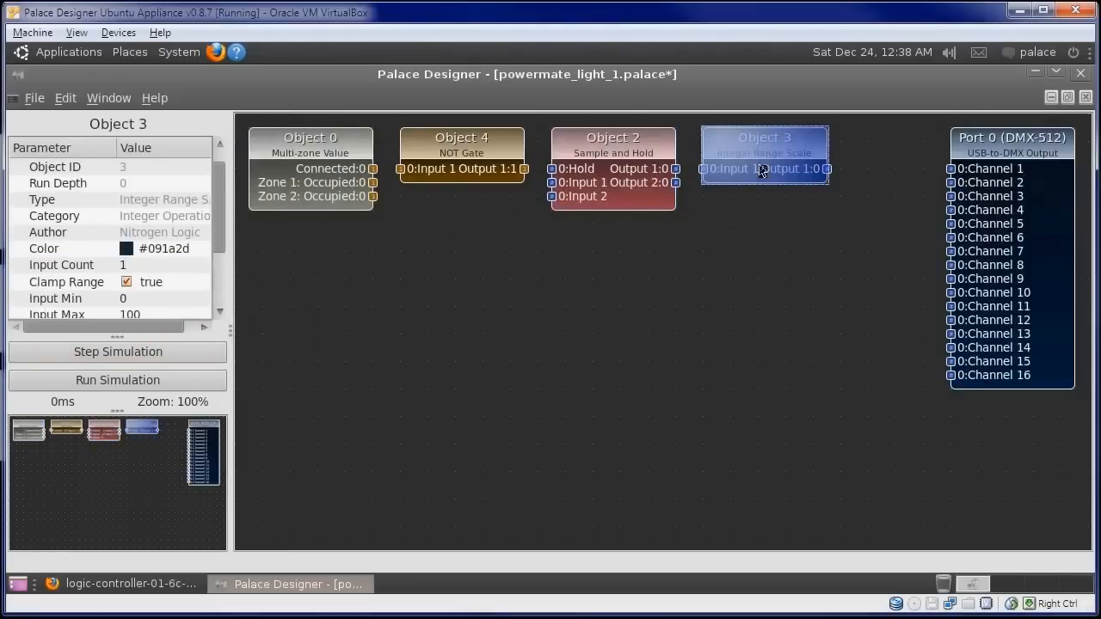
scroll("down", 3)
type("1")
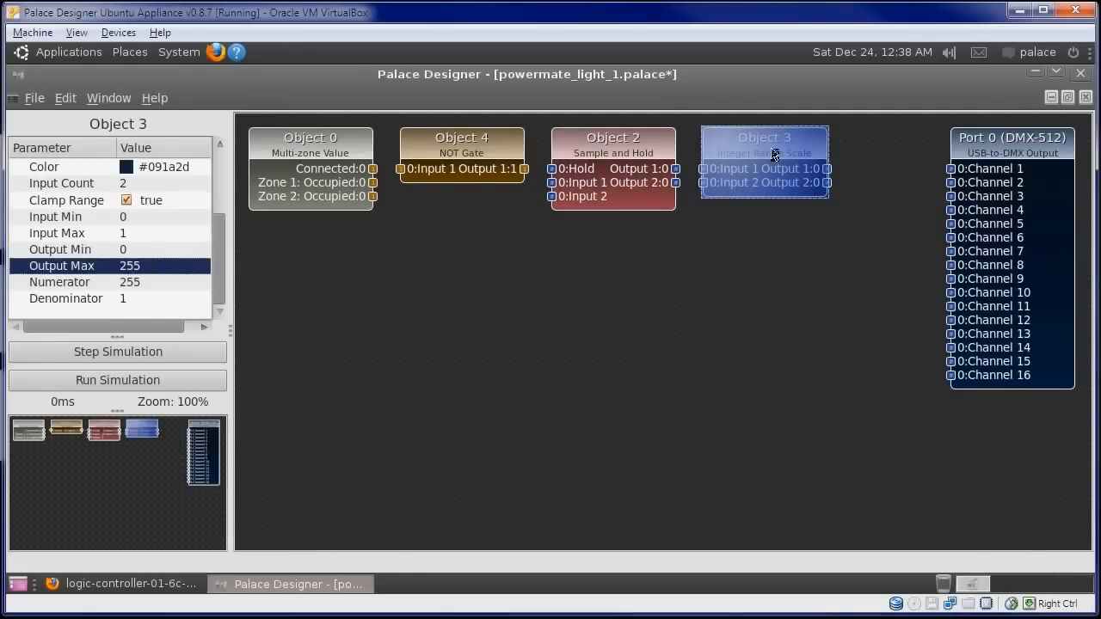
mouse_move(764, 153)
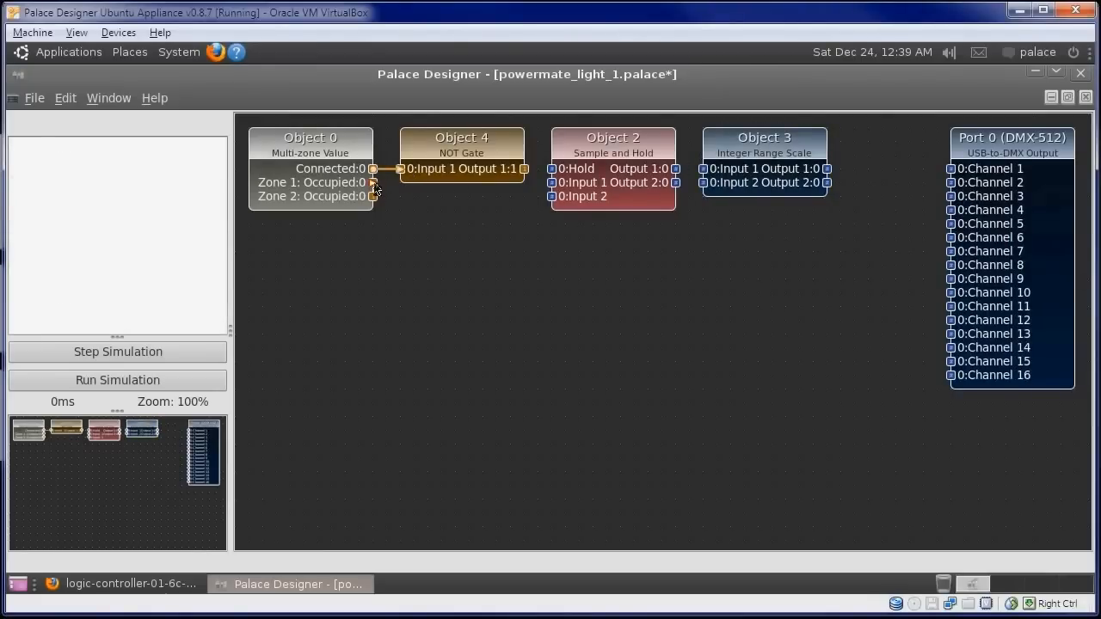
Connect camera Connected status to the NOT gate and route both scaled outputs to Port 0 DMX channels.
left_click_drag(372, 182, 552, 182)
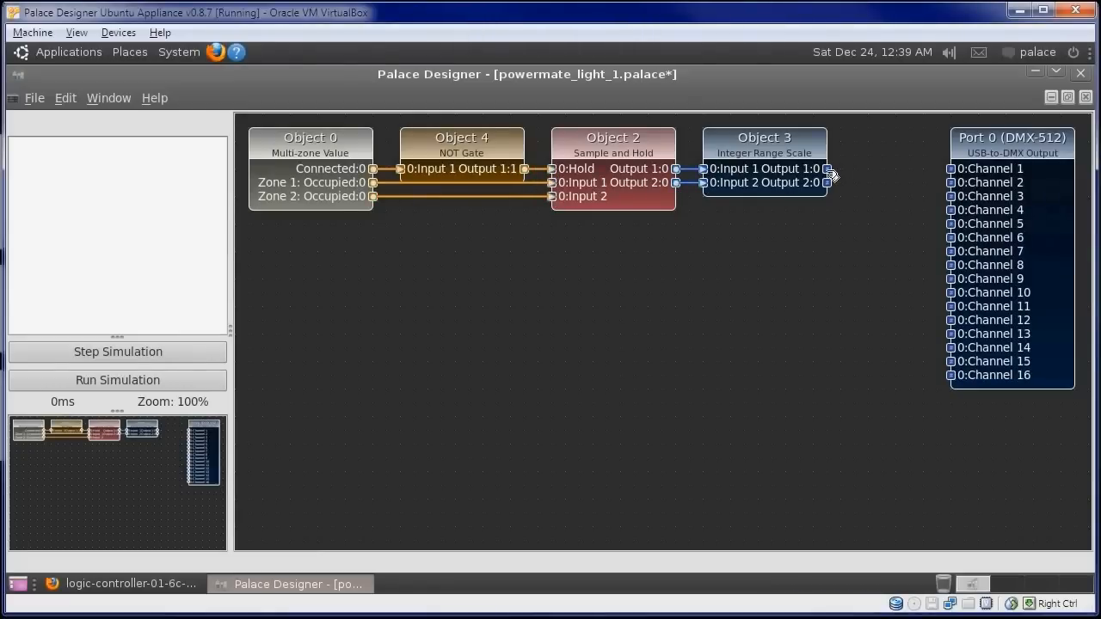
left_click_drag(826, 169, 946, 169)
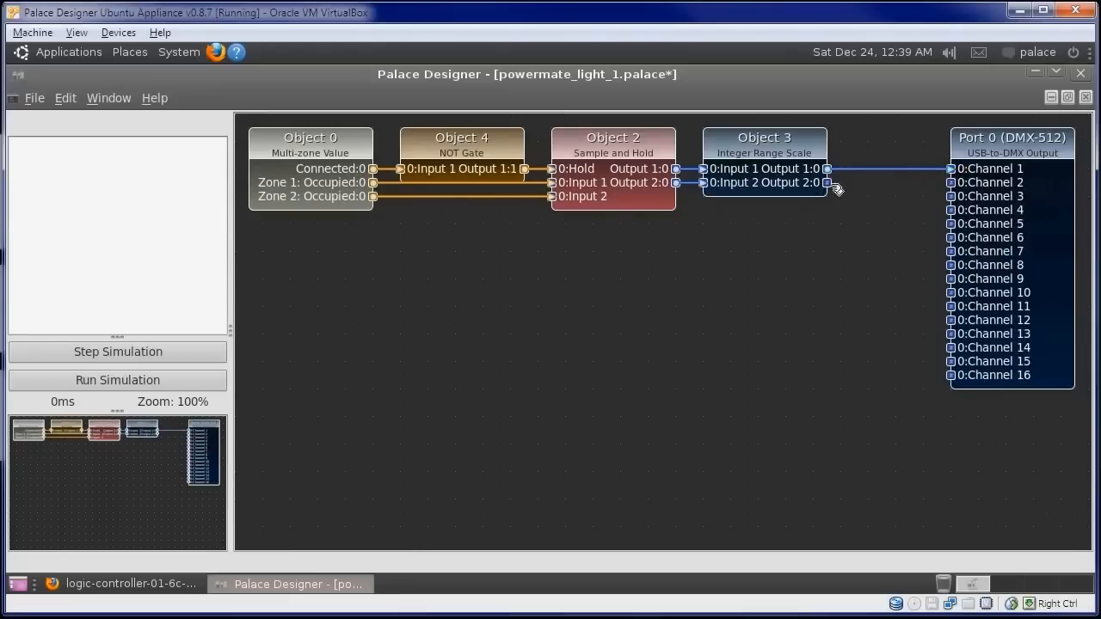
left_click_drag(828, 182, 938, 196)
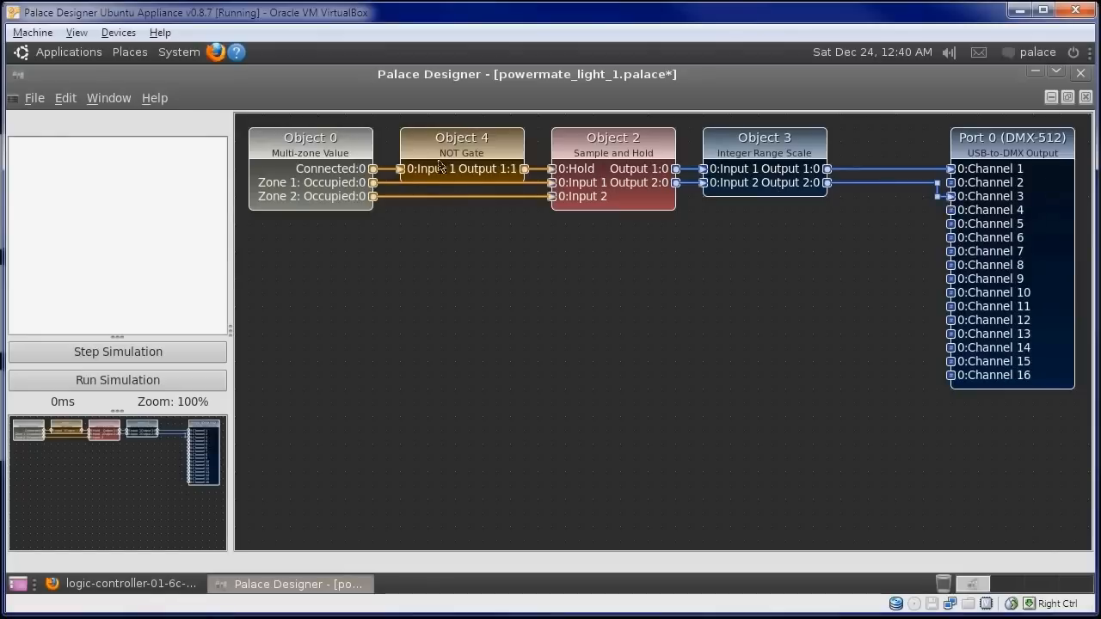
Rename the objects Depth Camera, Not Connected, Hold when Offline and Boolean->DMX.
left_click(309, 138)
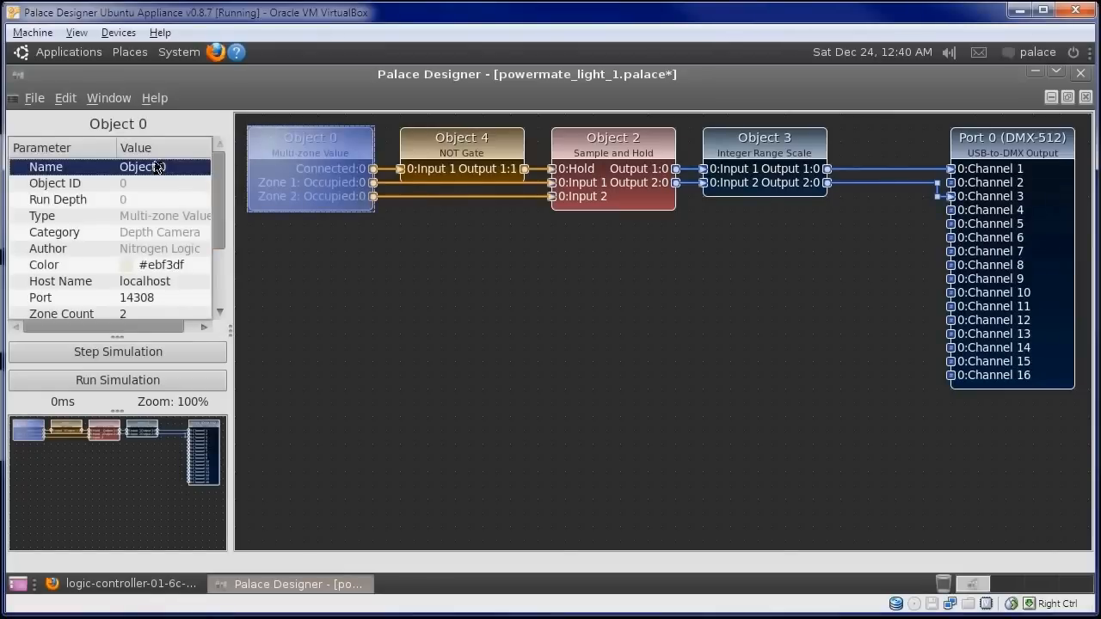
type("Depth Camera")
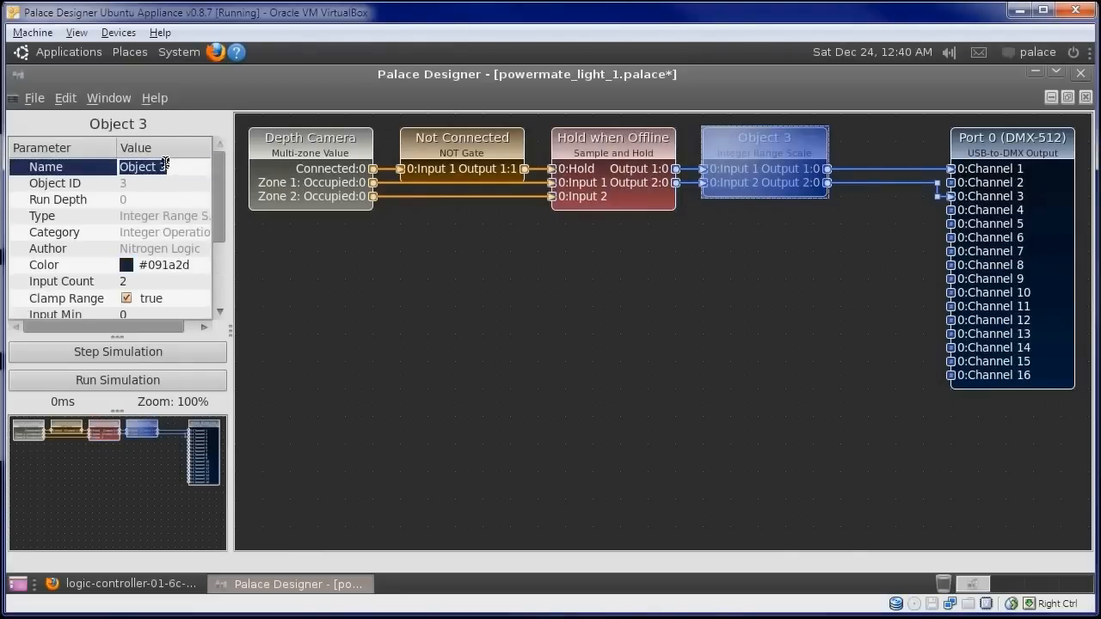
type("D")
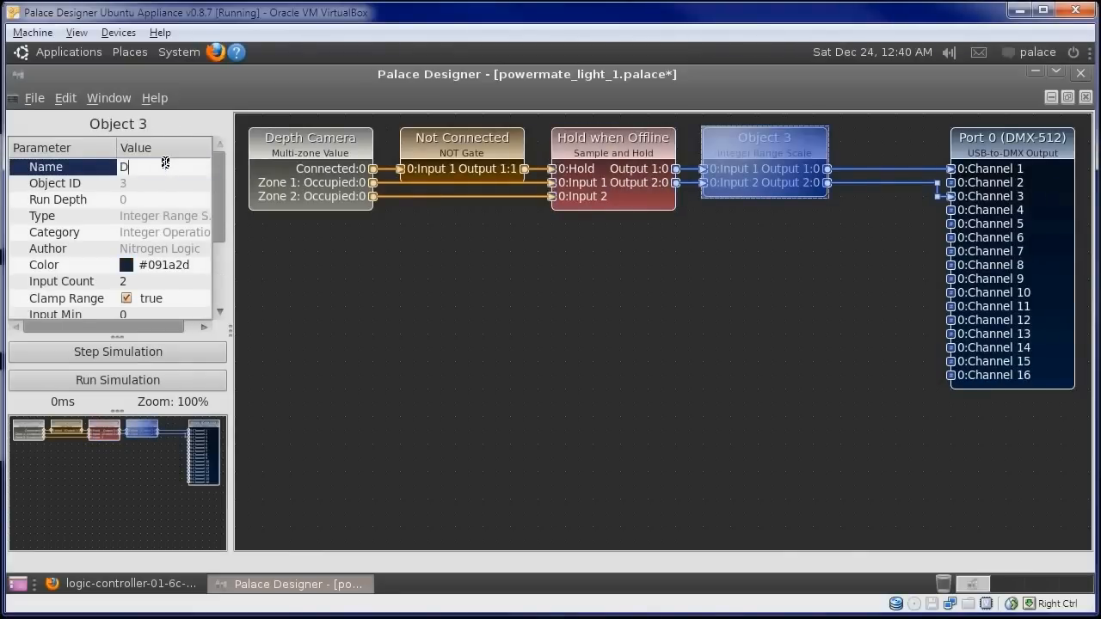
type("Boolean-DMX")
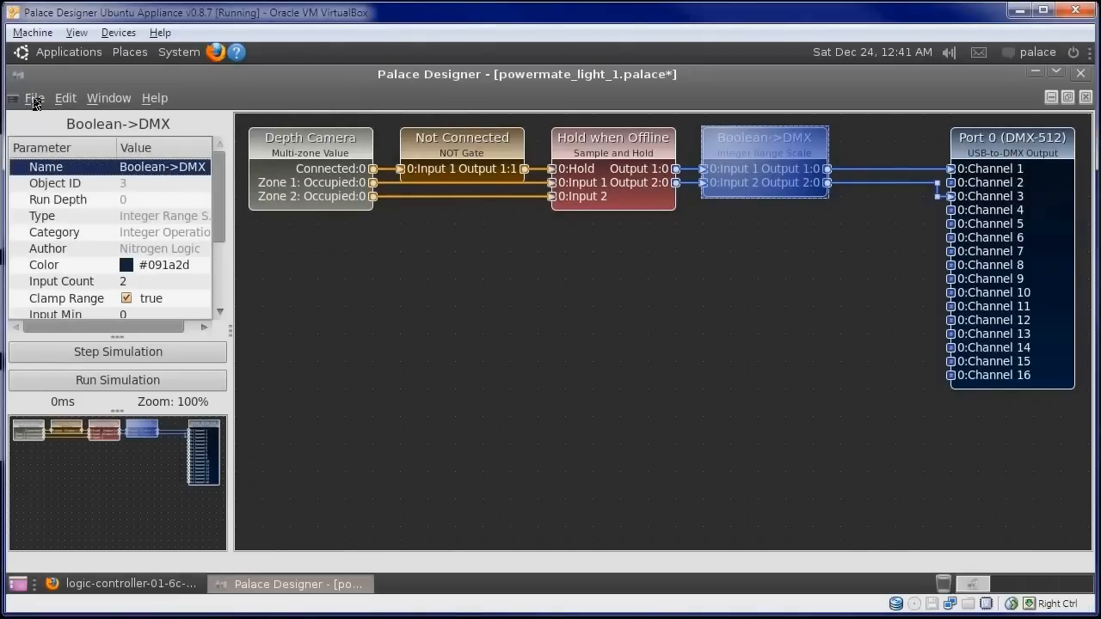
Save the design as theater_demo_1.palace in Palace Designs.
left_click(34, 96)
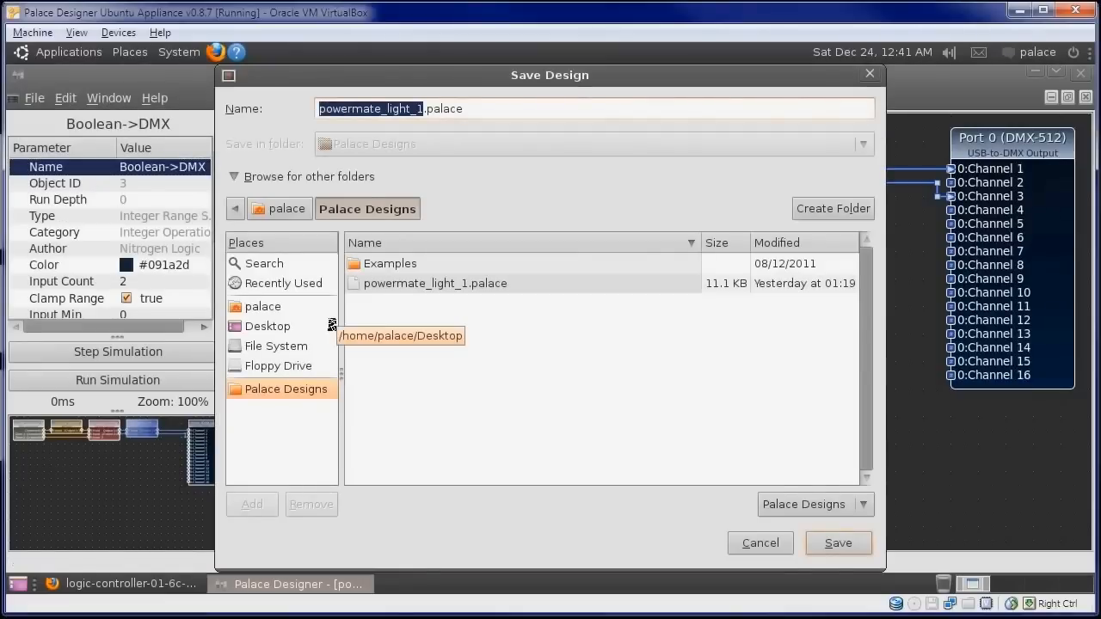
type("theater_demo_")
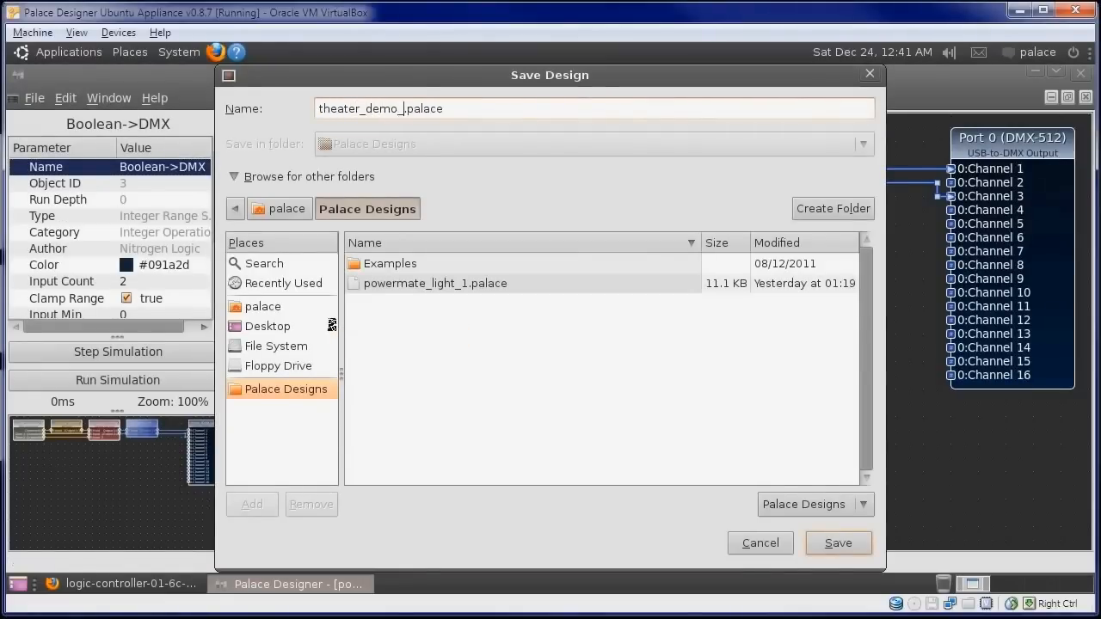
left_click(837, 543)
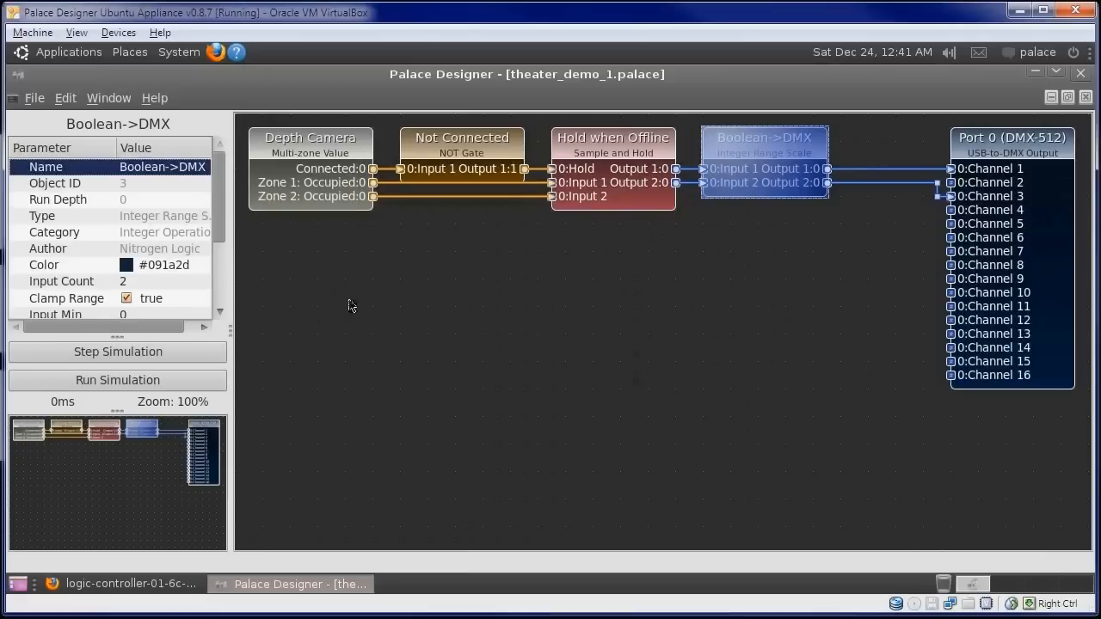
Add a Wake on LAN object and wire a Depth Camera zone output to Wake host 1.
right_click(465, 258)
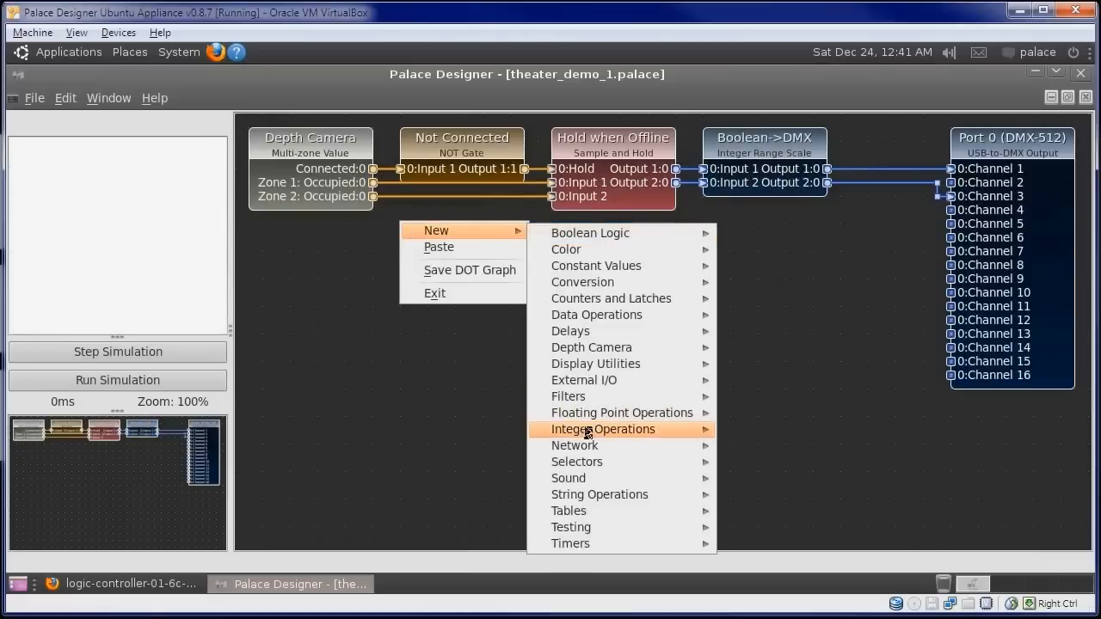
left_click(575, 444)
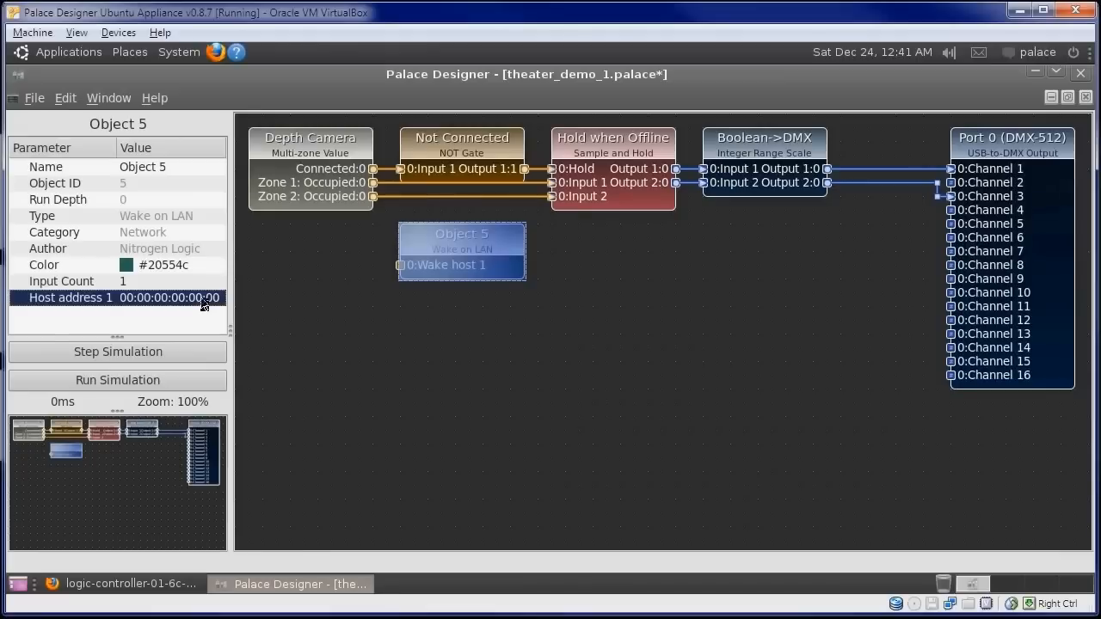
mouse_move(404, 284)
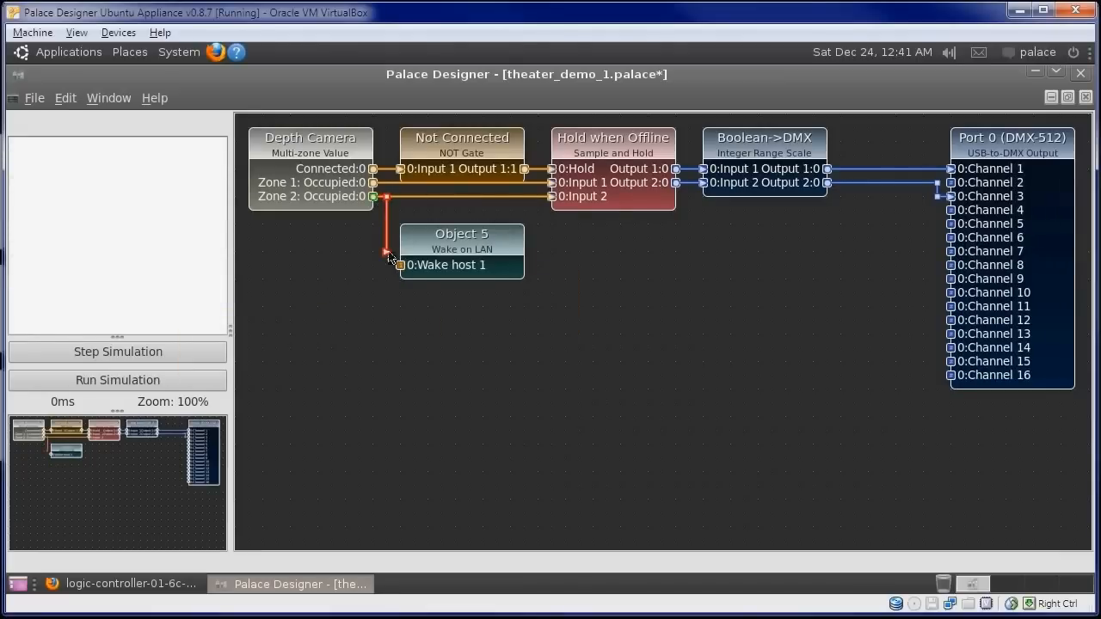
left_click(461, 234)
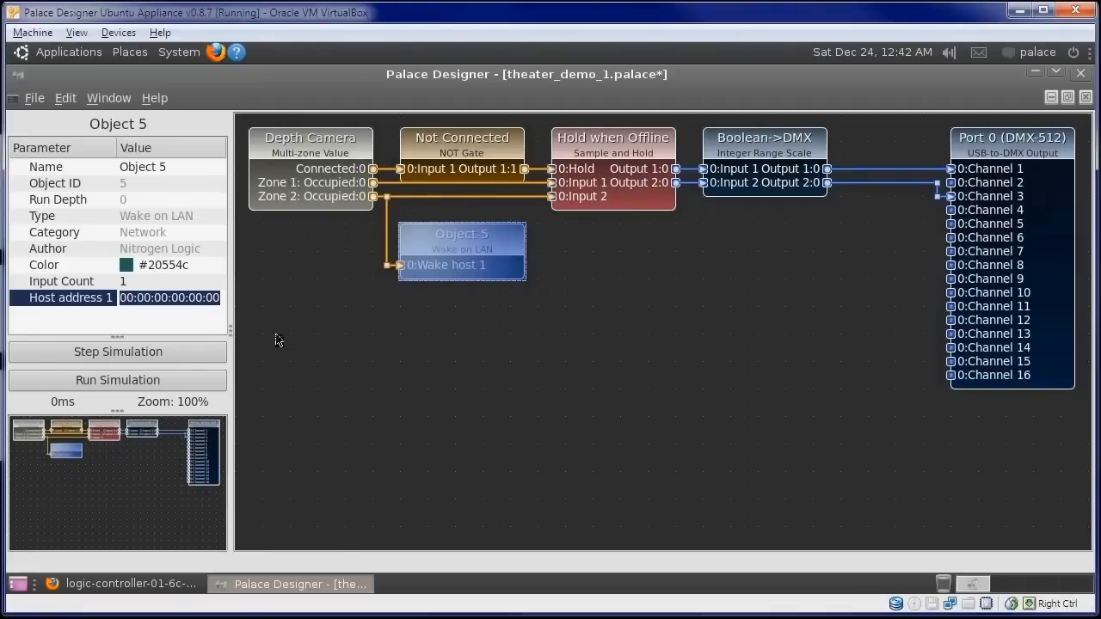
Change the Depth Camera object's Host Name from localhost to theater-cam.local.
left_click(312, 138)
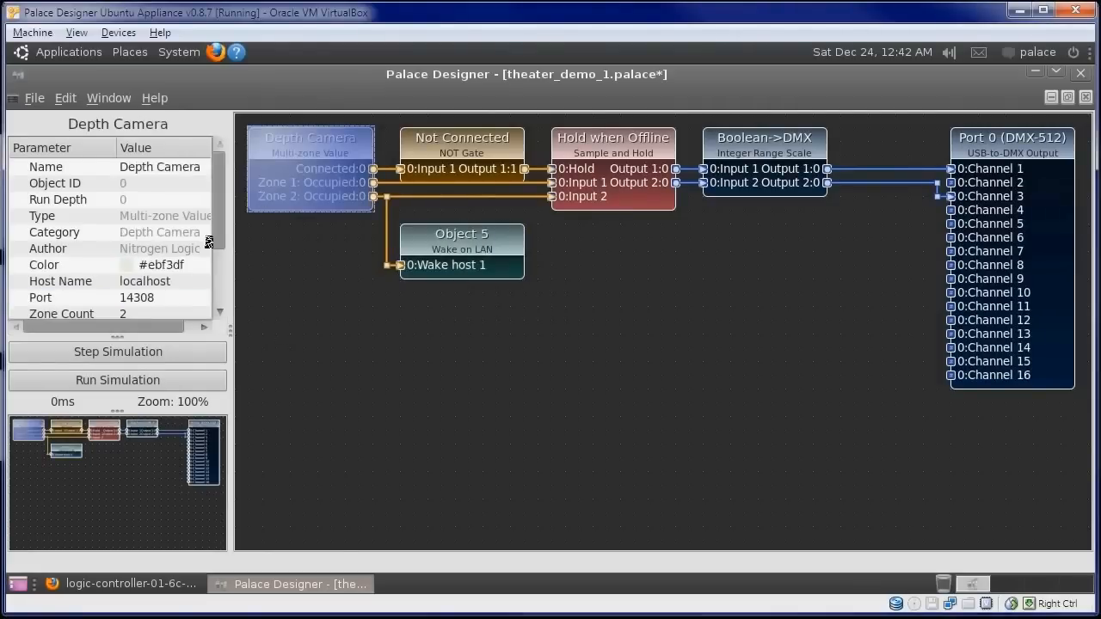
left_click(144, 282)
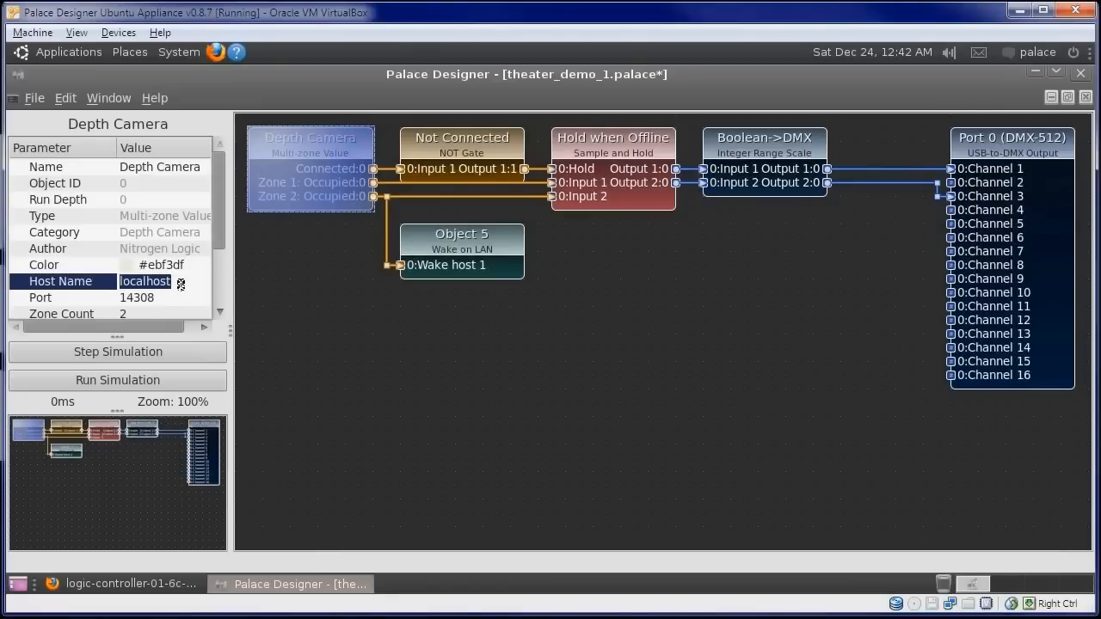
type("theater-cam.loca")
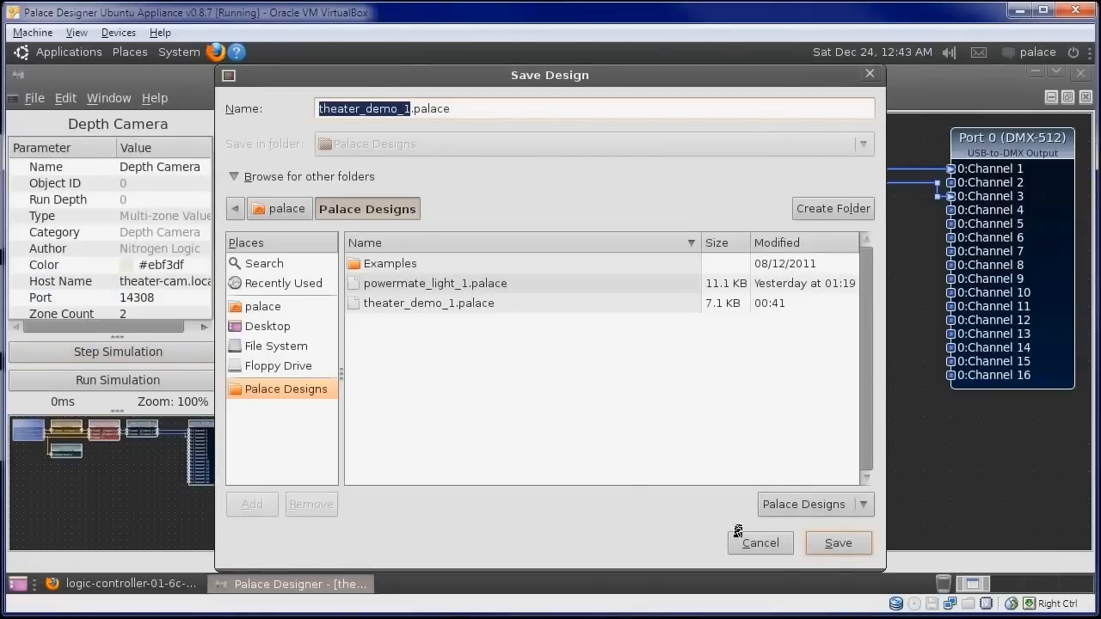
Save theater_demo_1 and upload it to the lights-box.local controller, dismissing the Transfer Complete message.
left_click(836, 543)
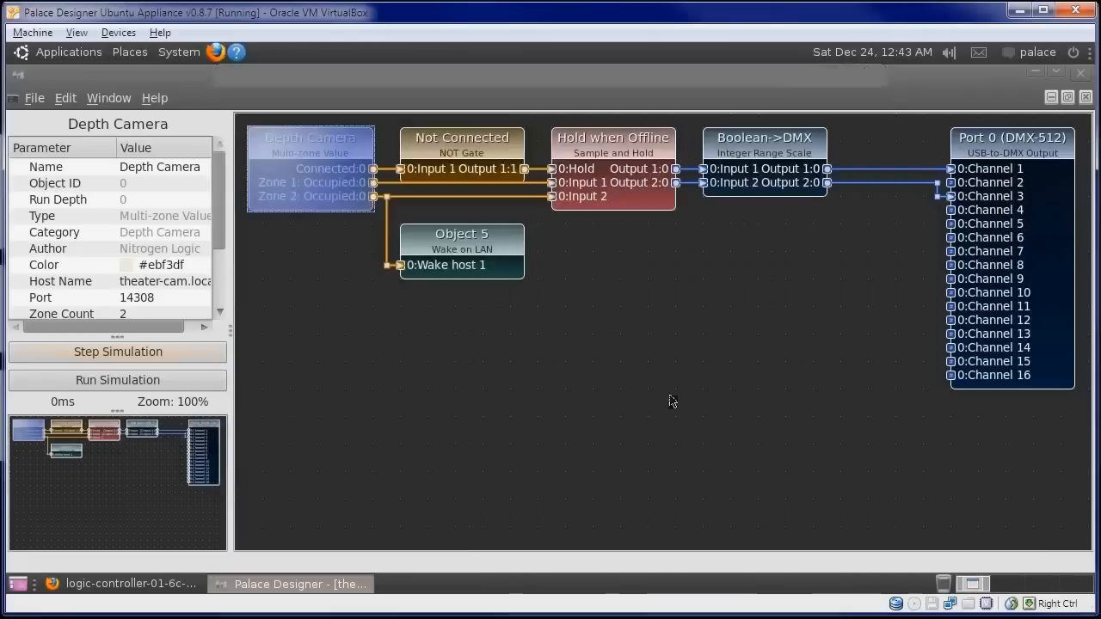
left_click(35, 96)
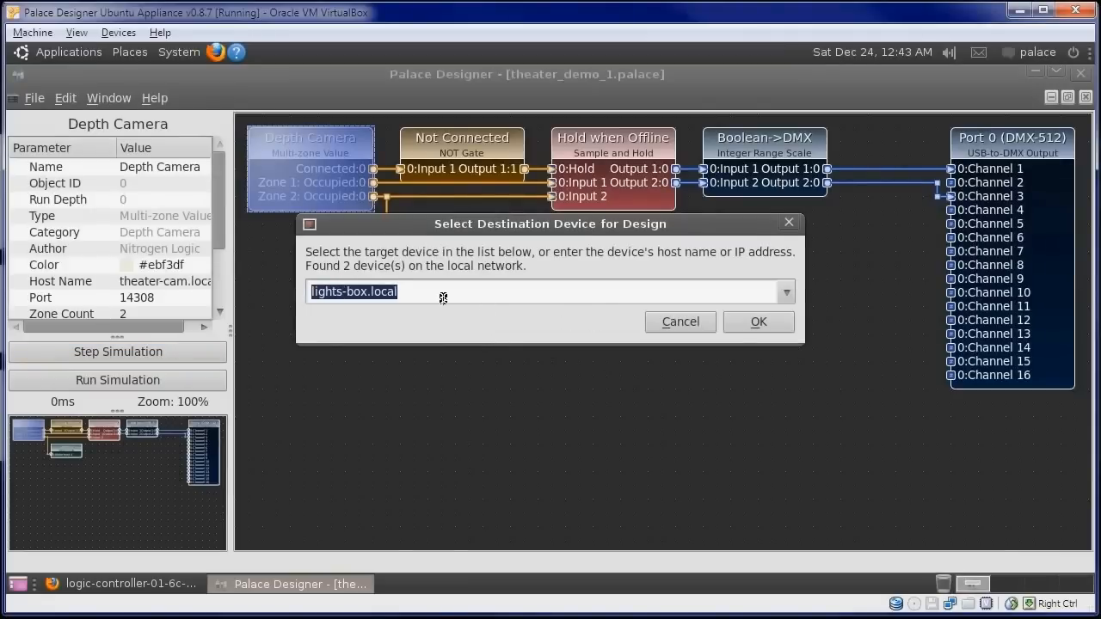
left_click(757, 322)
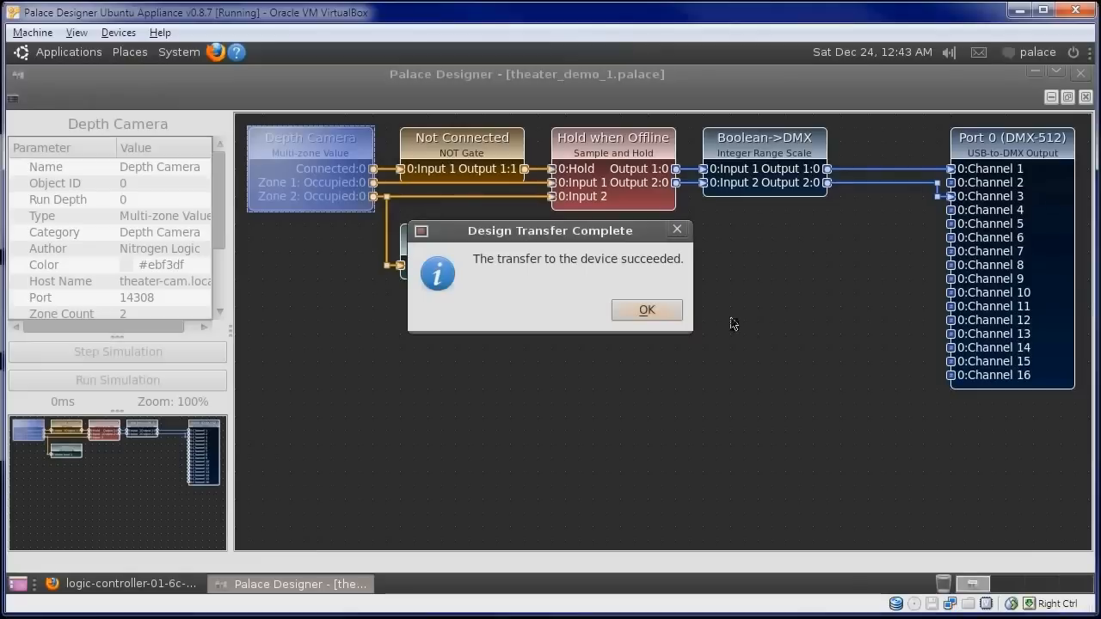
left_click(647, 310)
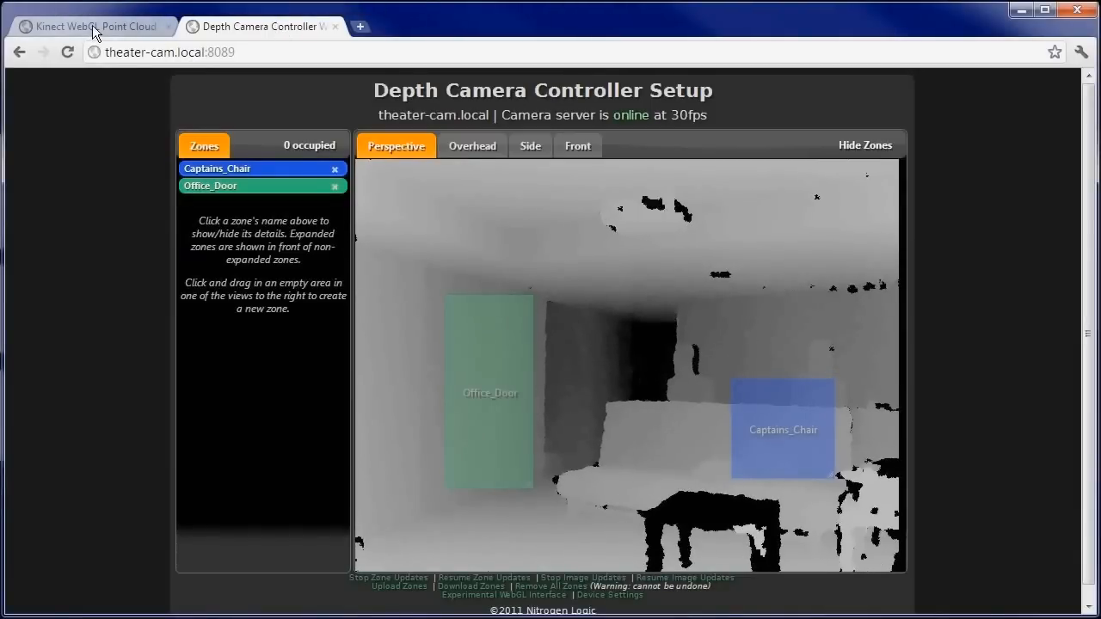
View the Captains_Chair and Office_Door zones in the Kinect WebGL point cloud, then return to camera setup.
left_click(86, 27)
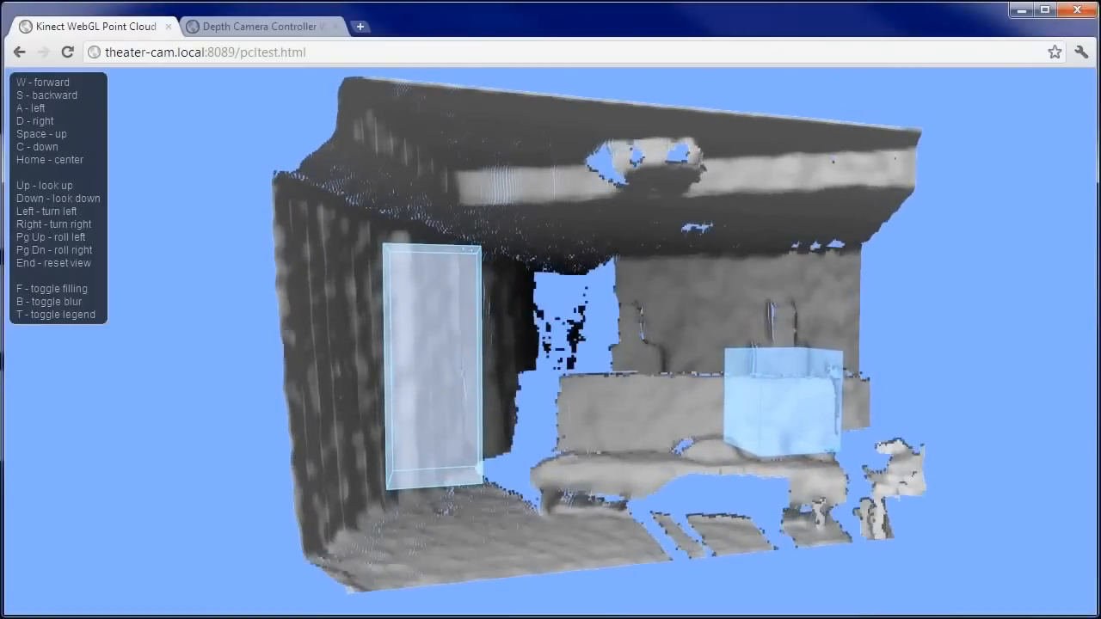
left_click(258, 25)
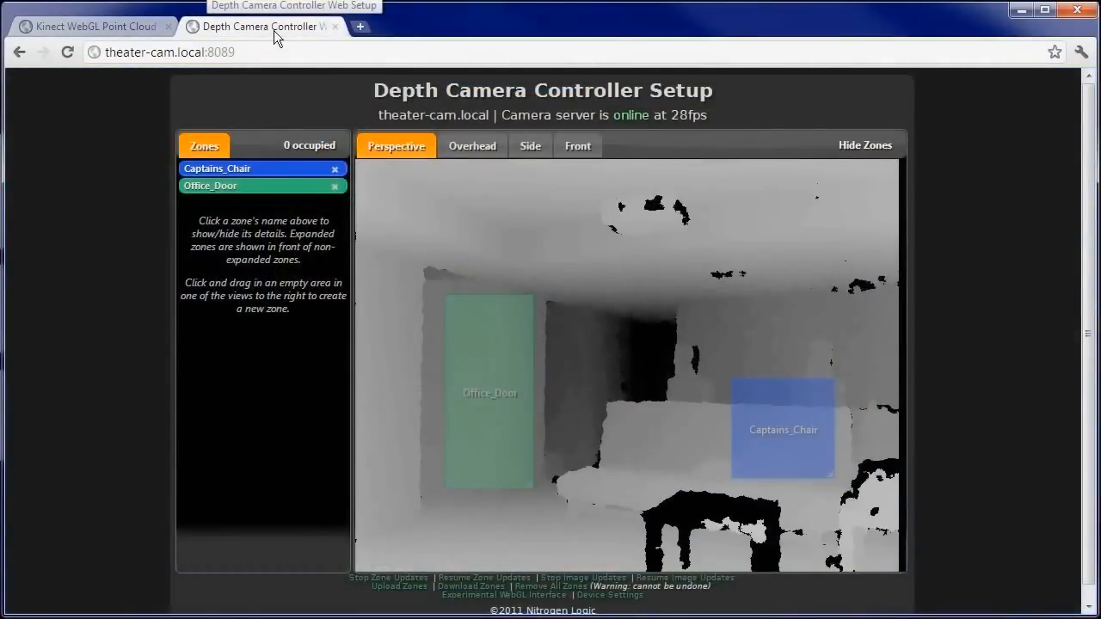
Check lights-box.local:4567 controller status shows theater_demo_1.palace running, then return to camera setup.
left_click(359, 28)
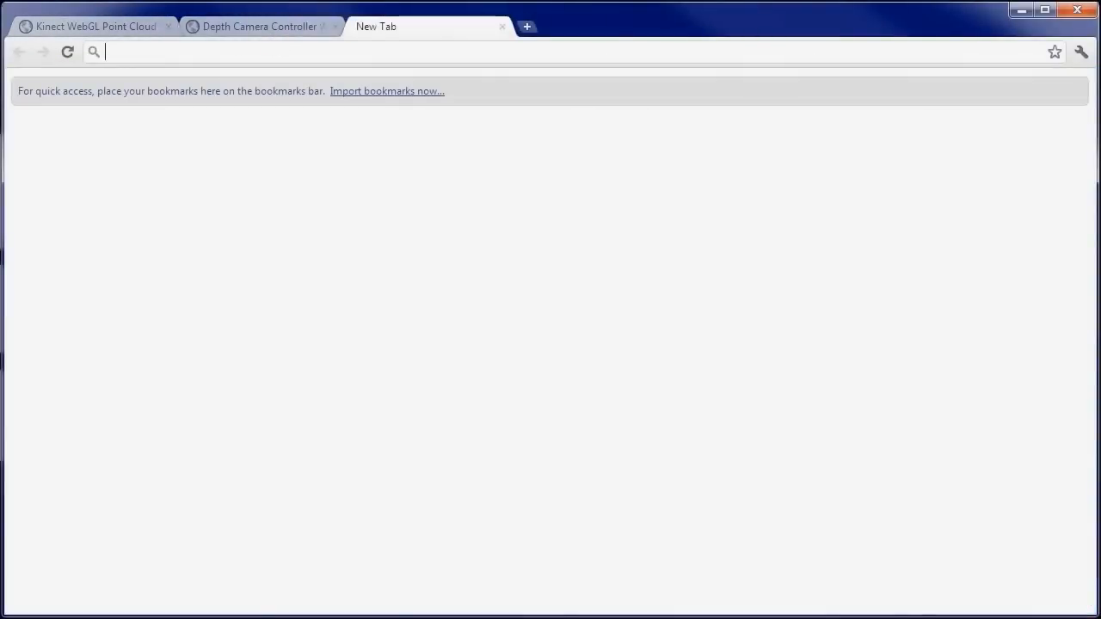
type("lights-box.local:4567")
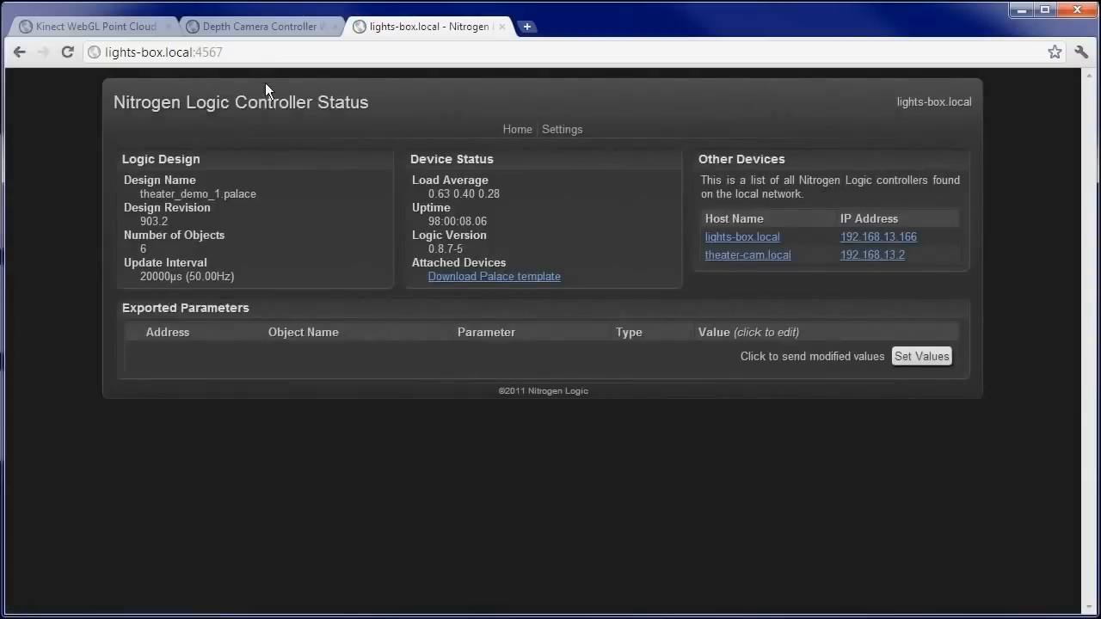
mouse_move(276, 203)
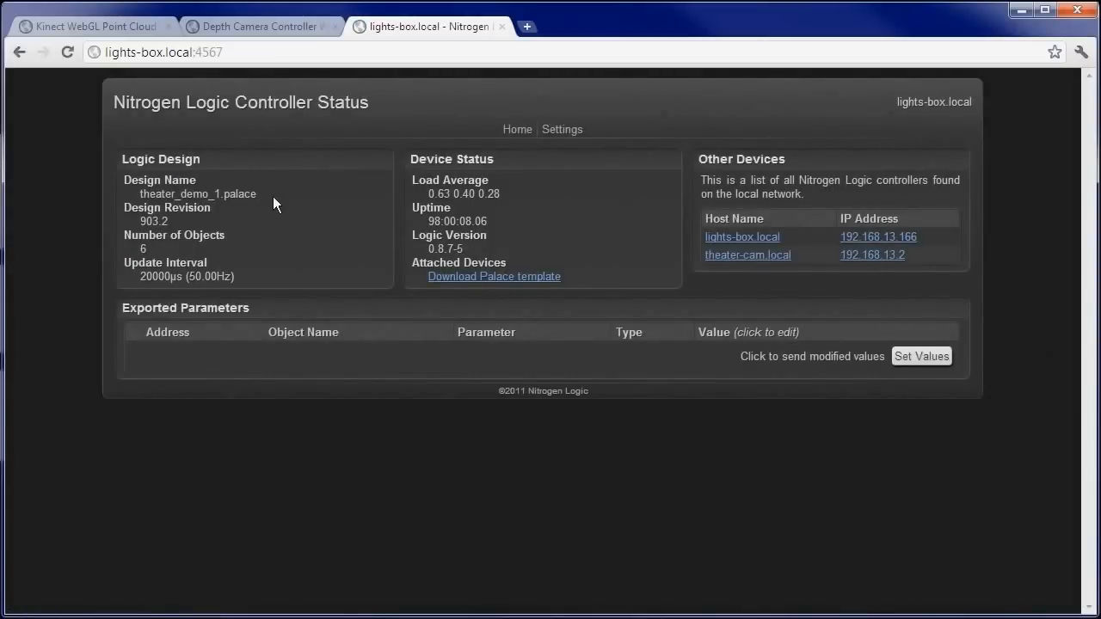
mouse_move(286, 89)
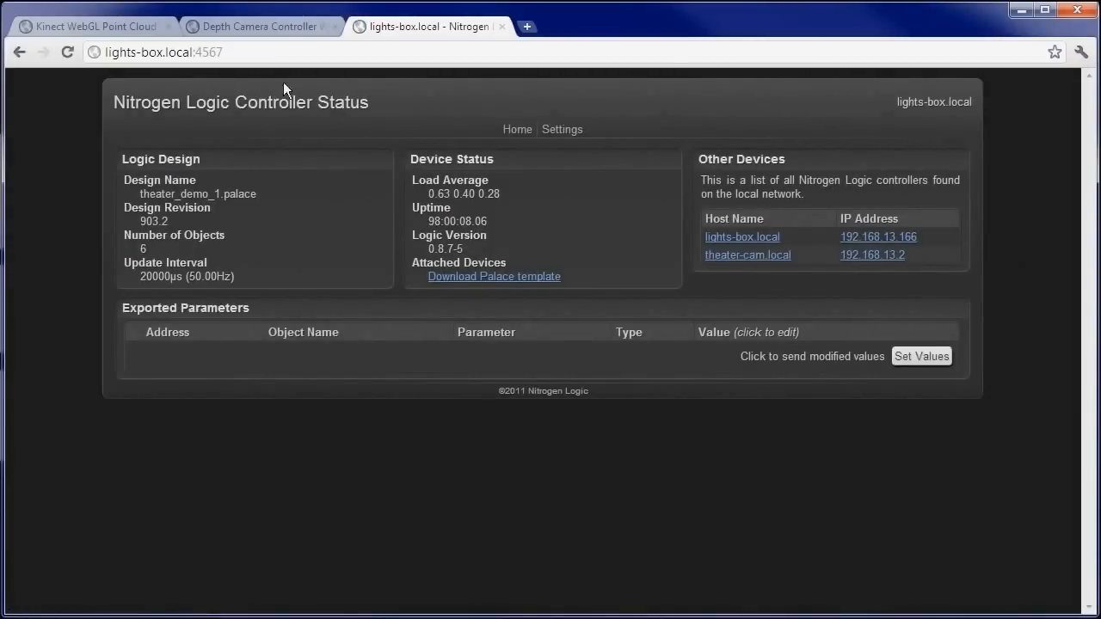
left_click(258, 27)
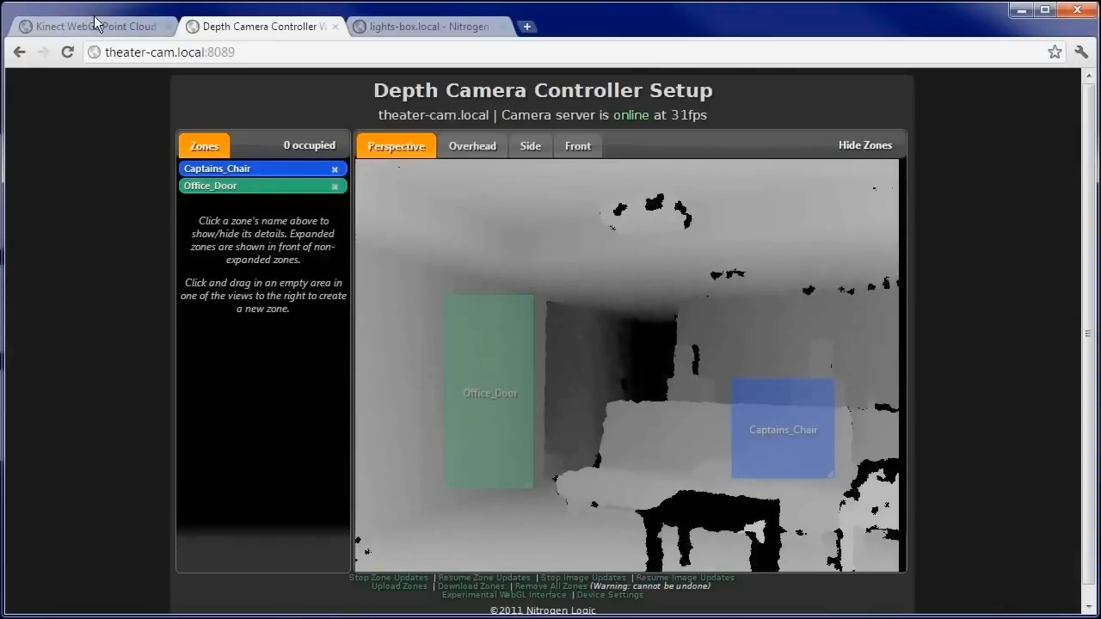
Inspect the zones again in the WebGL point cloud, then bring up nitrogenlogic.com in the third tab.
left_click(90, 25)
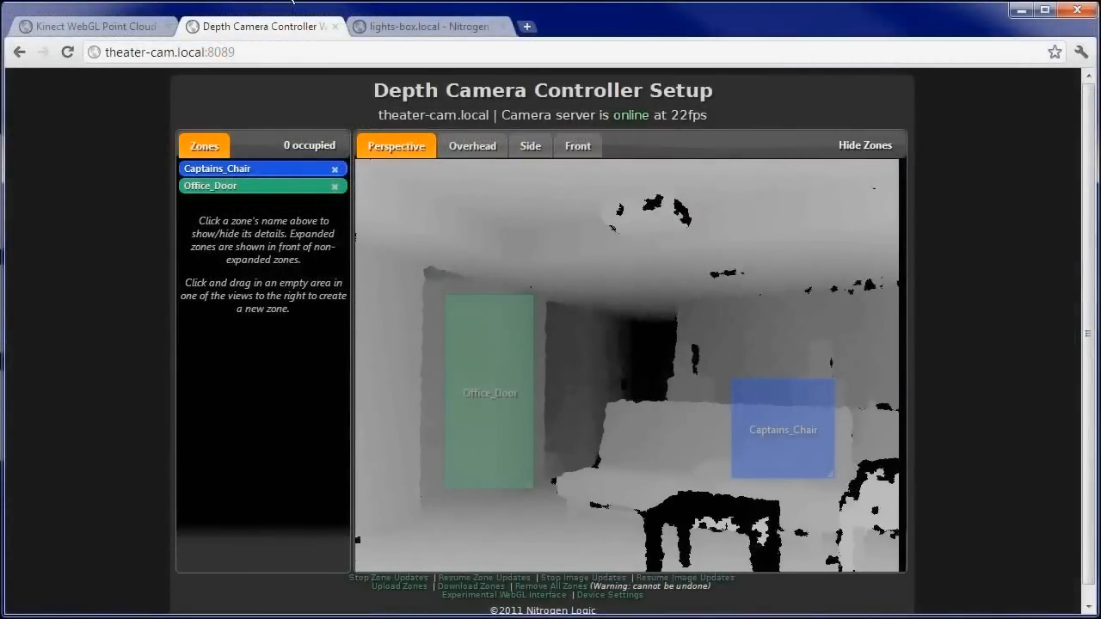
left_click(93, 26)
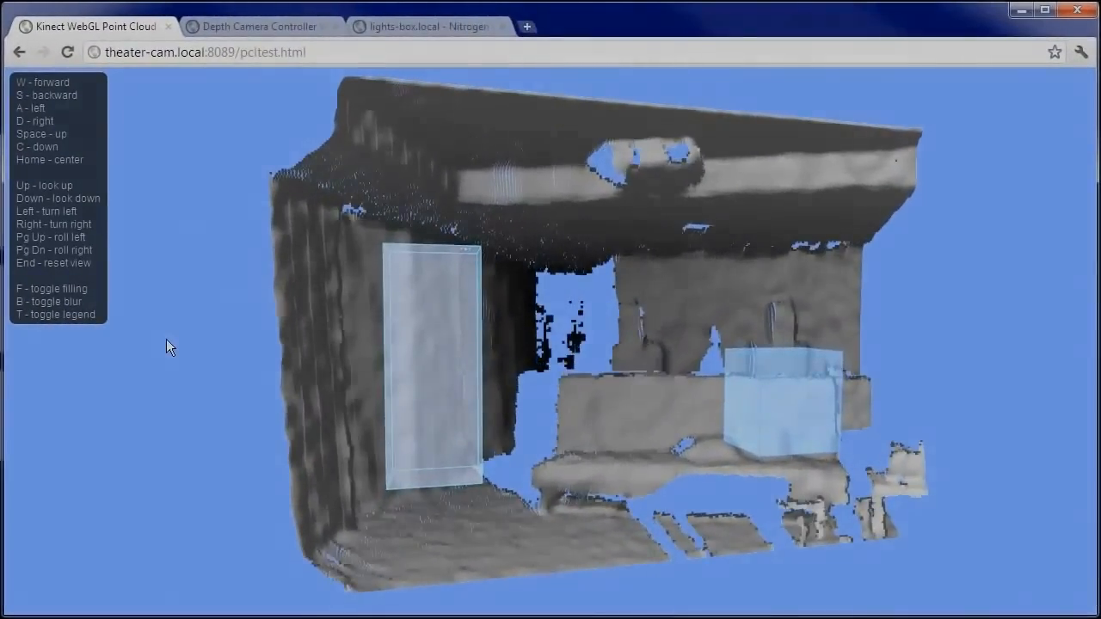
left_click(421, 25)
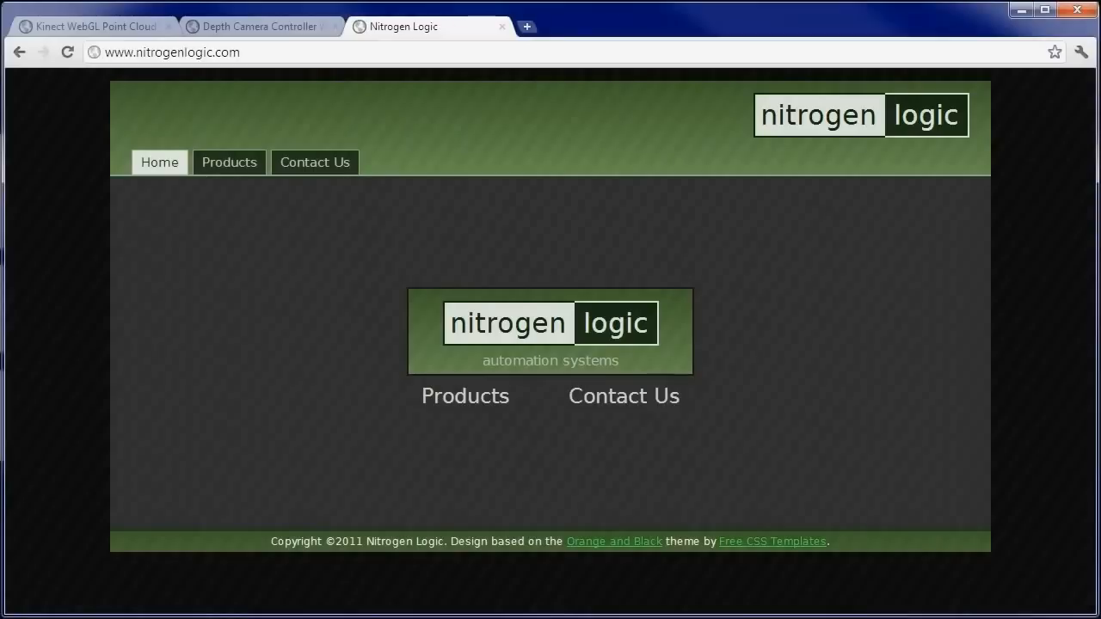
Open the Contact Us page with its Name, E-mail and Subject form on nitrogenlogic.com.
left_click(623, 396)
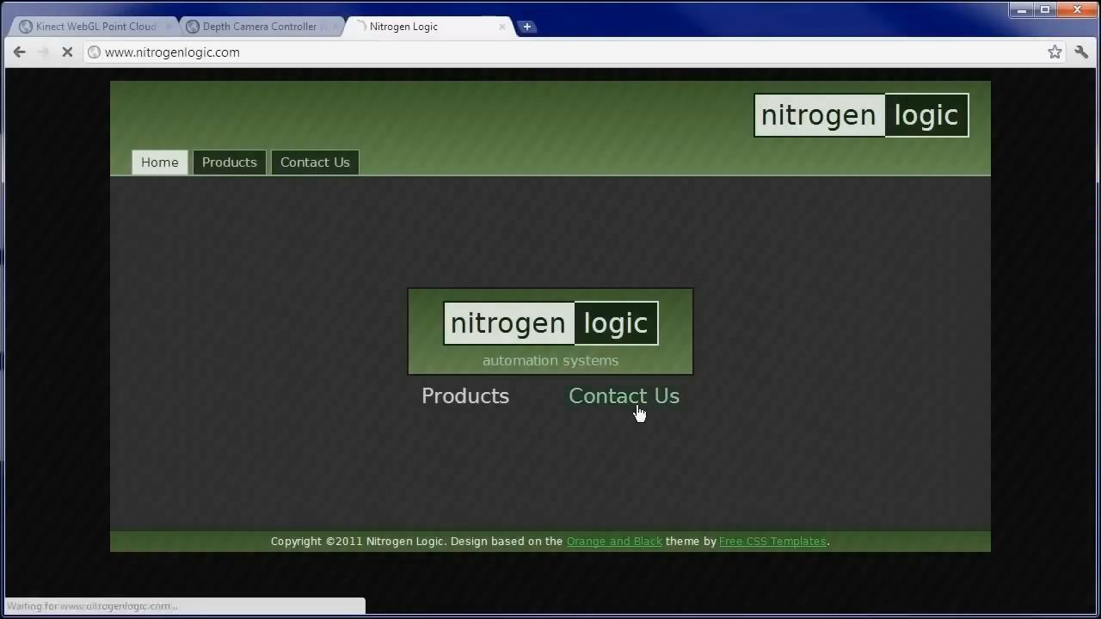
left_click(623, 396)
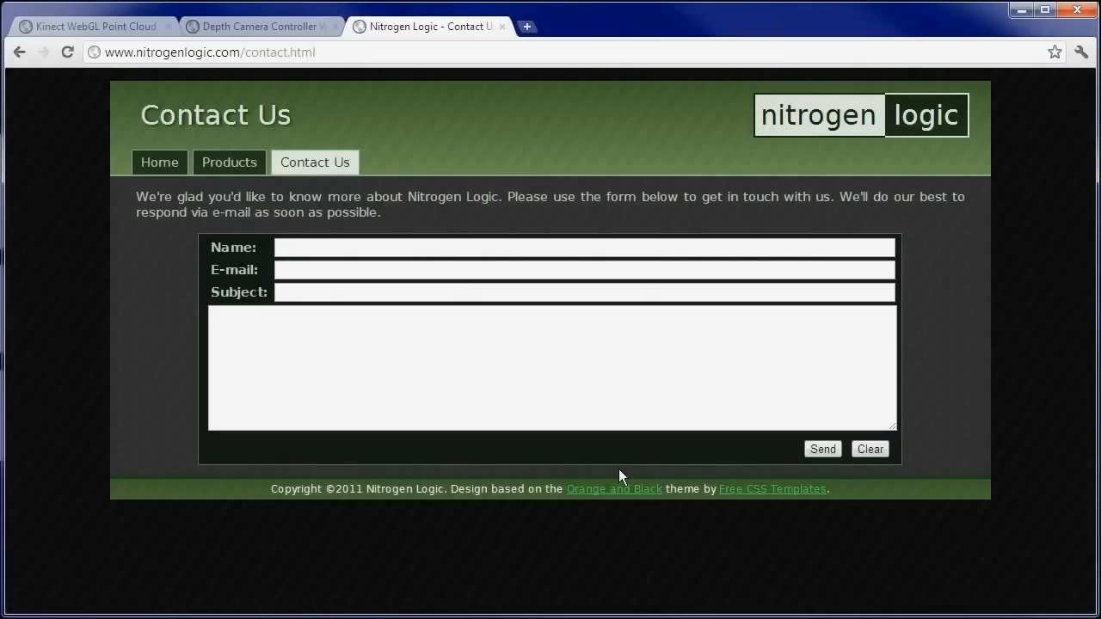